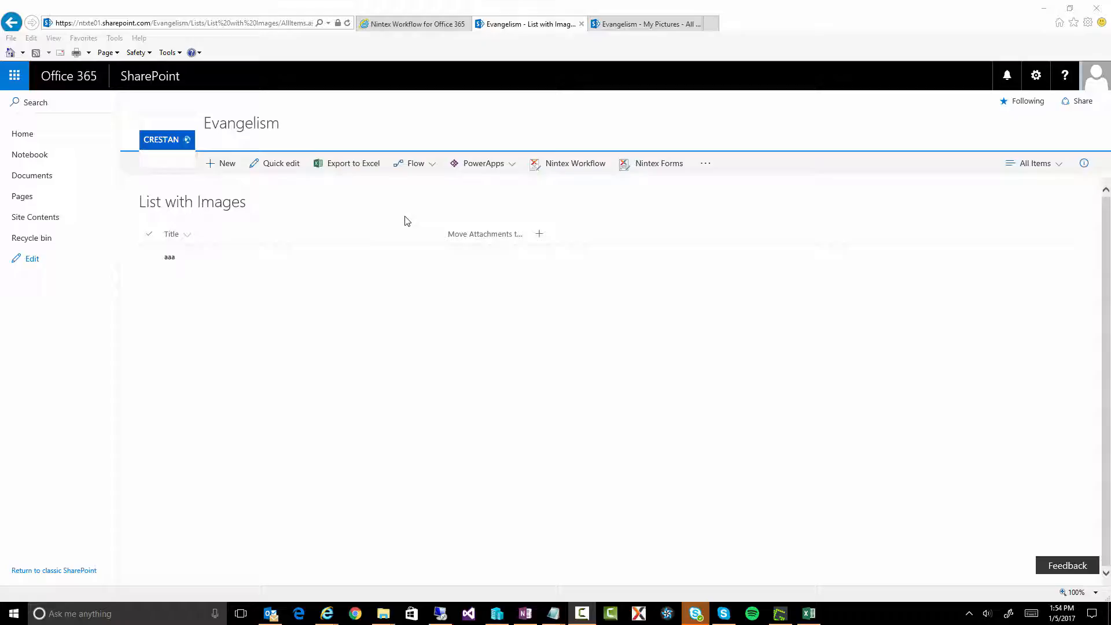
mouse_move(324, 168)
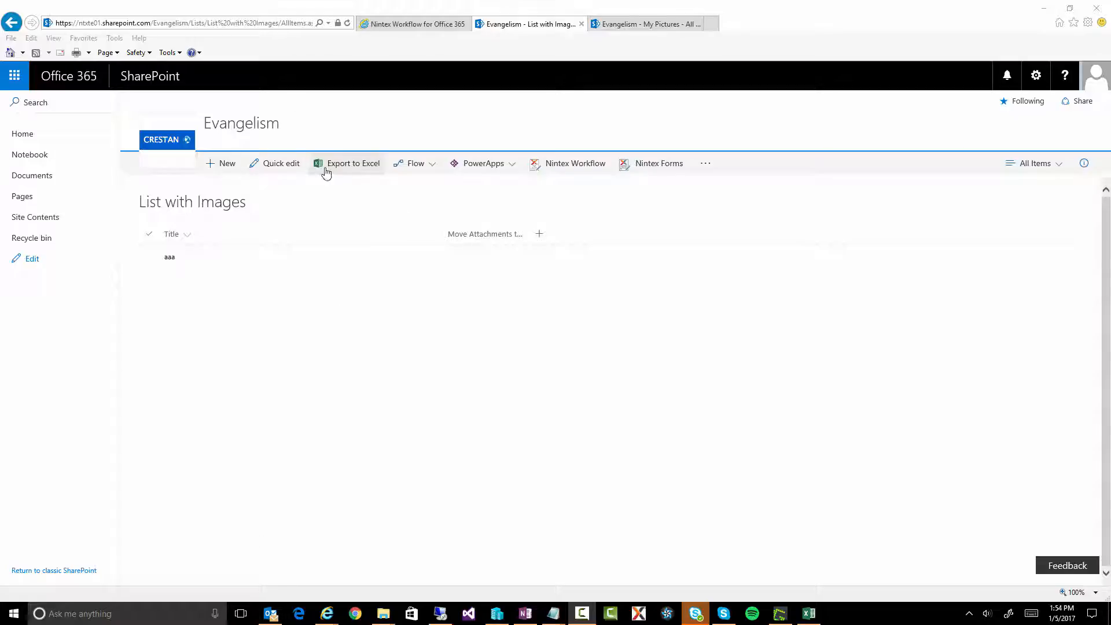
mouse_move(235, 204)
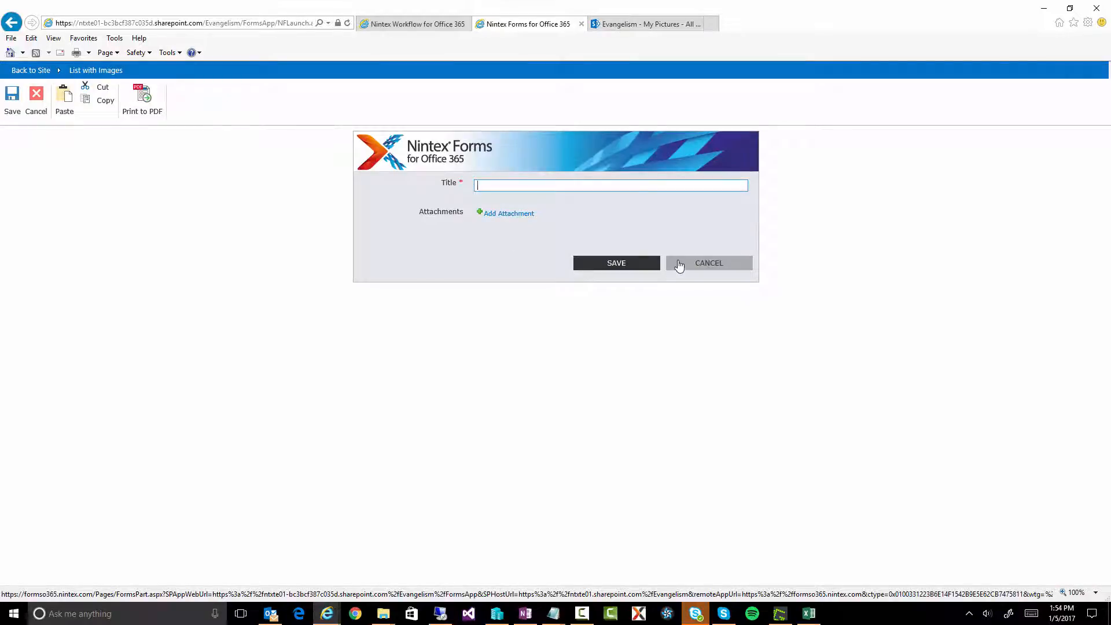
Step: Save the 'vlog example' item with its two JPG attachments, view it, then close it
click(708, 263)
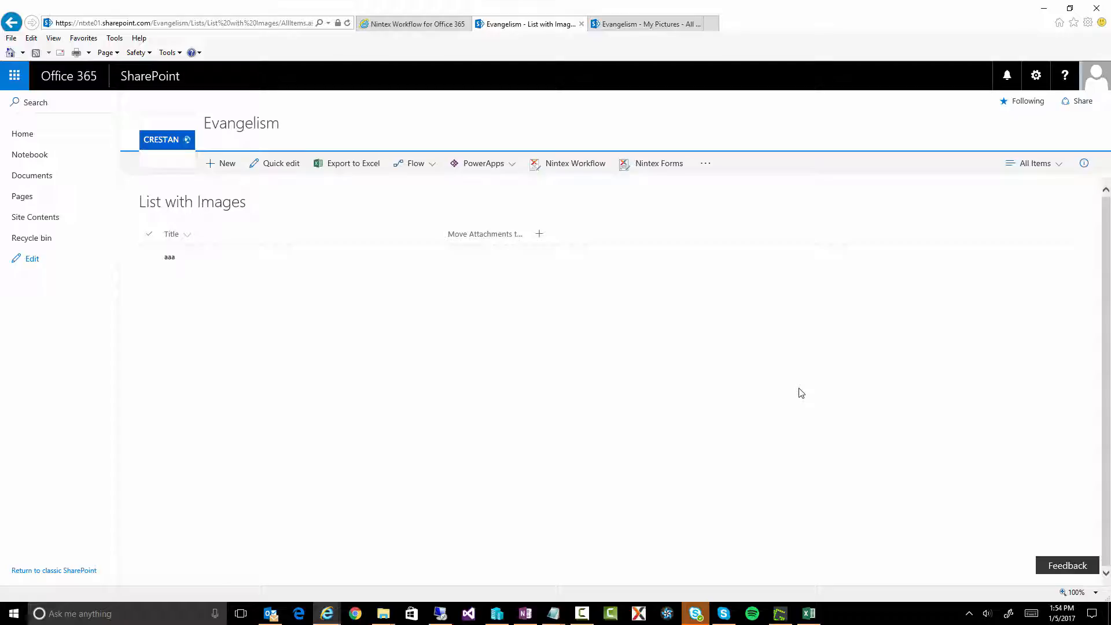
mouse_move(193, 319)
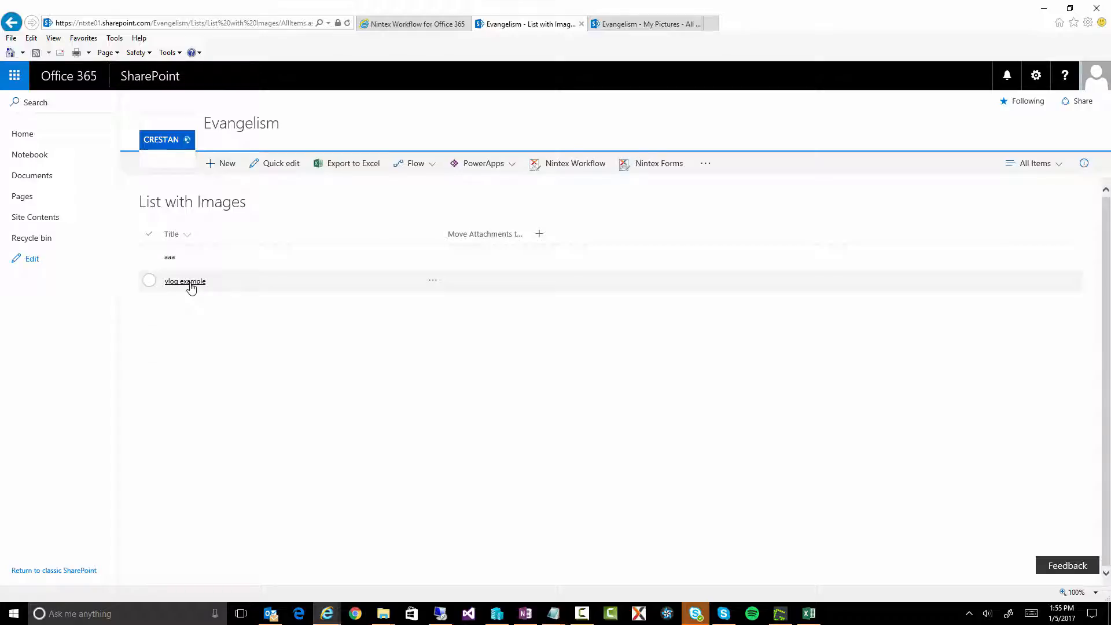
click(184, 281)
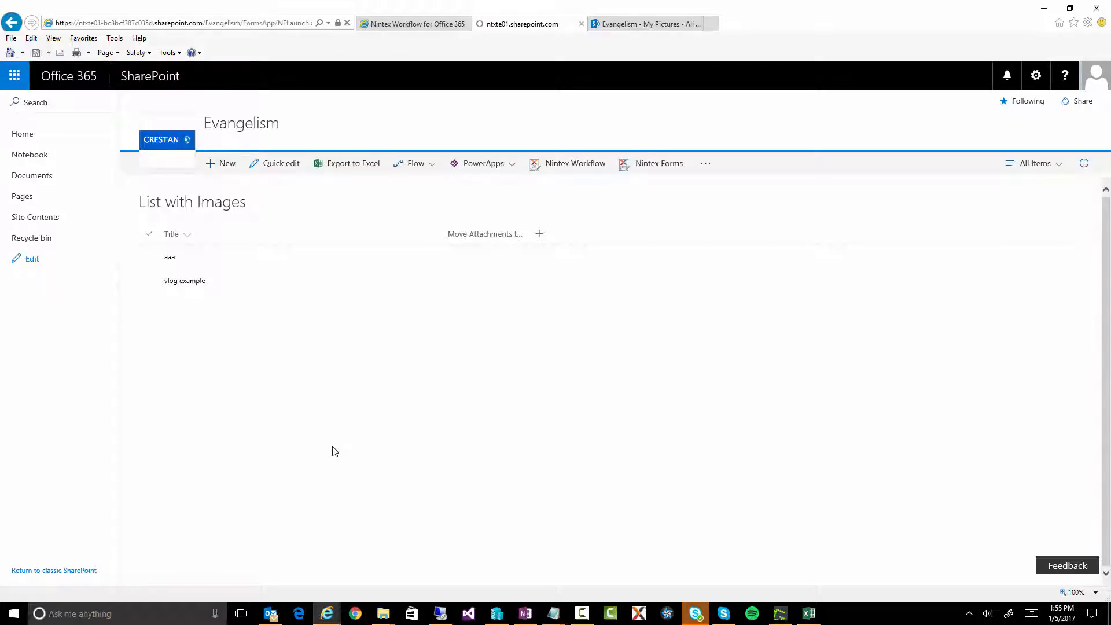
click(659, 163)
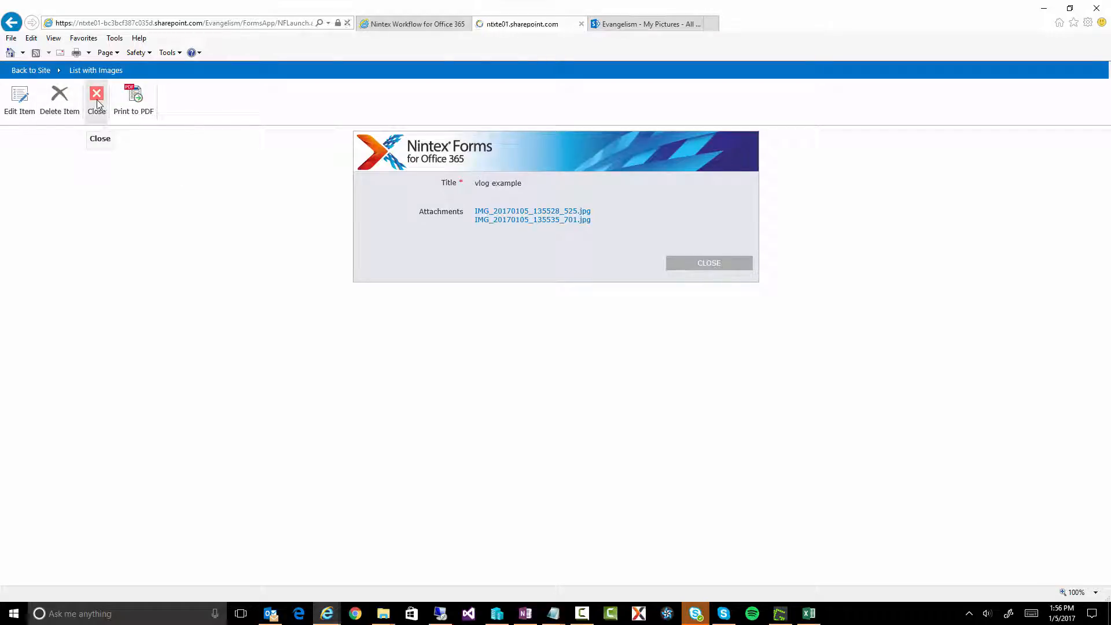
click(97, 96)
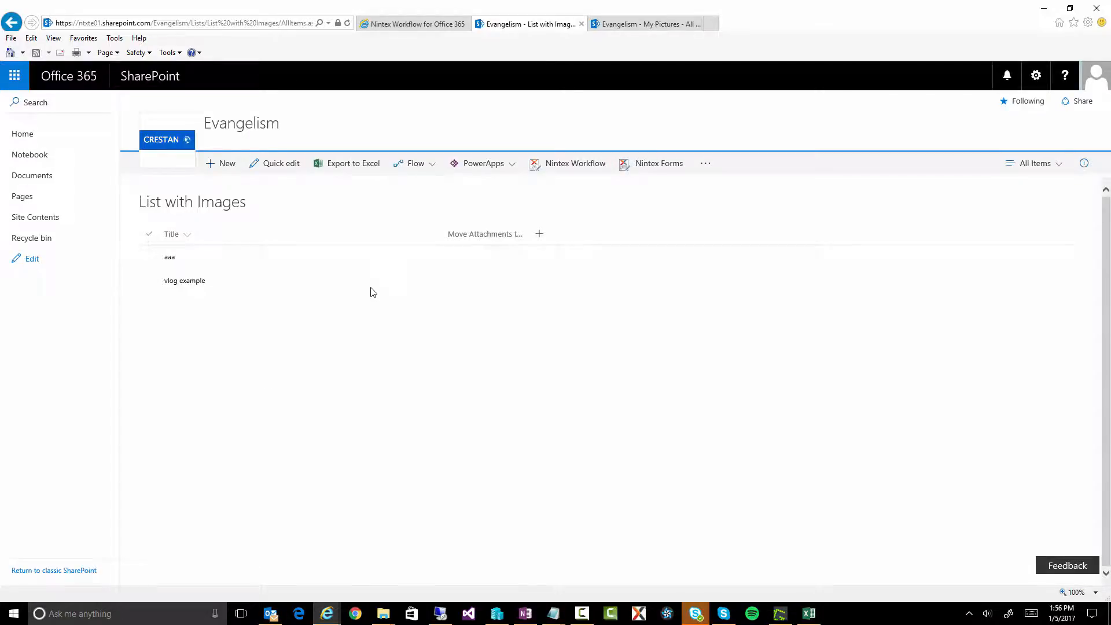
Step: Show the My Pictures library and confirm it holds no files yet
click(646, 23)
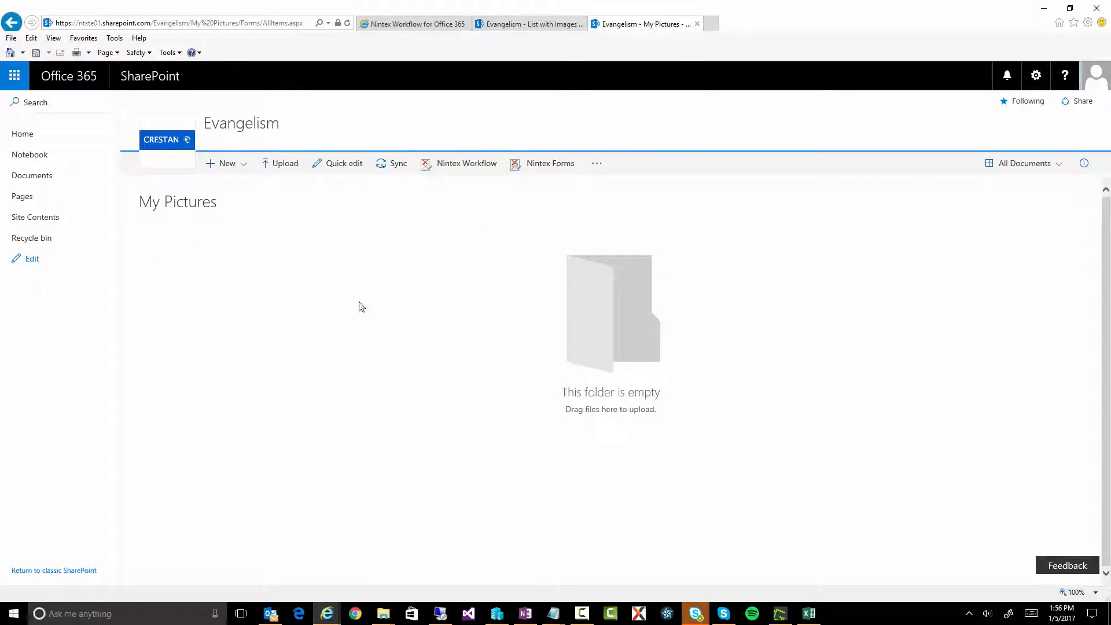
double_click(193, 202)
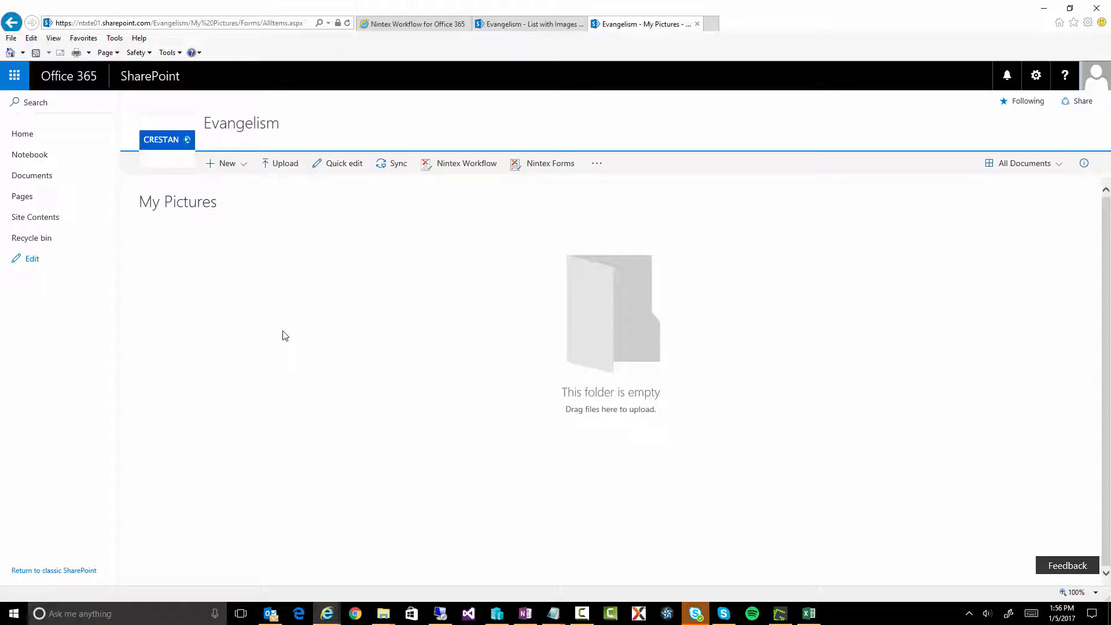
mouse_move(389, 23)
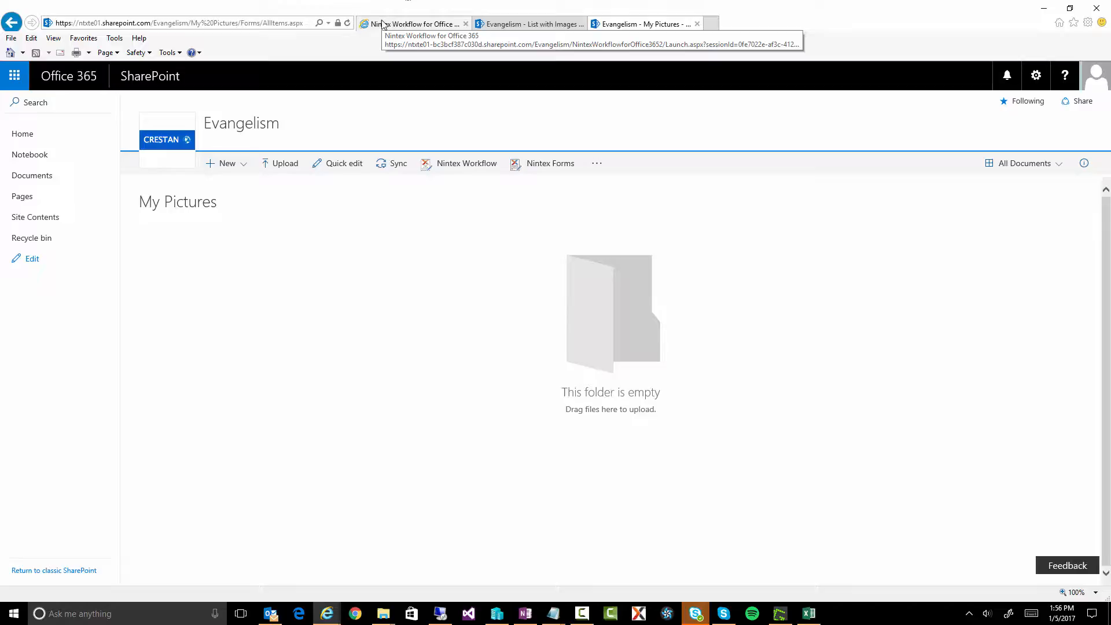
Step: Review the Build Dictionary - REST Headers action's items and cancel without changes
click(413, 23)
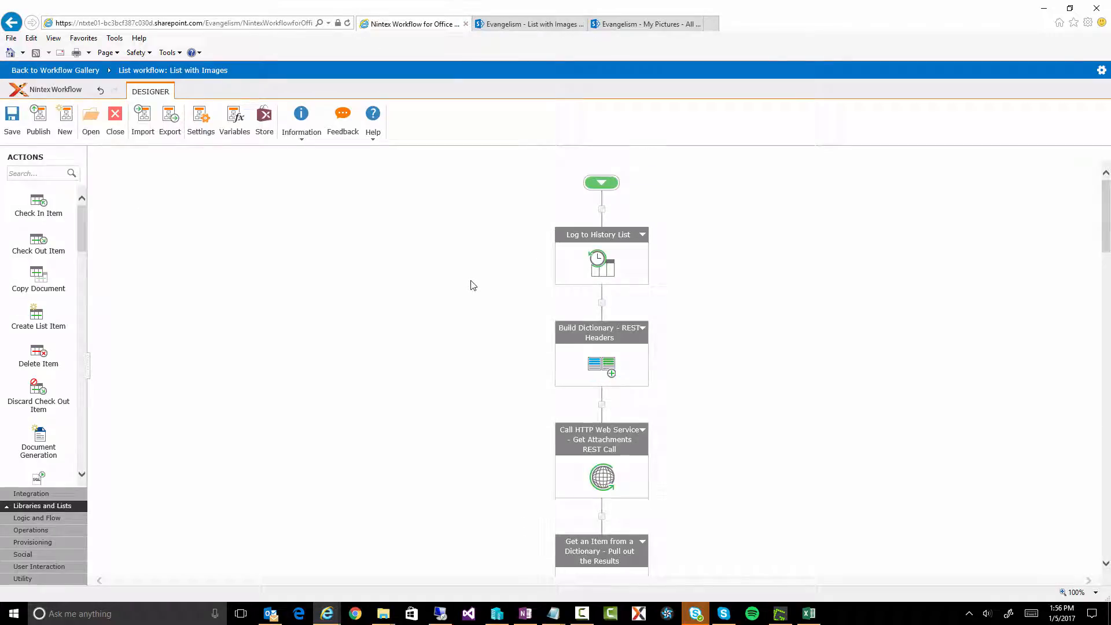
mouse_move(962, 521)
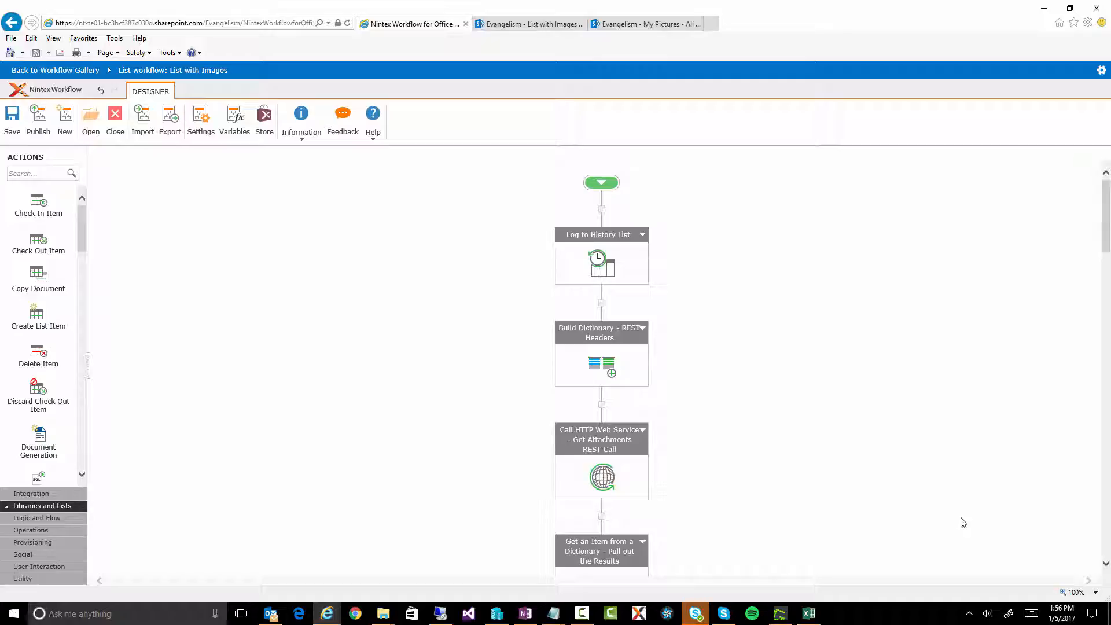
mouse_move(965, 549)
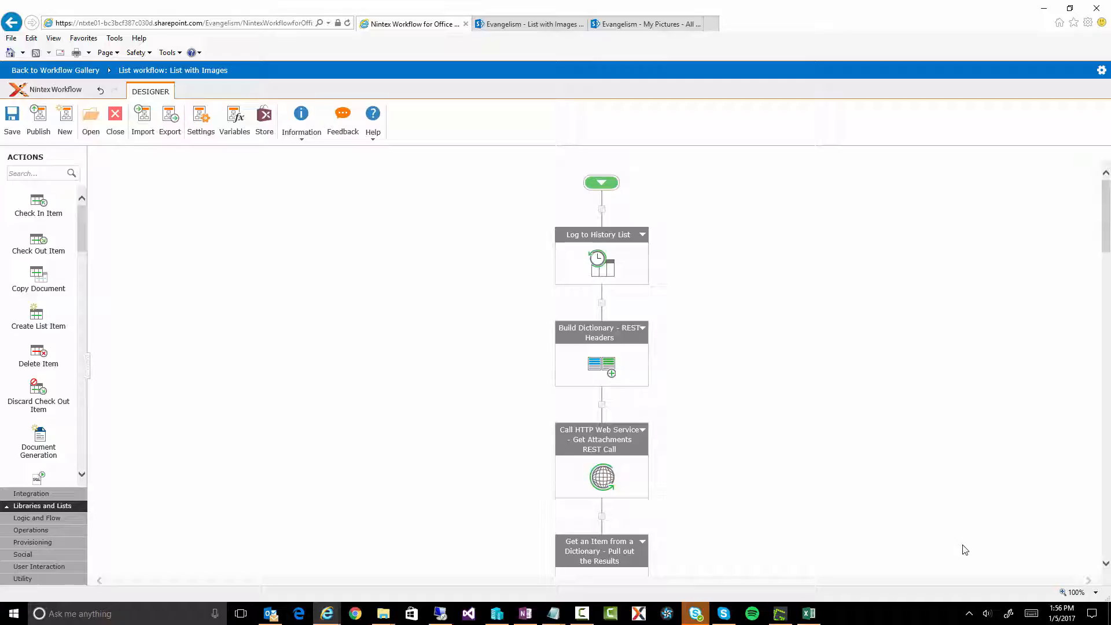
mouse_move(679, 408)
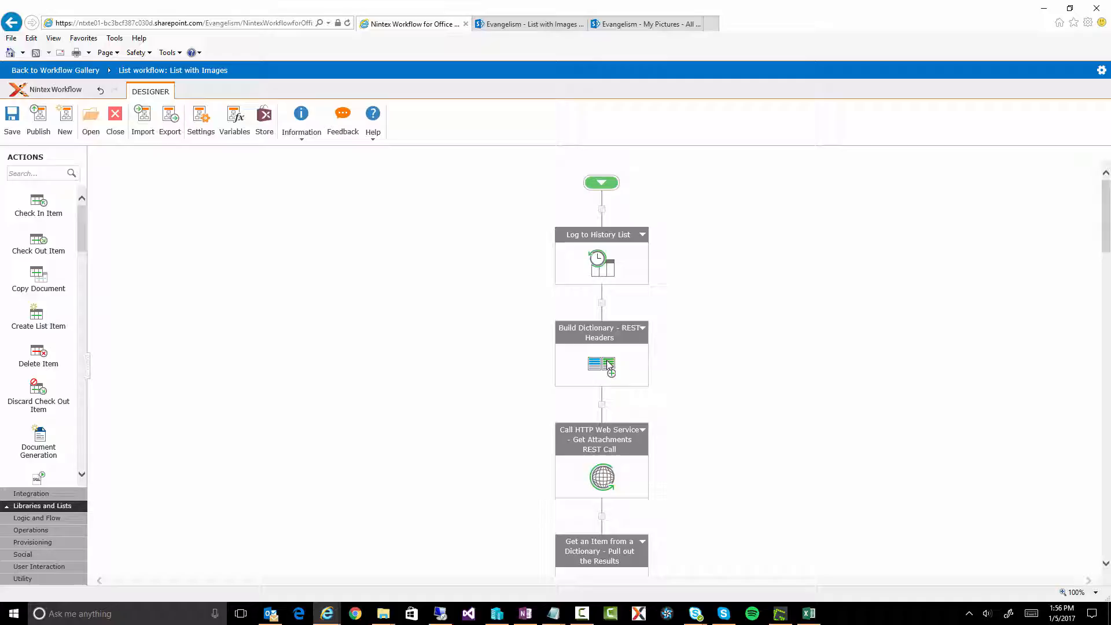
double_click(601, 364)
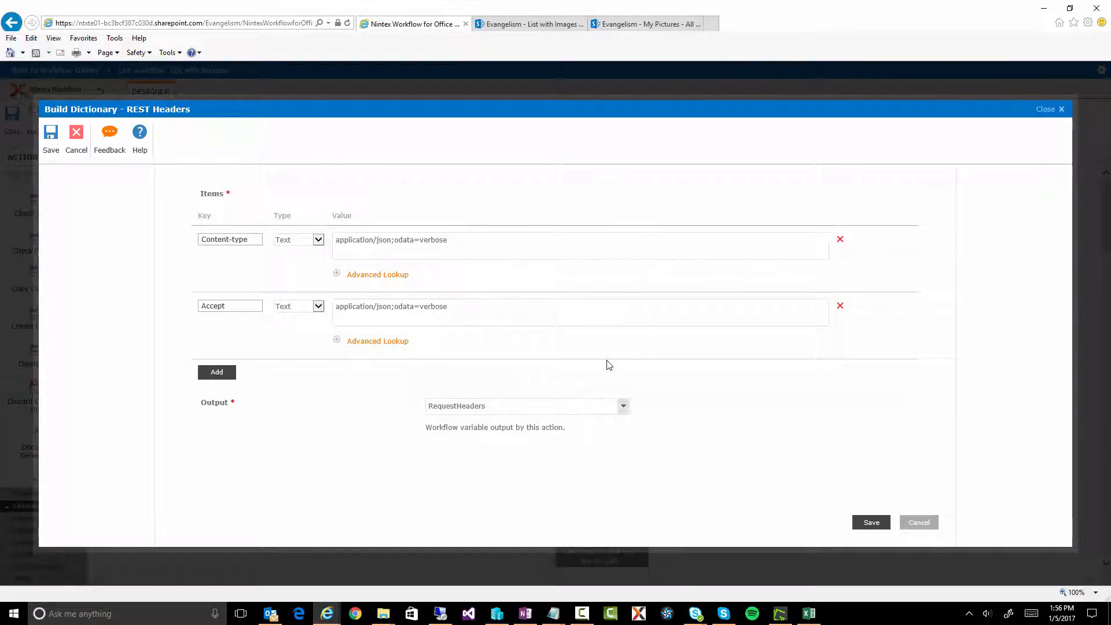
mouse_move(284, 155)
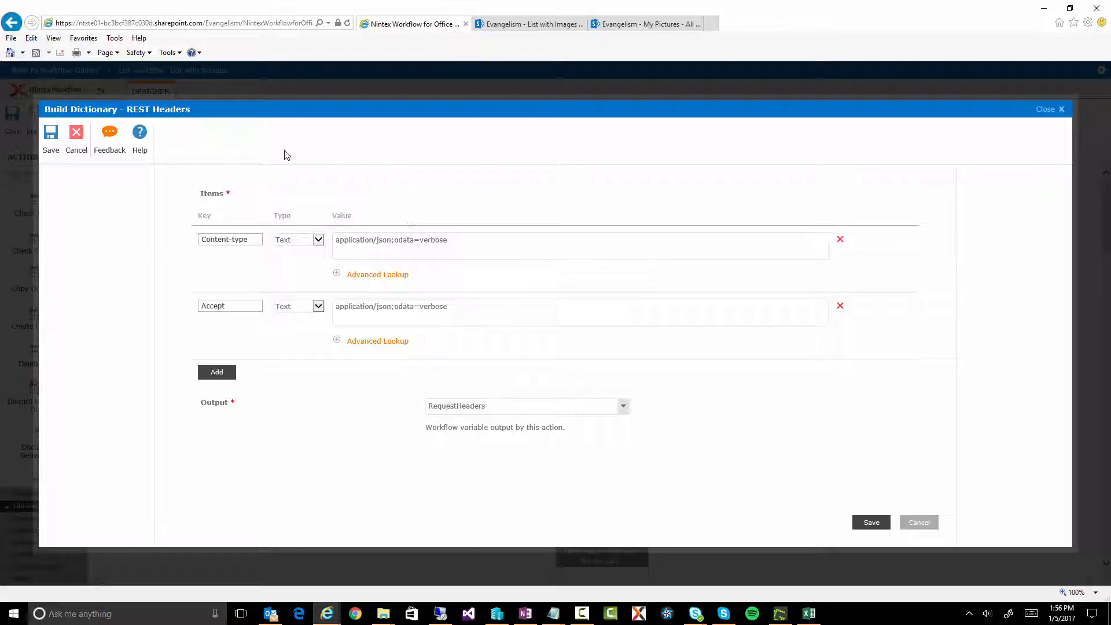
click(448, 249)
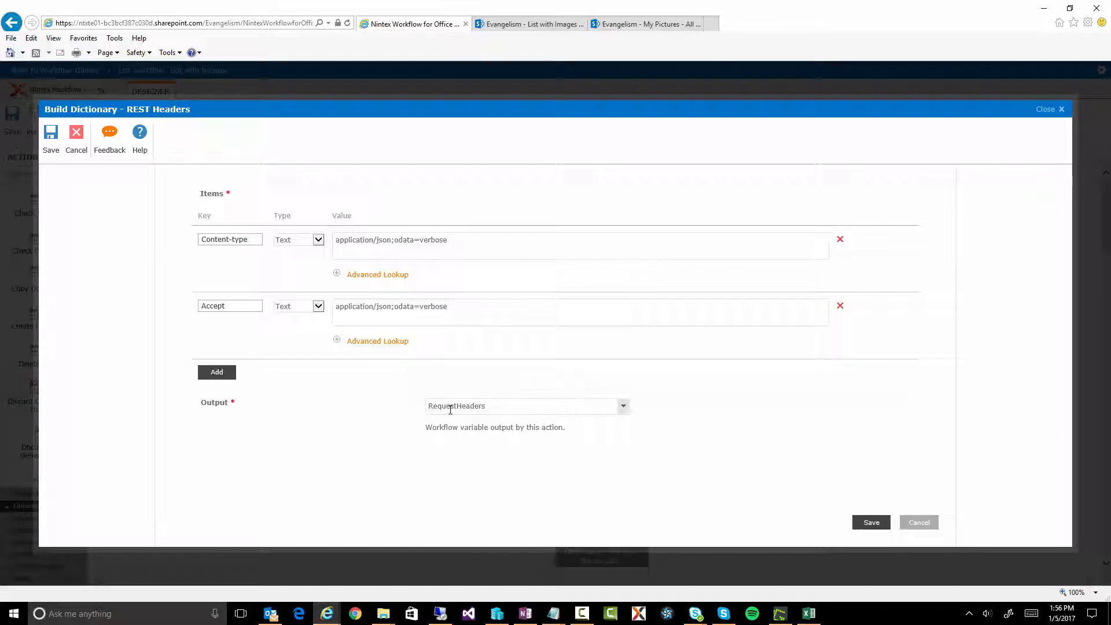
mouse_move(931, 533)
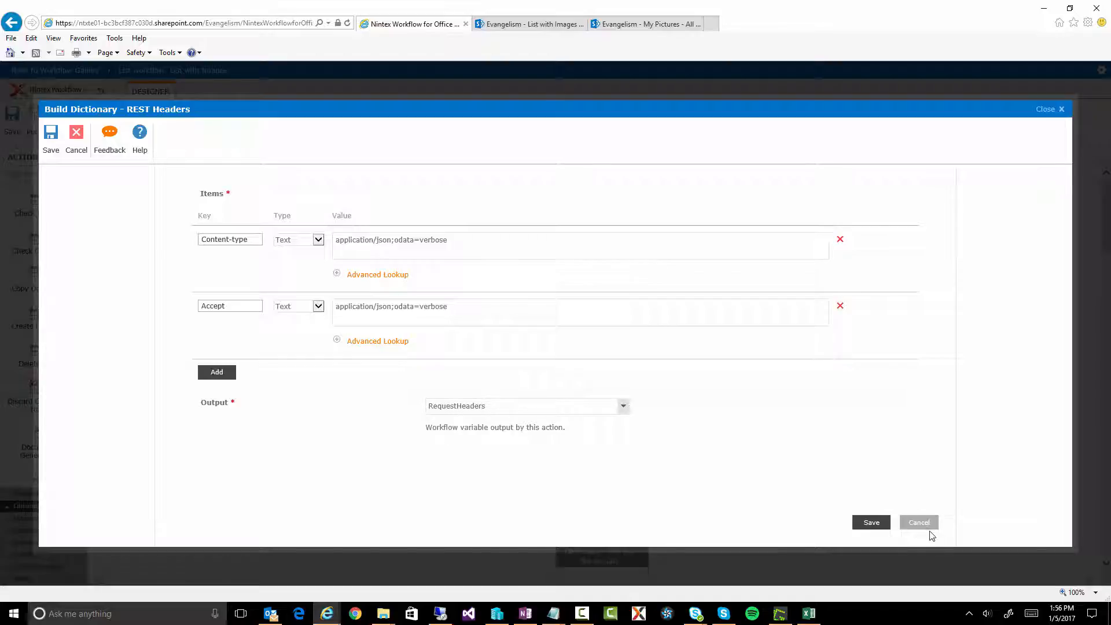
click(918, 522)
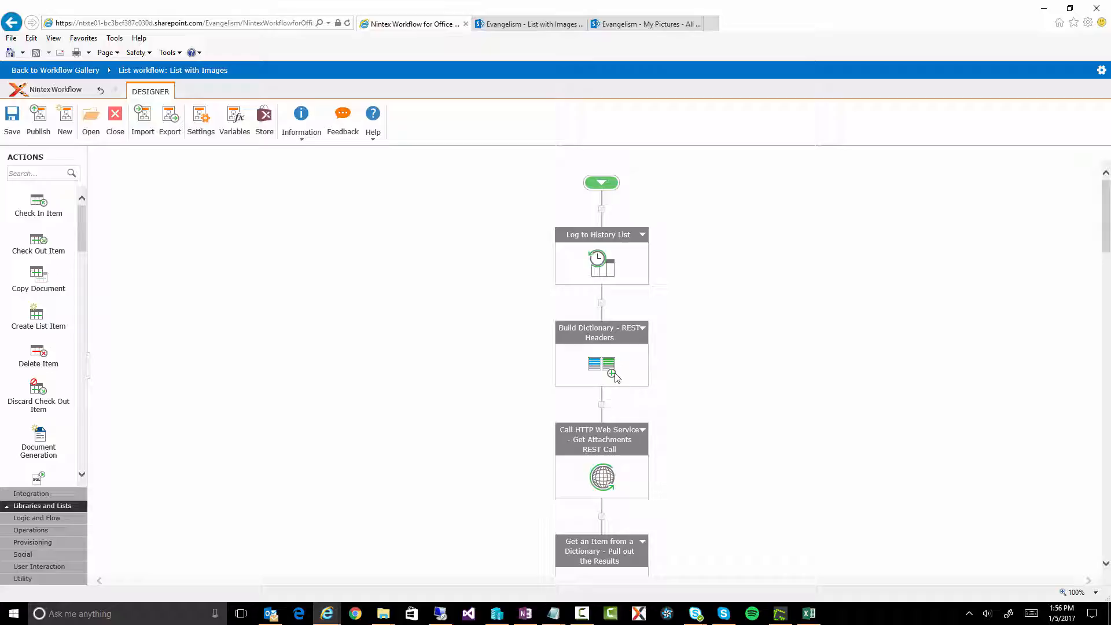
mouse_move(606, 476)
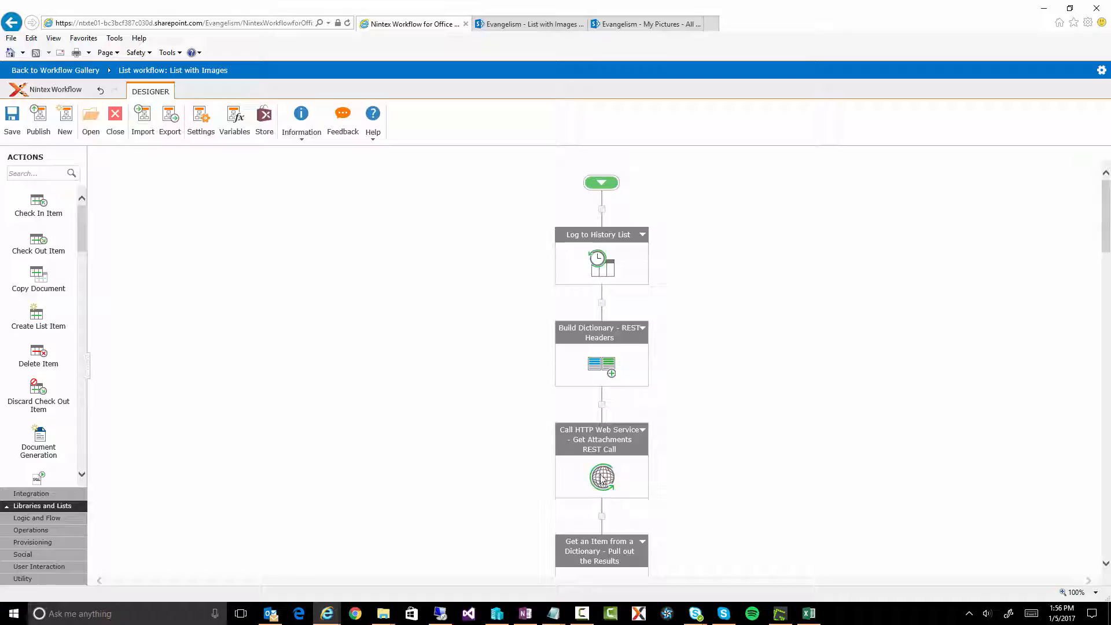
Step: Review the Get Attachments REST call settings in the List with Images workflow
double_click(601, 477)
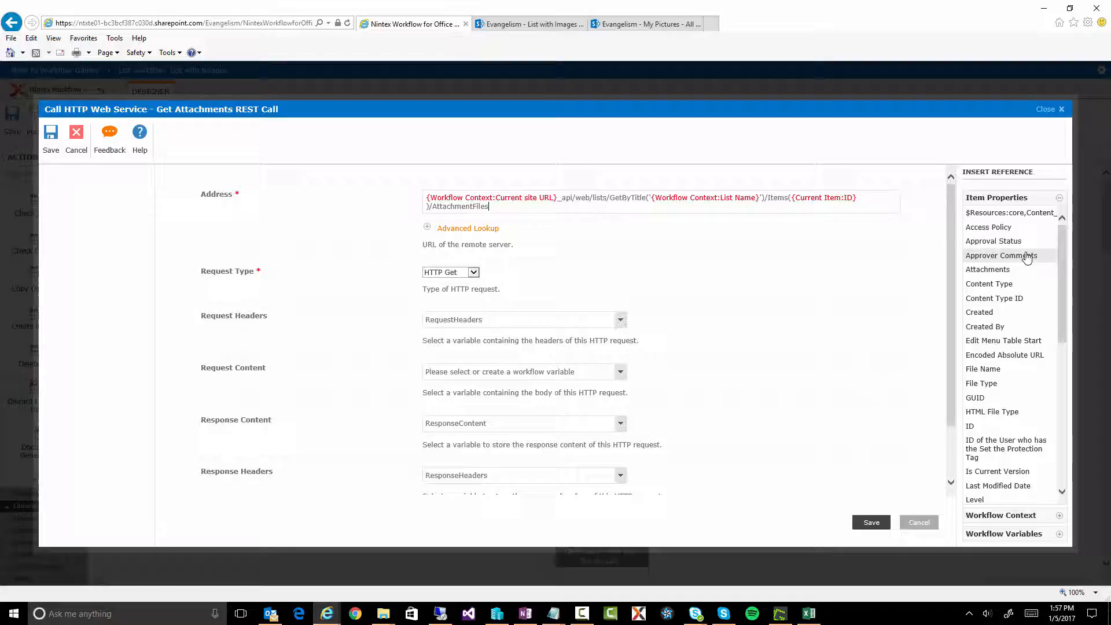
mouse_move(1009, 517)
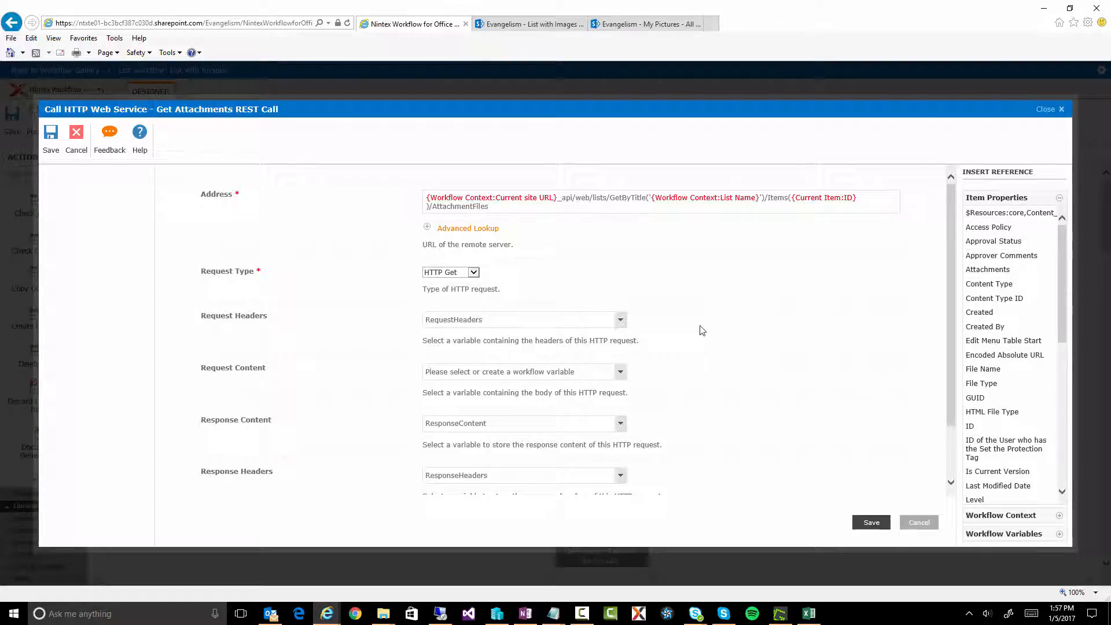
mouse_move(538, 206)
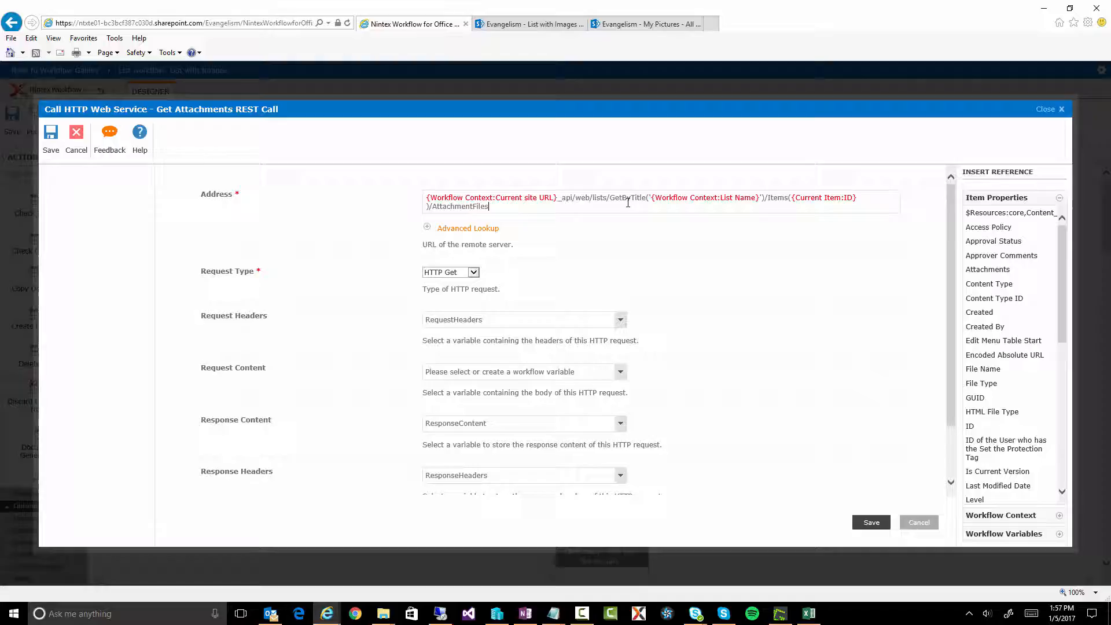
mouse_move(688, 201)
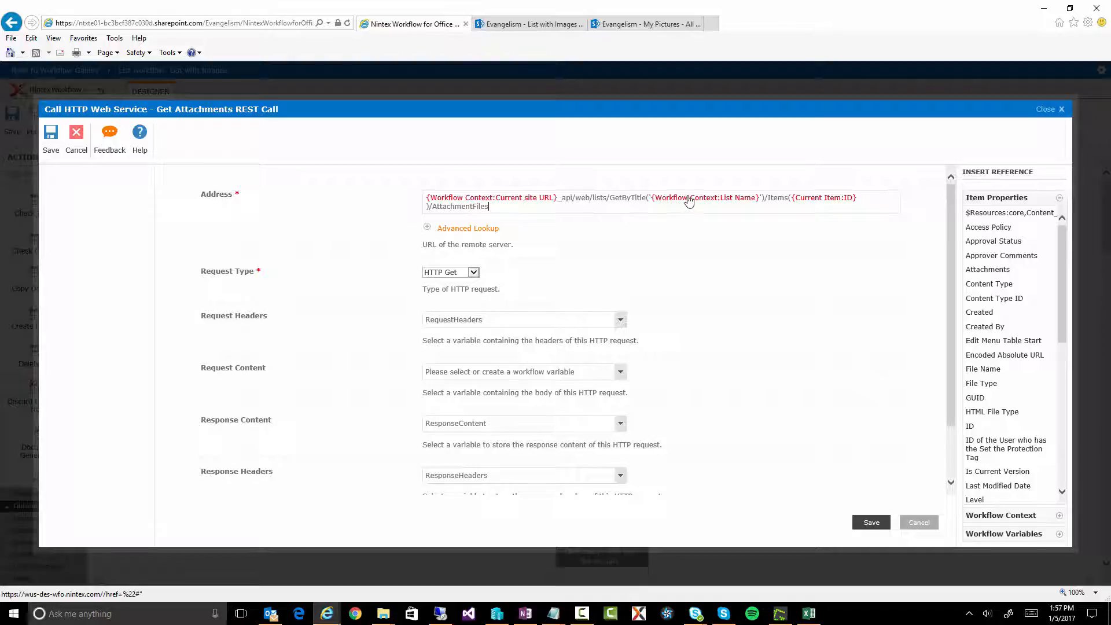
mouse_move(745, 204)
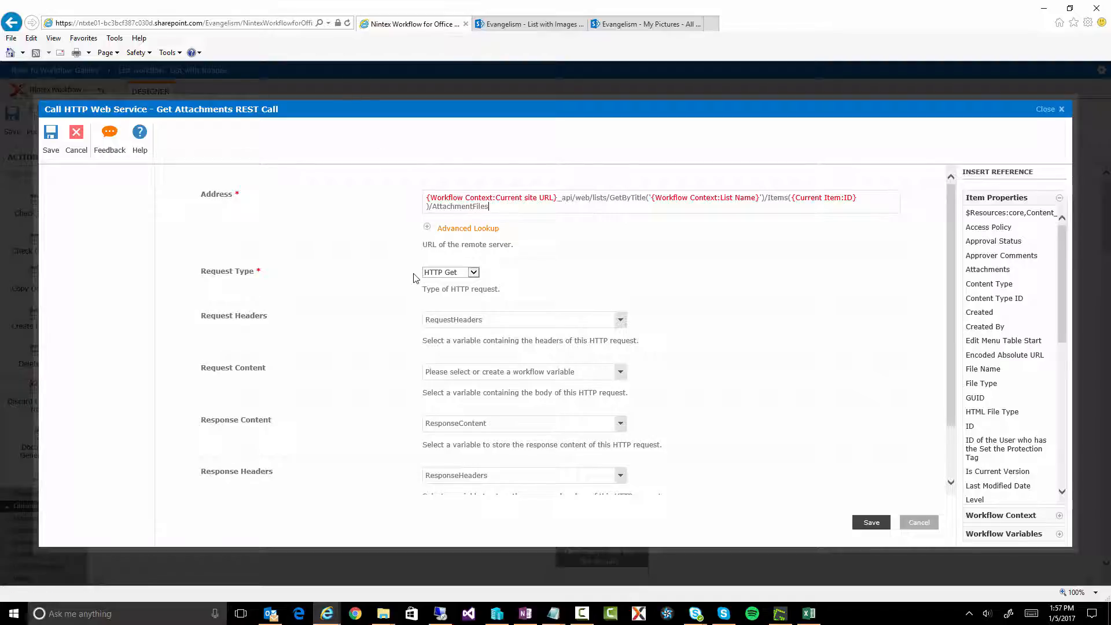
scroll(down, 3)
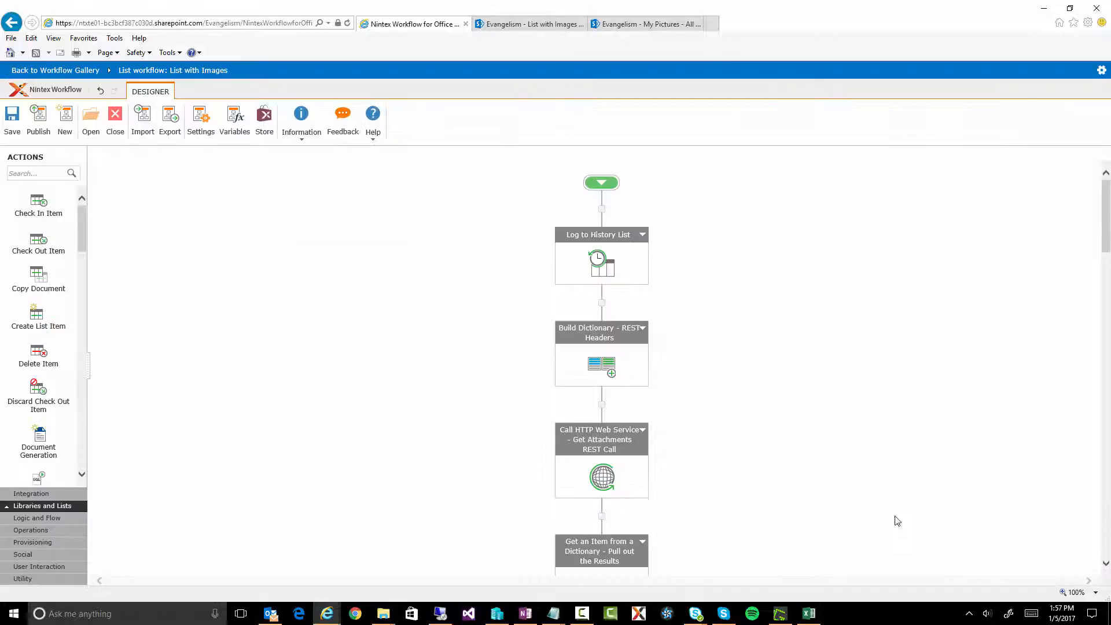
scroll(down, 3)
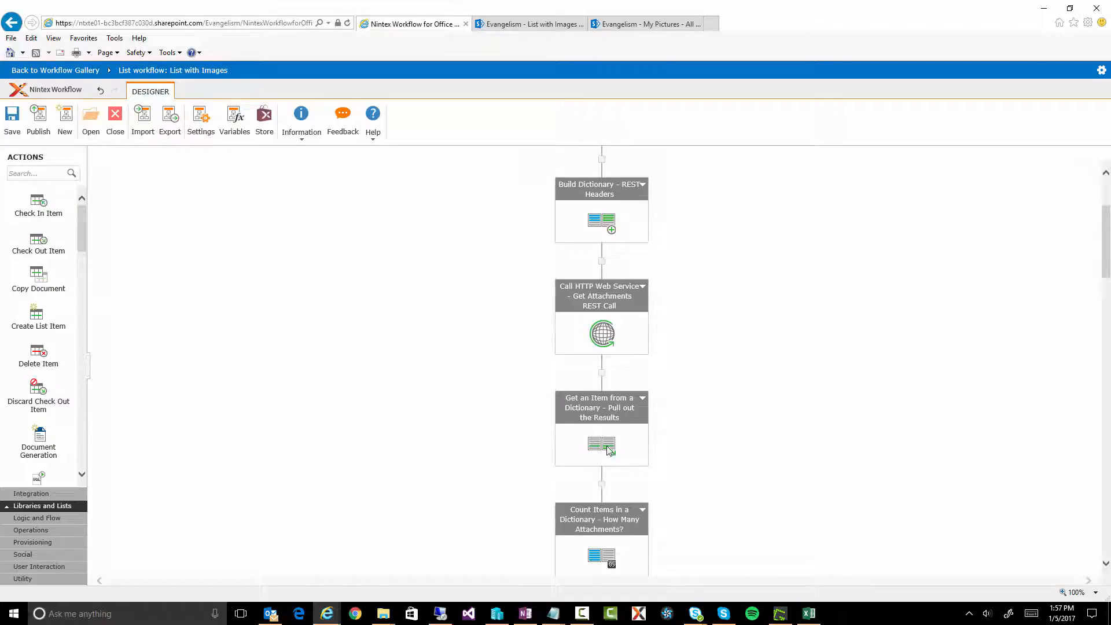
double_click(601, 445)
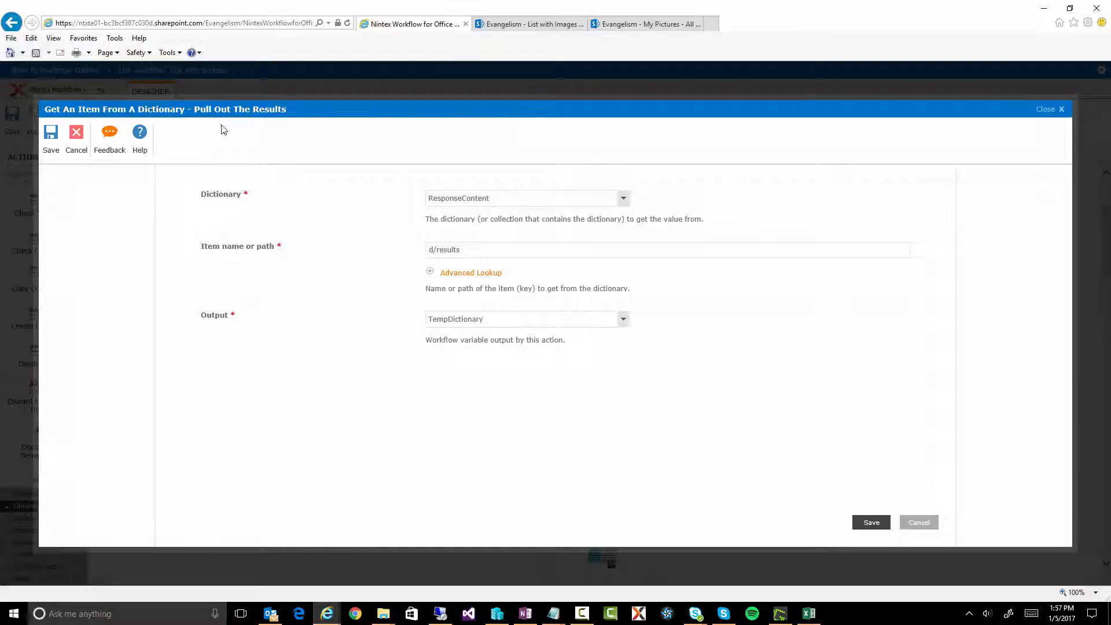
click(432, 250)
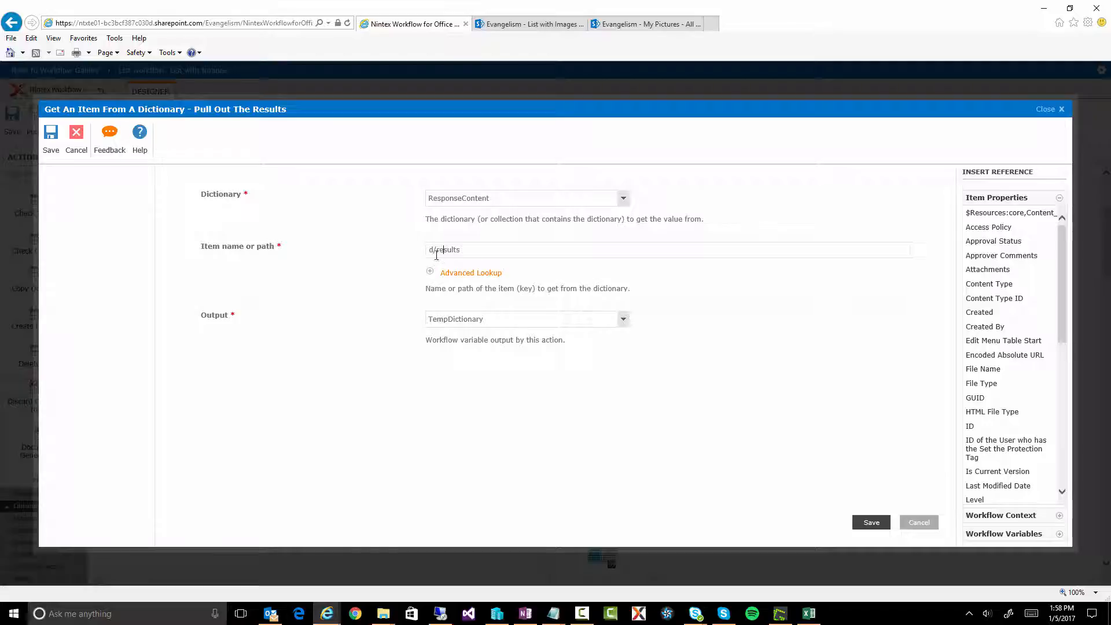
double_click(447, 249)
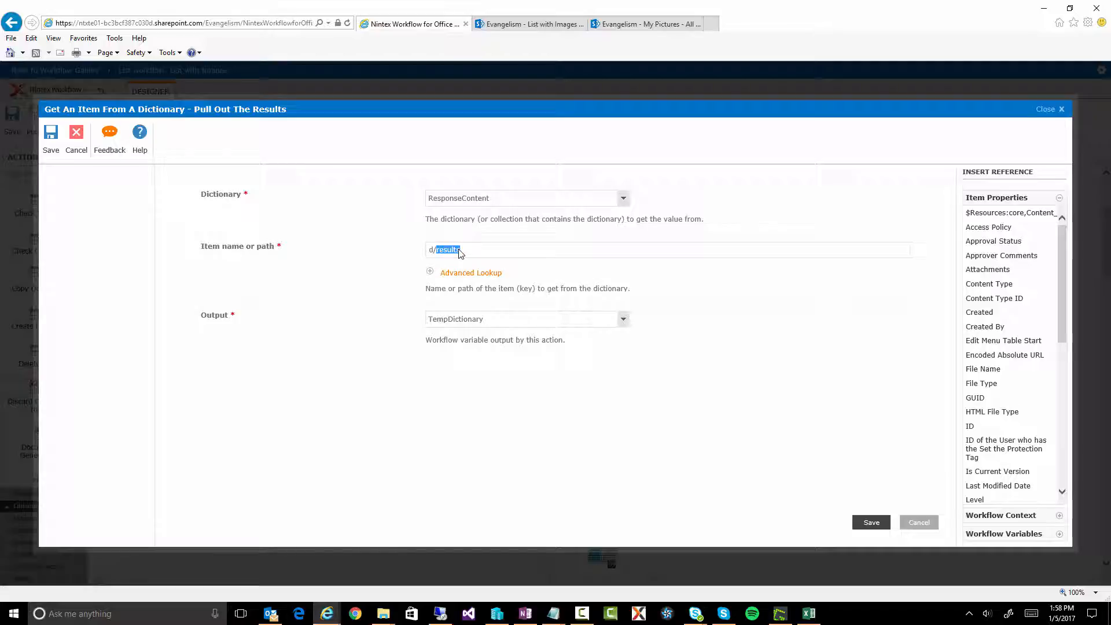
mouse_move(468, 315)
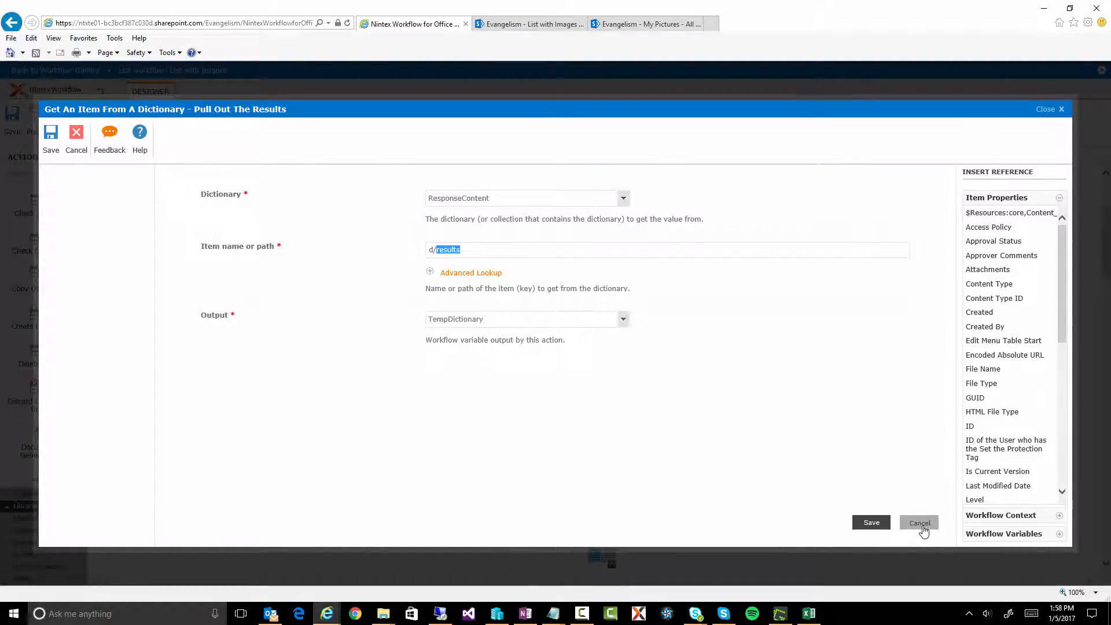
click(919, 522)
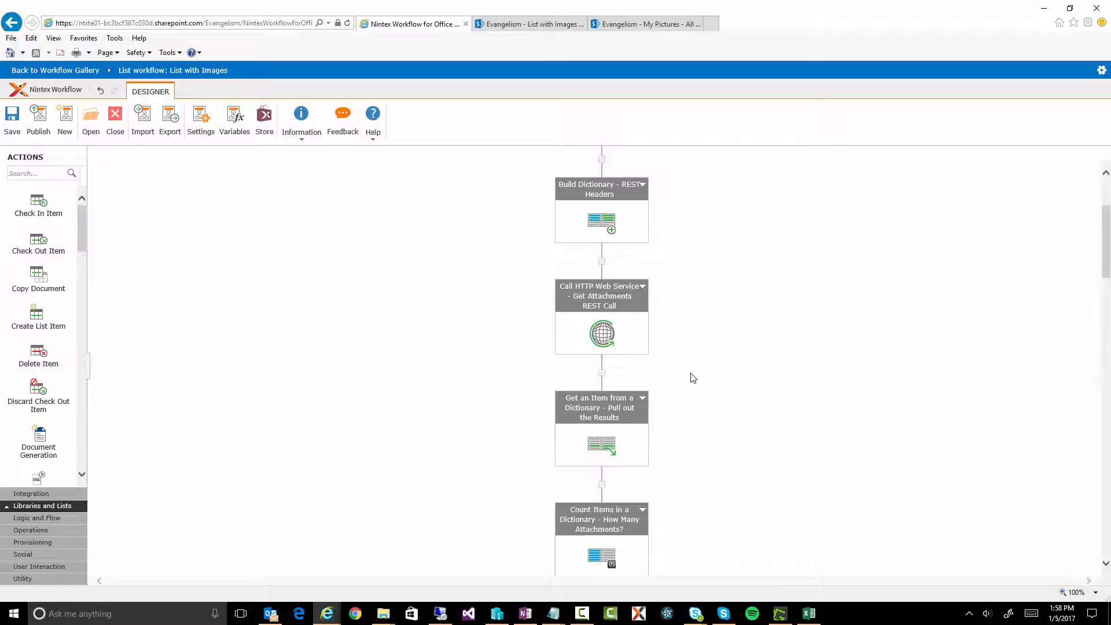
scroll(down, 3)
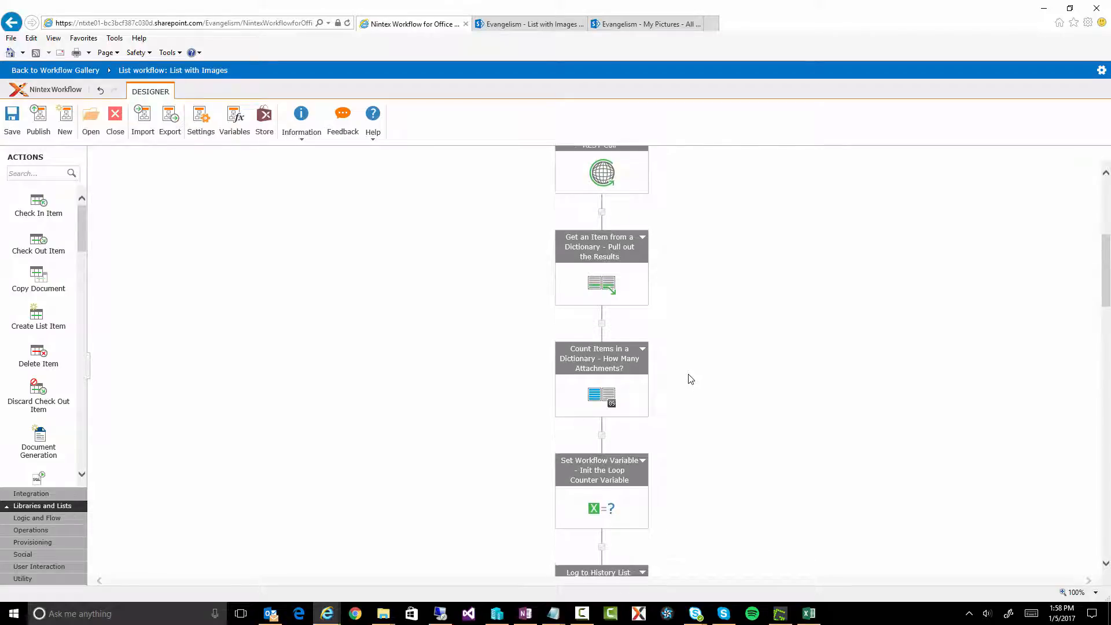
scroll(down, 3)
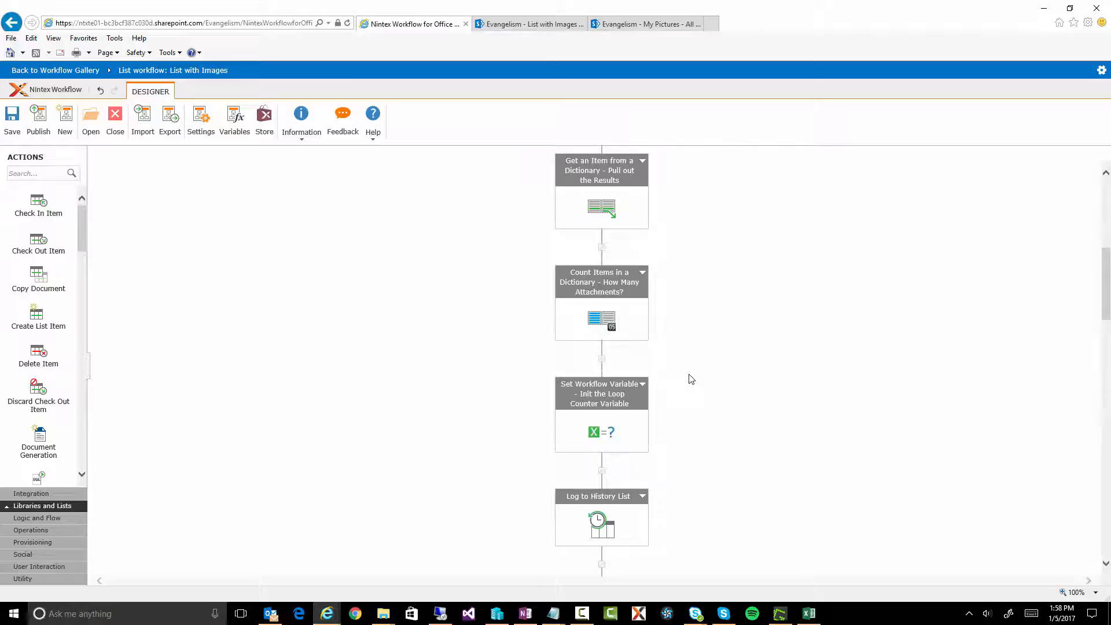
mouse_move(601, 285)
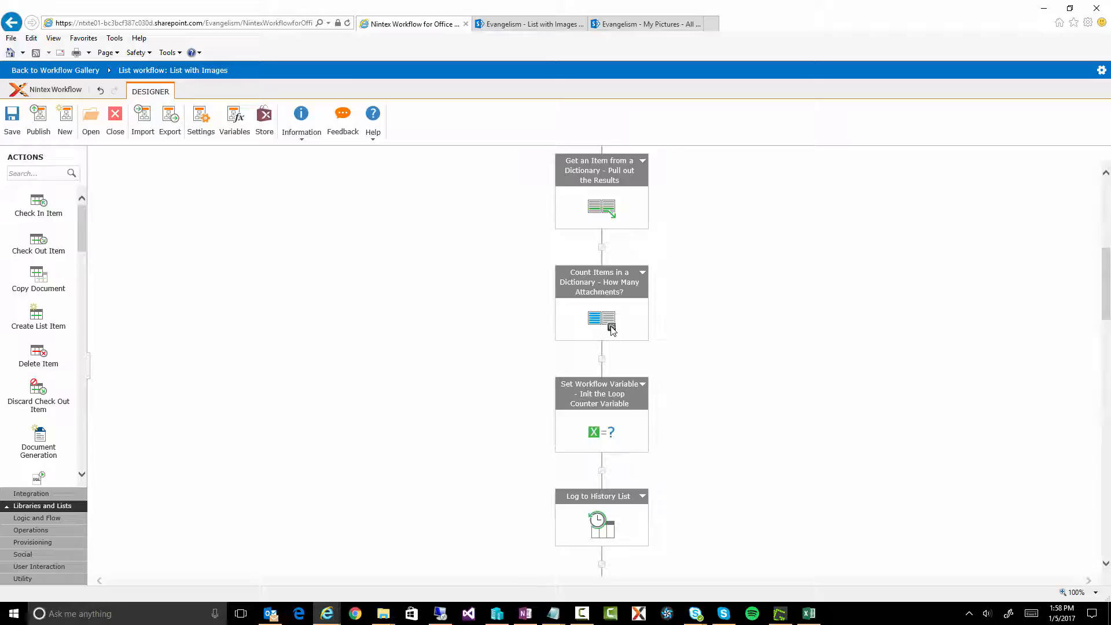
double_click(601, 321)
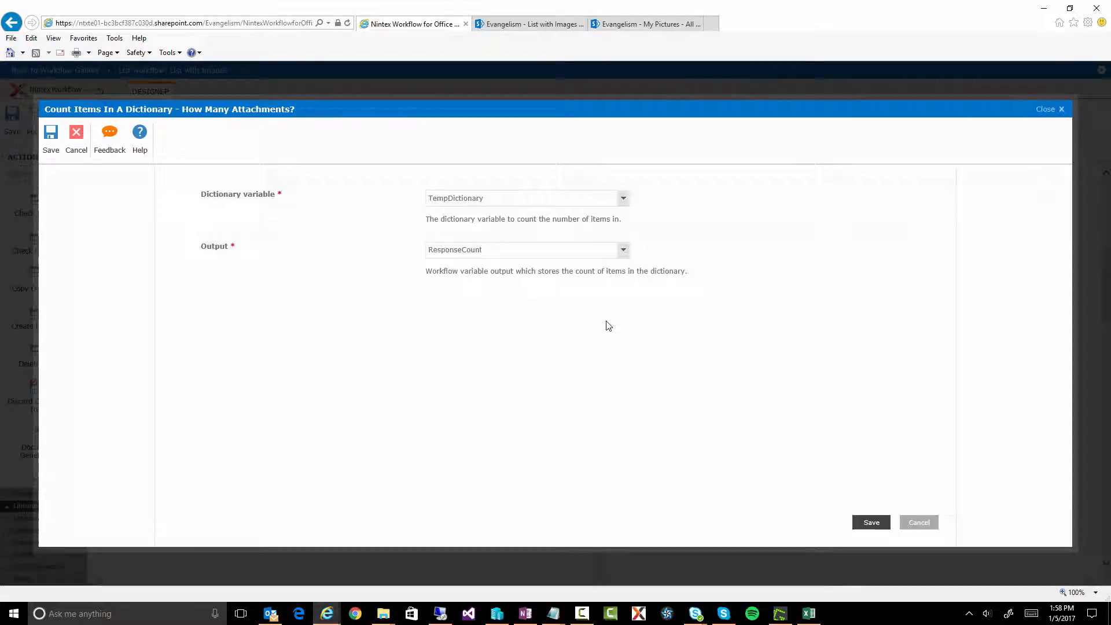
mouse_move(356, 262)
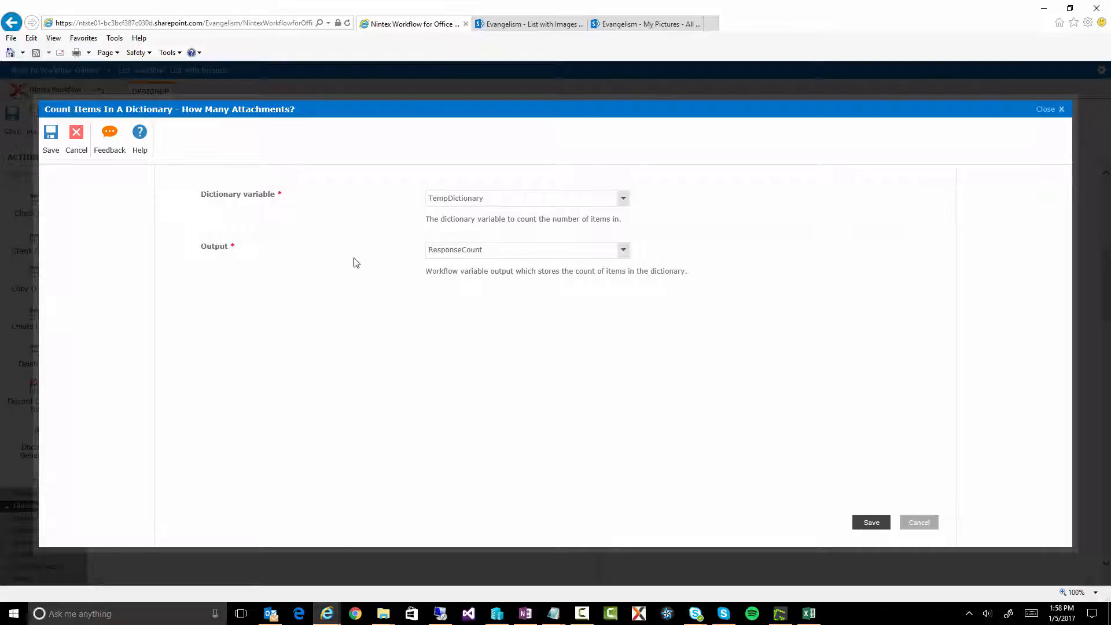
mouse_move(480, 262)
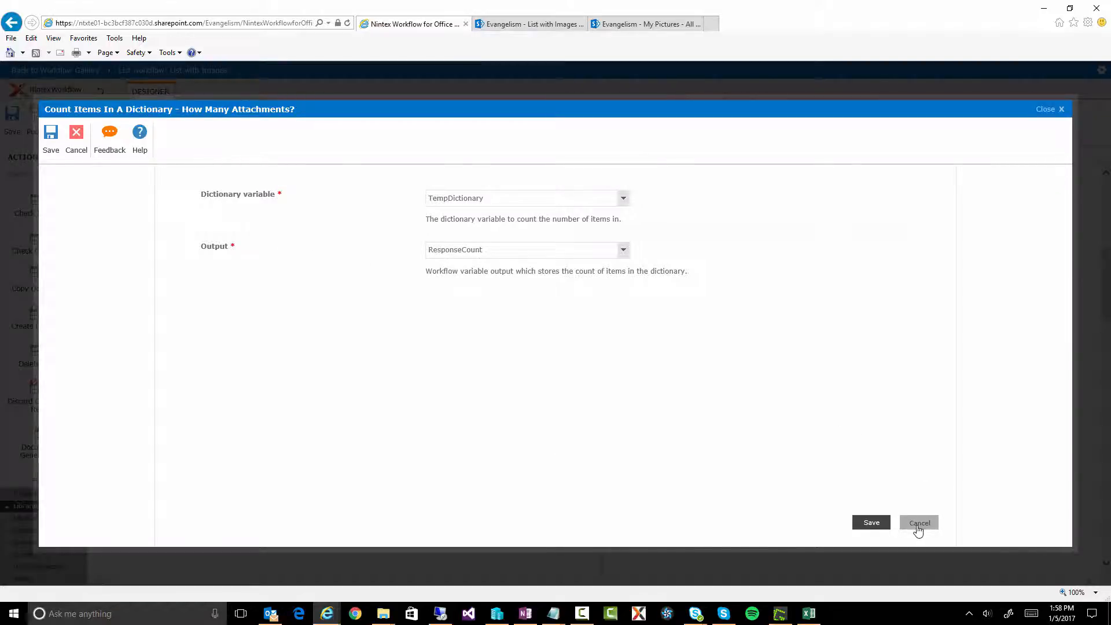
click(918, 522)
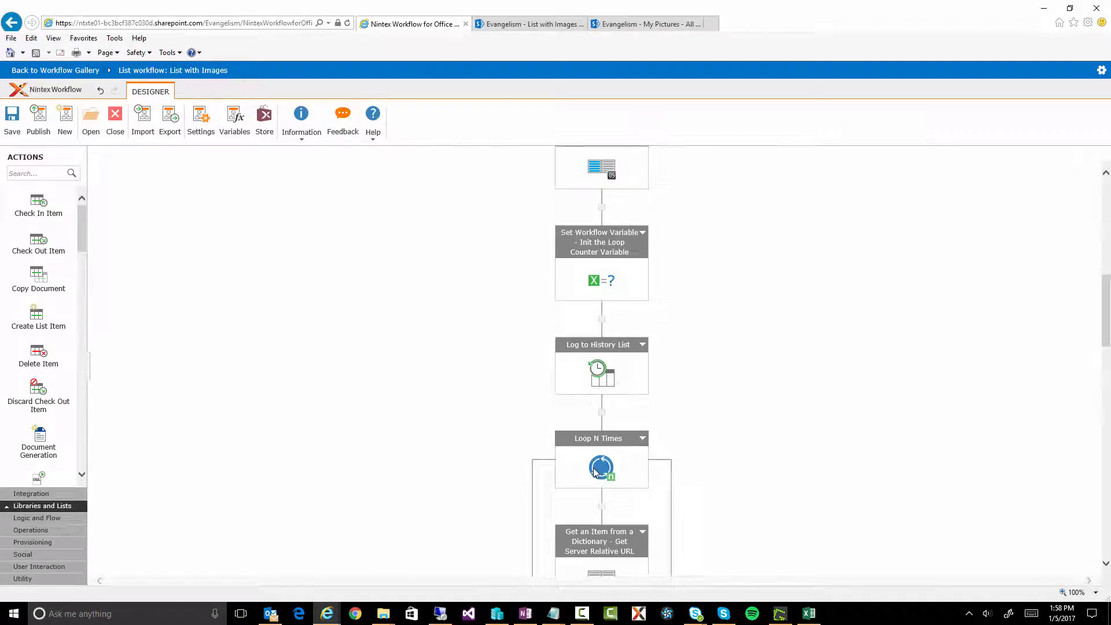
double_click(601, 468)
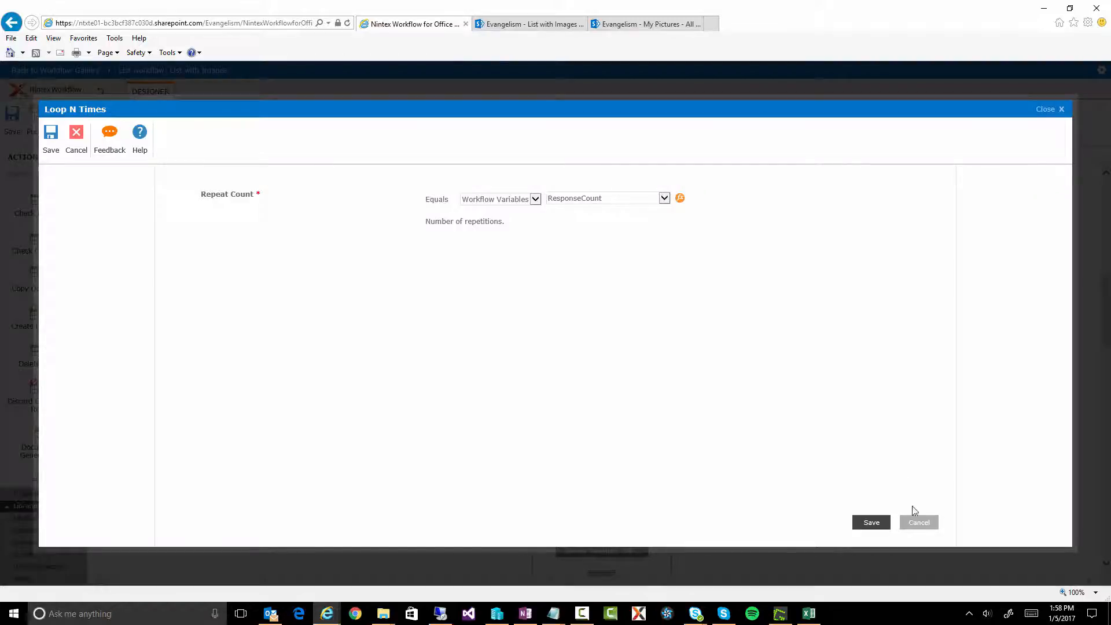
click(870, 521)
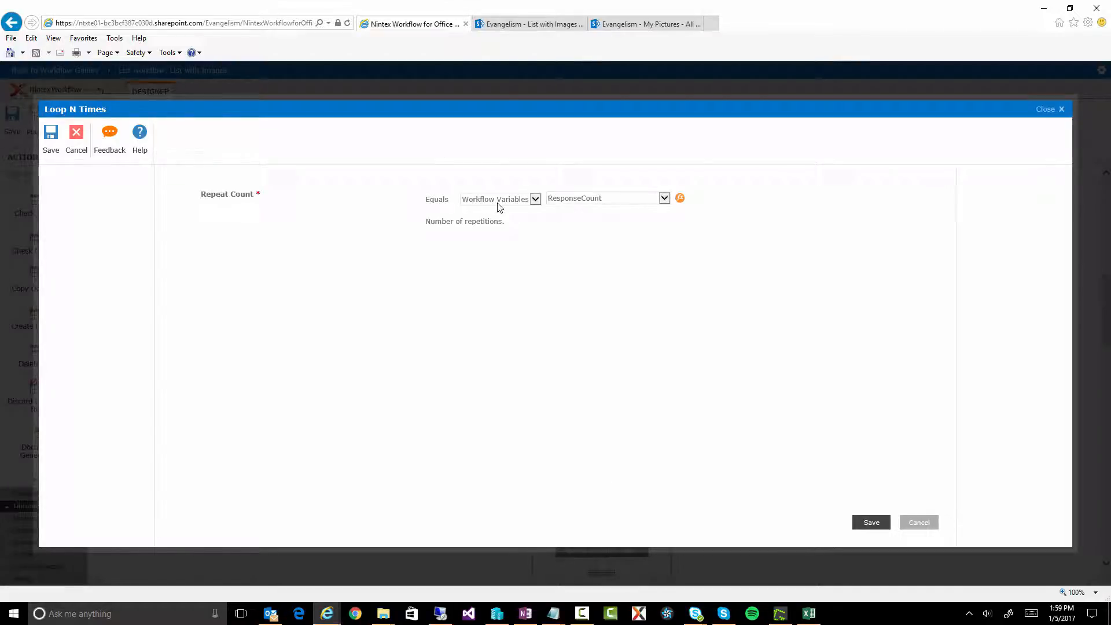
mouse_move(870, 439)
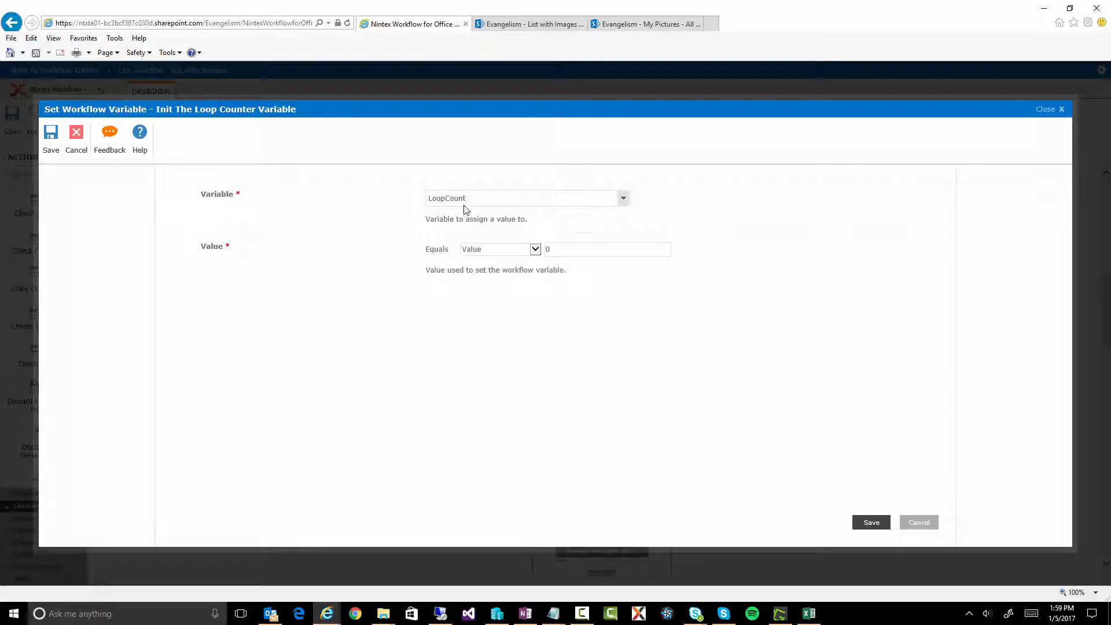
click(50, 133)
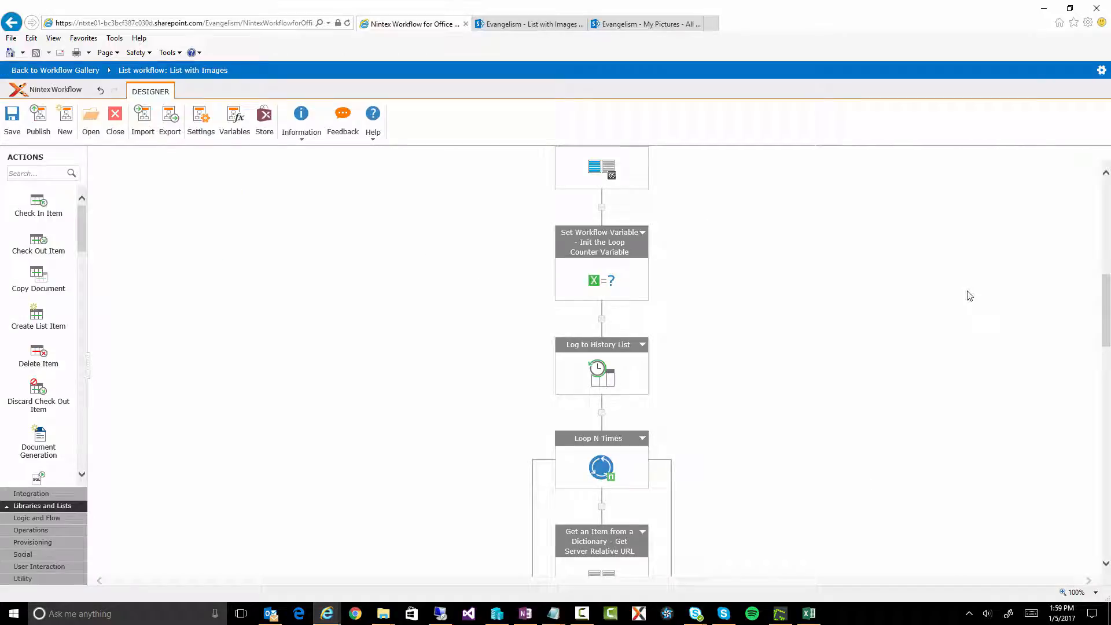
scroll(down, 3)
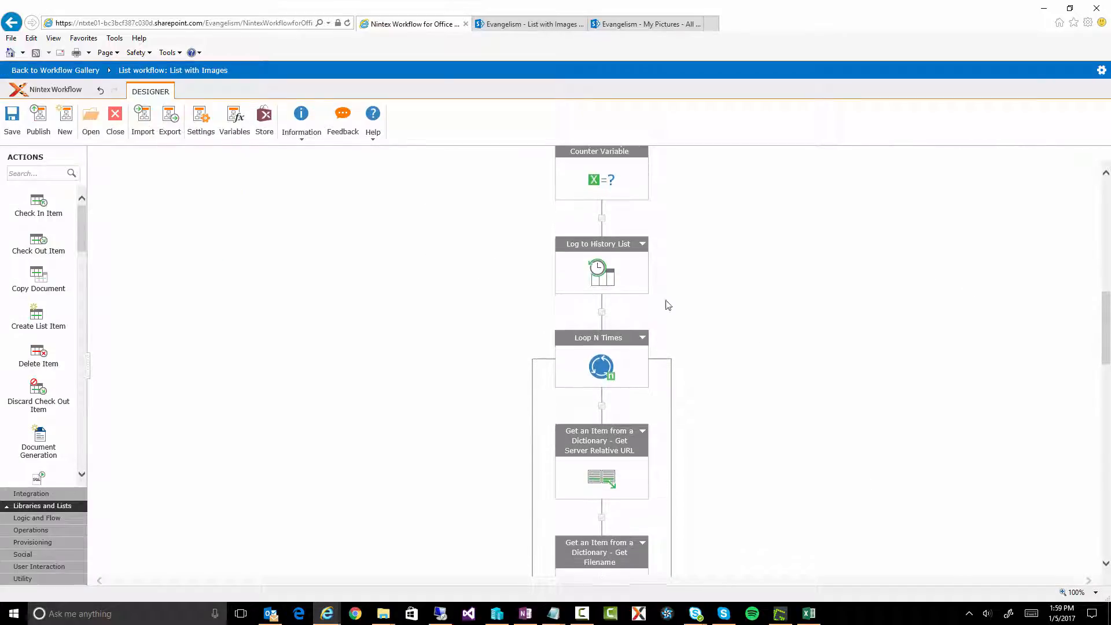
scroll(down, 3)
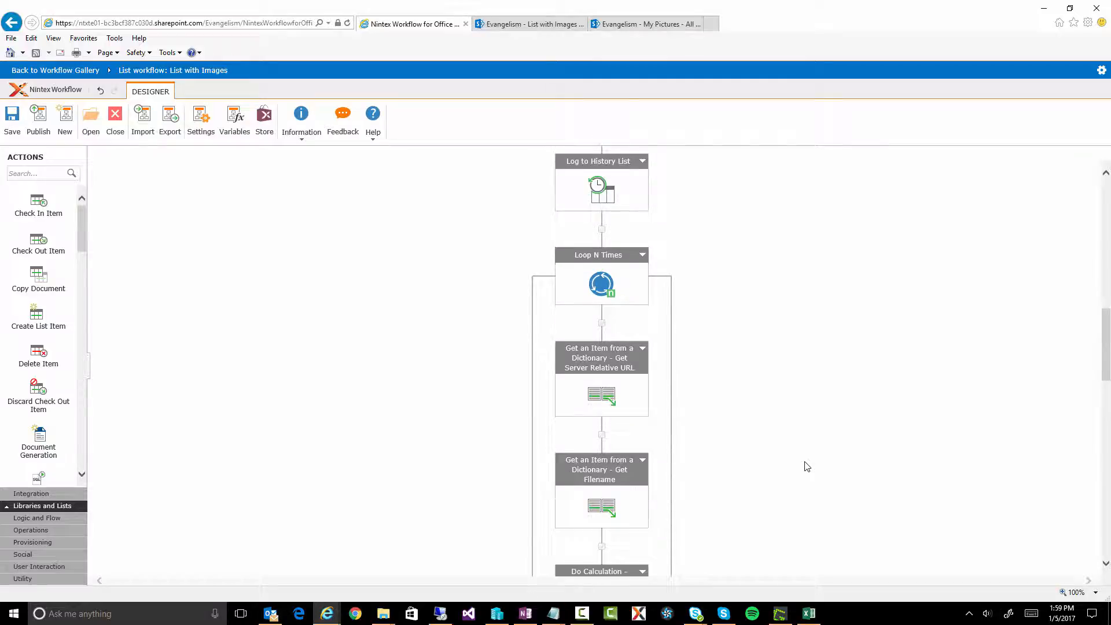
scroll(down, 3)
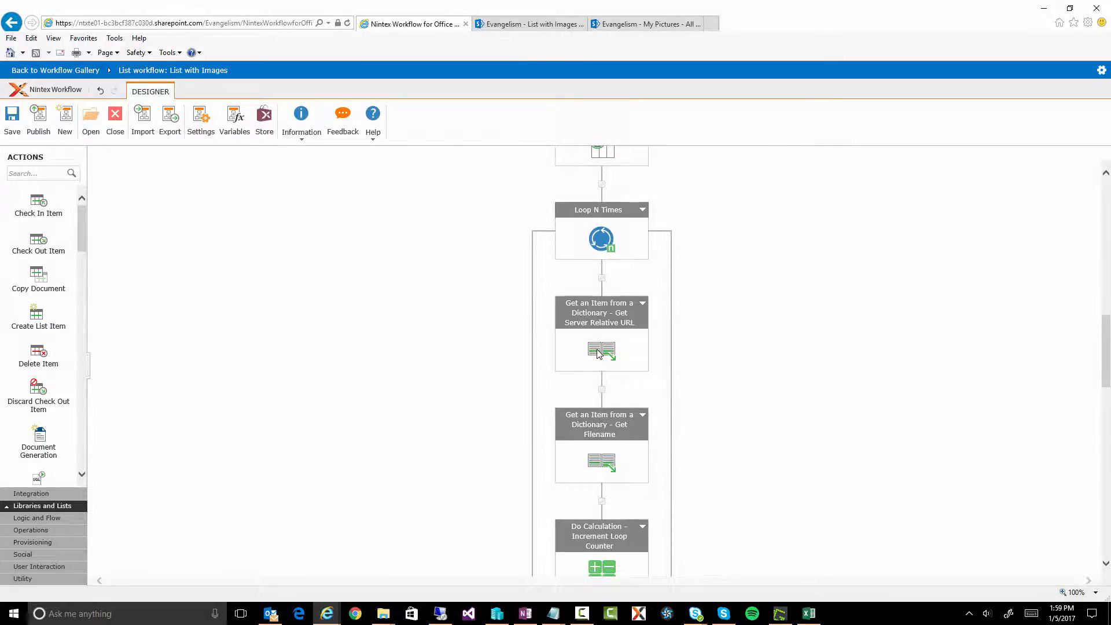
double_click(601, 350)
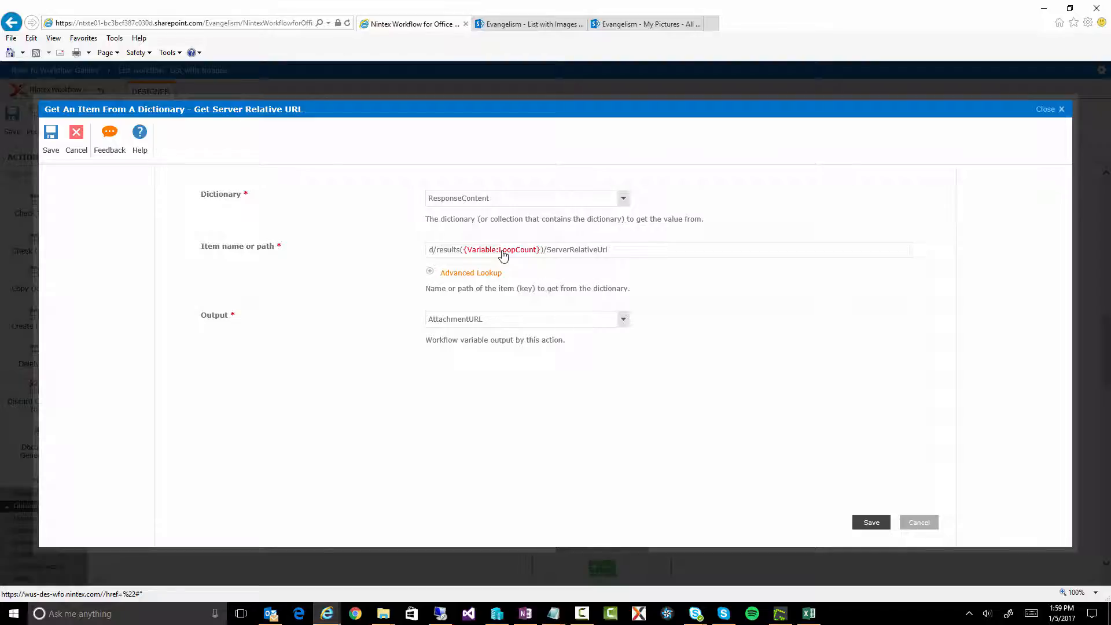
click(545, 249)
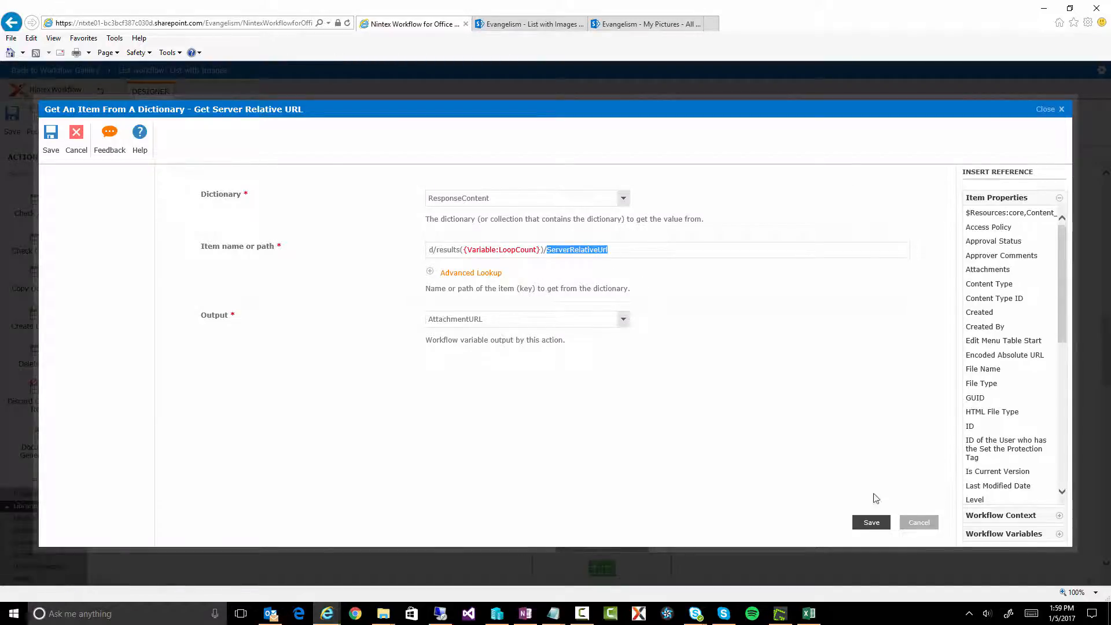
click(50, 136)
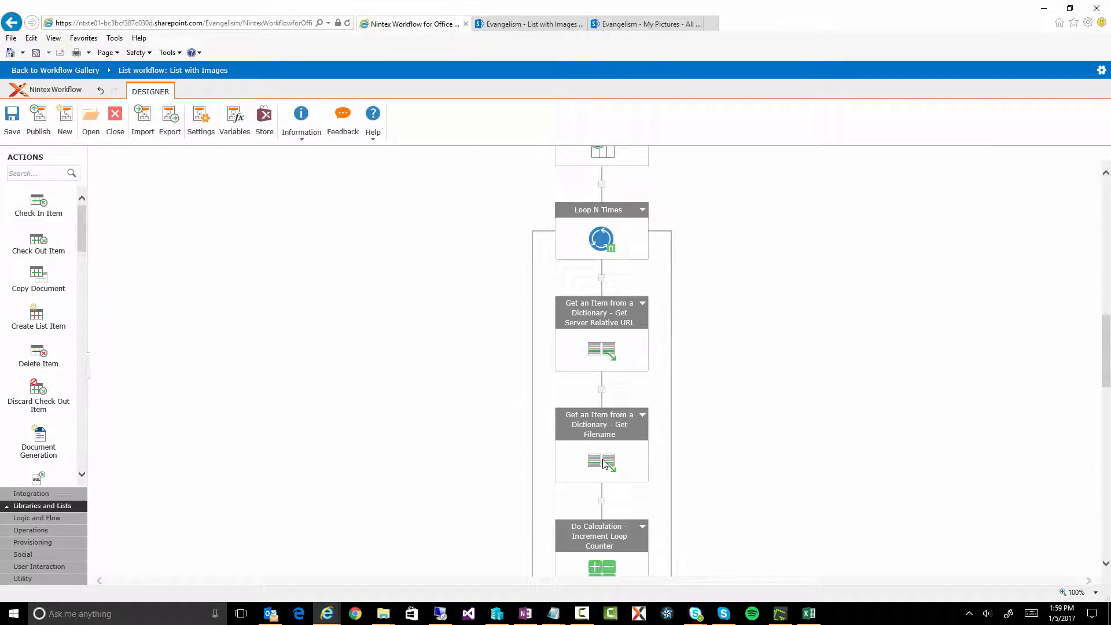
mouse_move(597, 456)
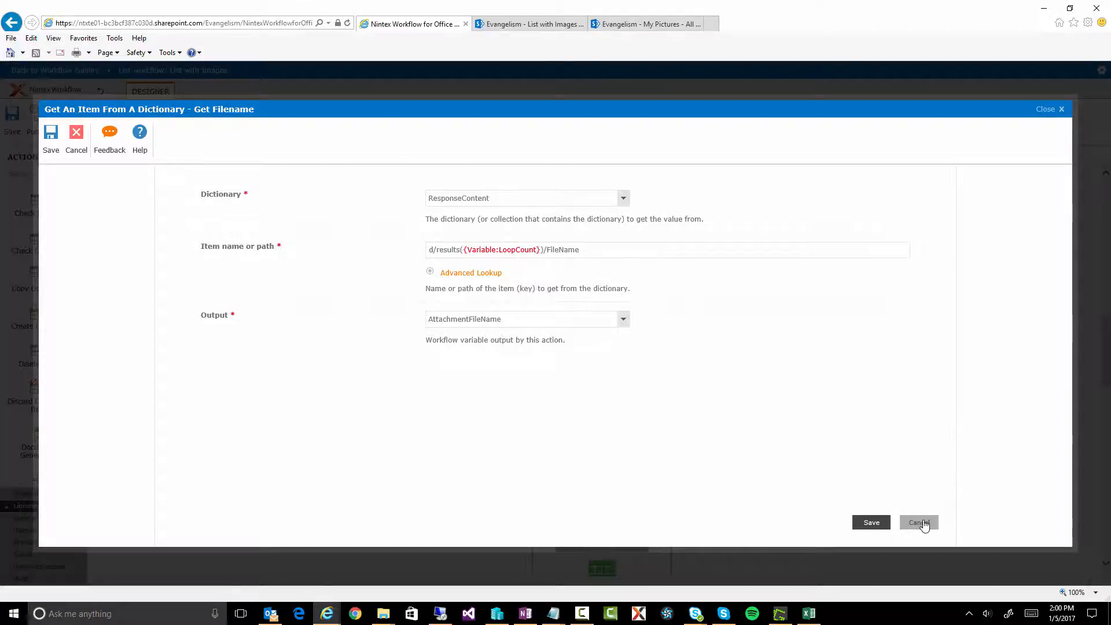
click(918, 522)
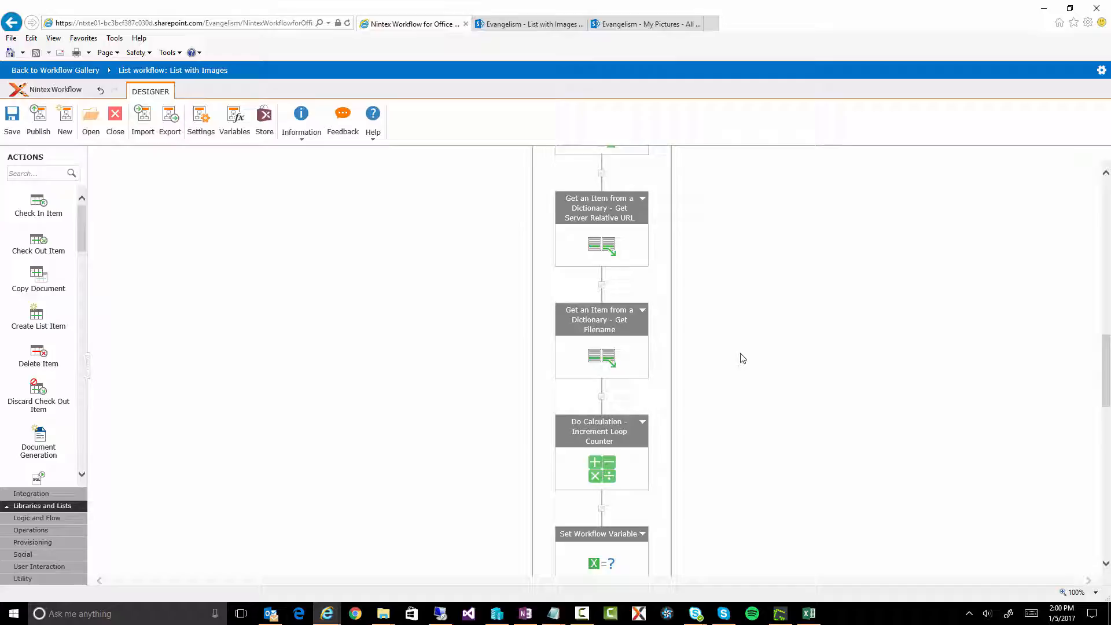
scroll(down, 3)
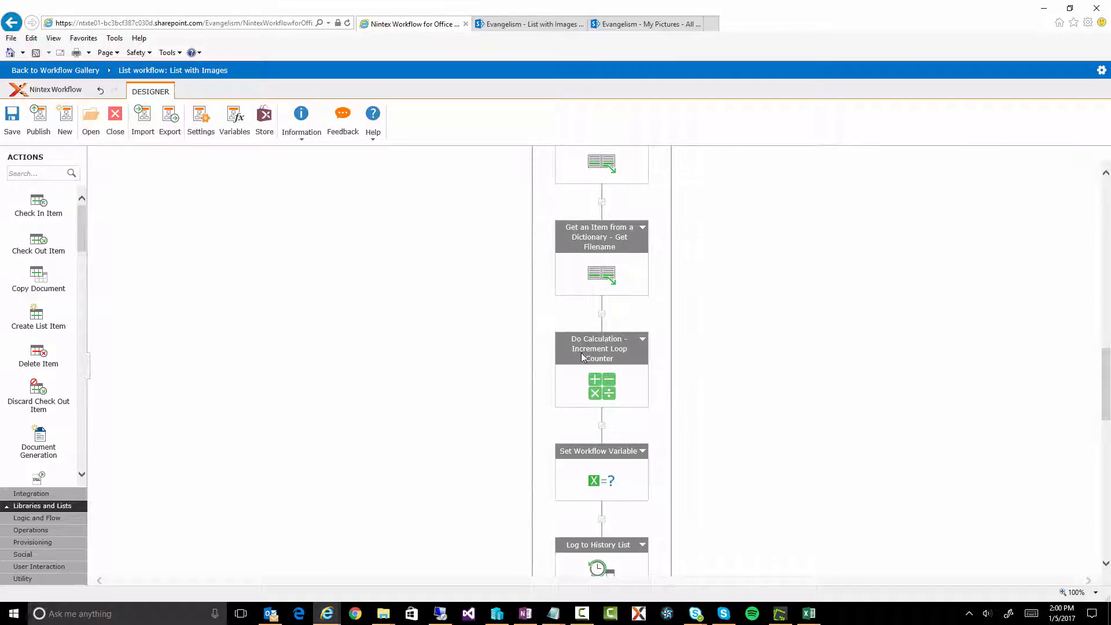
mouse_move(601, 369)
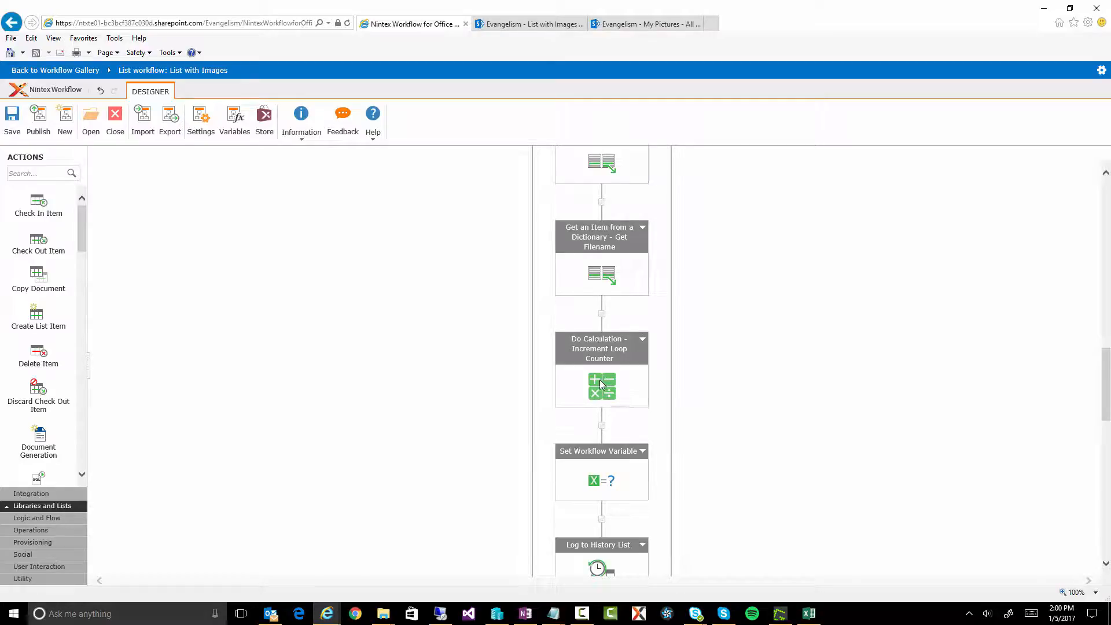
scroll(down, 3)
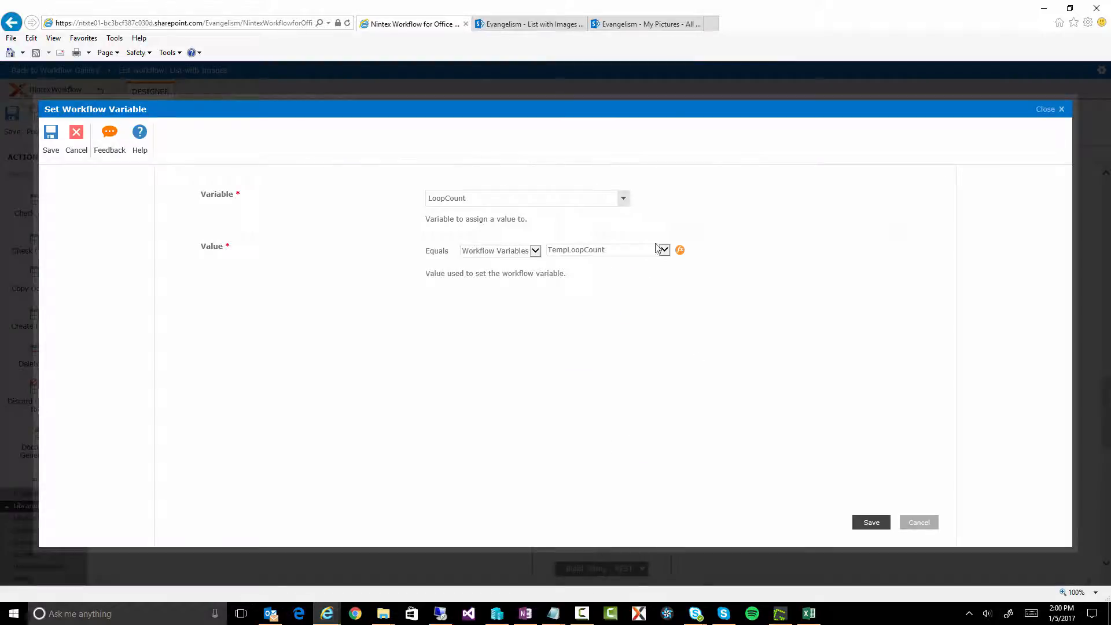
click(51, 133)
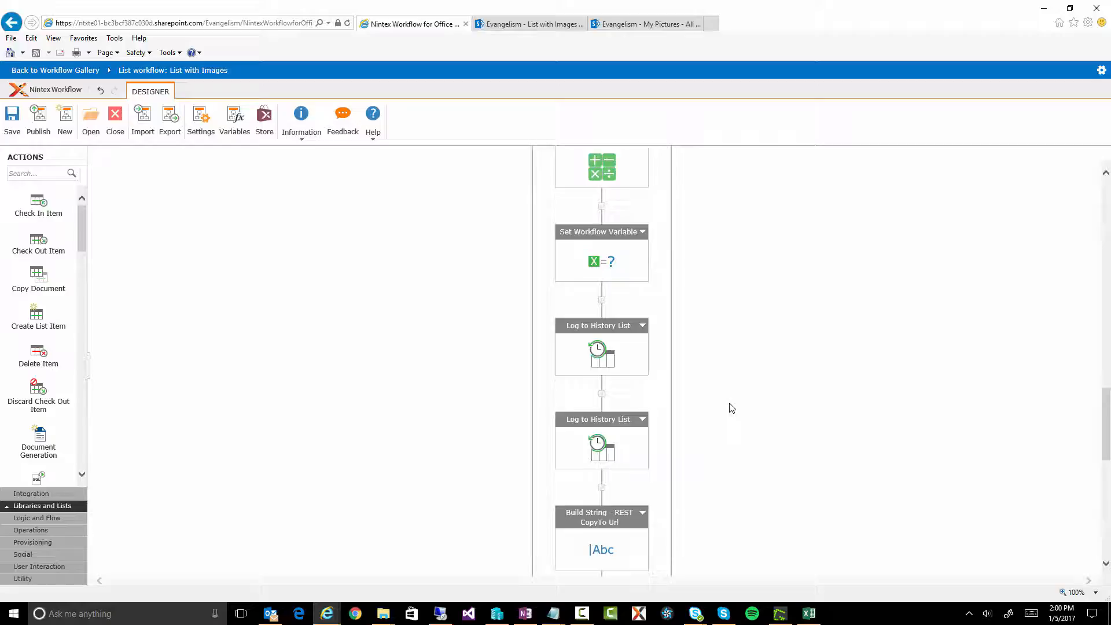
scroll(down, 3)
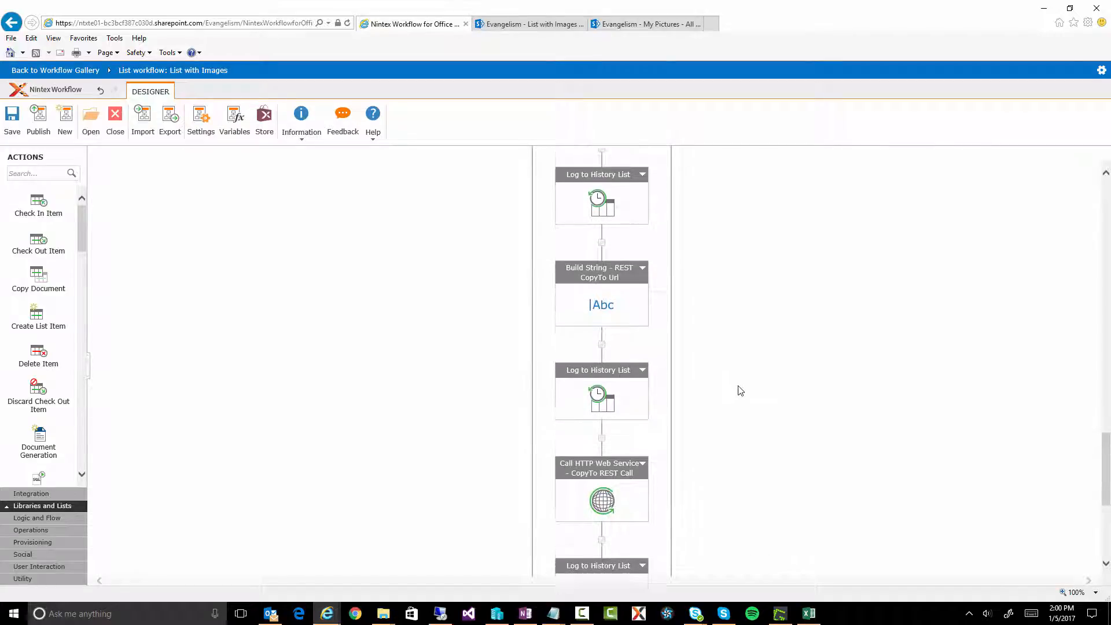
scroll(down, 3)
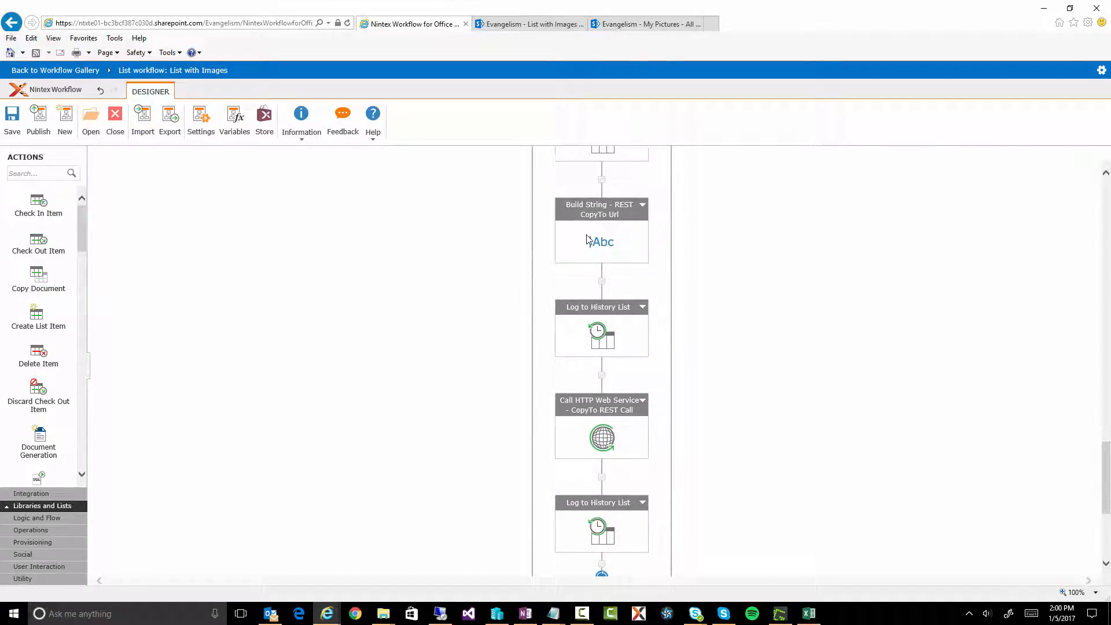
double_click(601, 241)
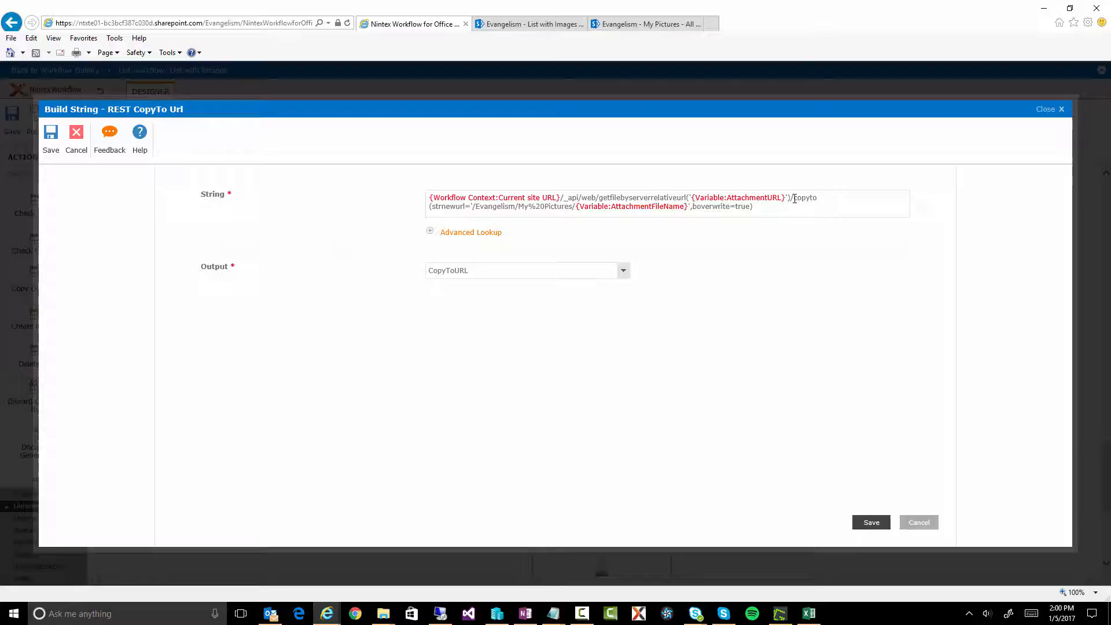
double_click(804, 197)
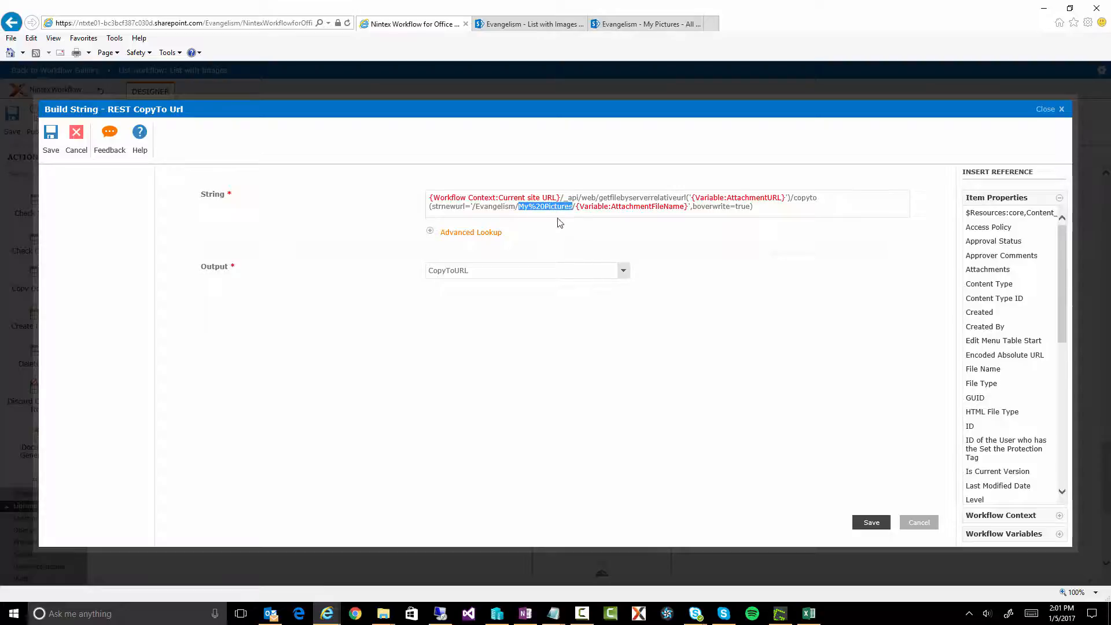
mouse_move(624, 211)
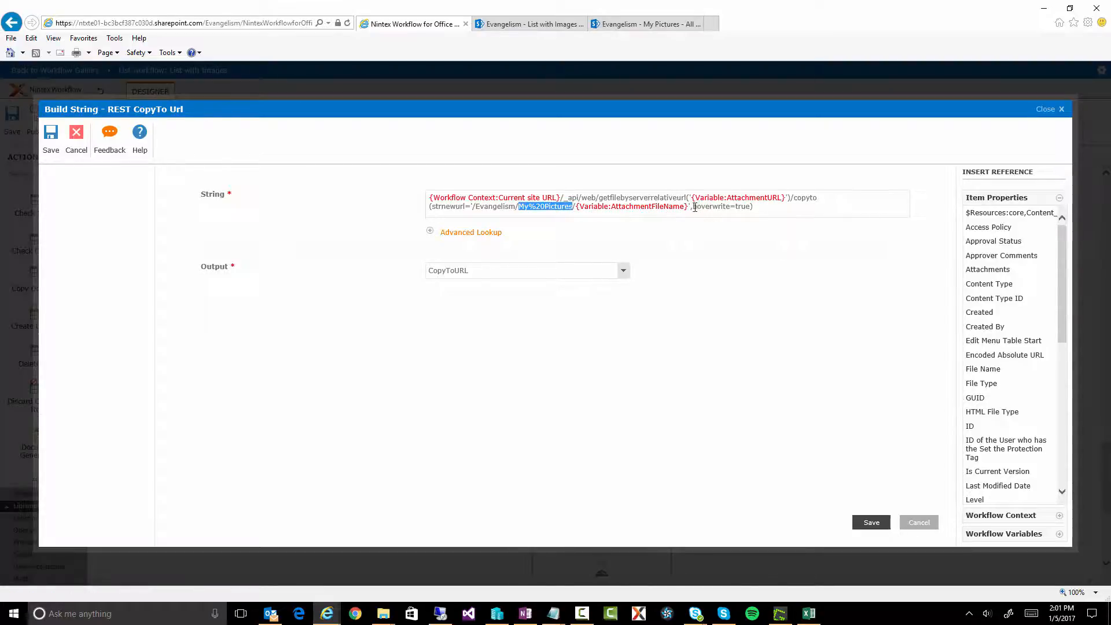
double_click(709, 206)
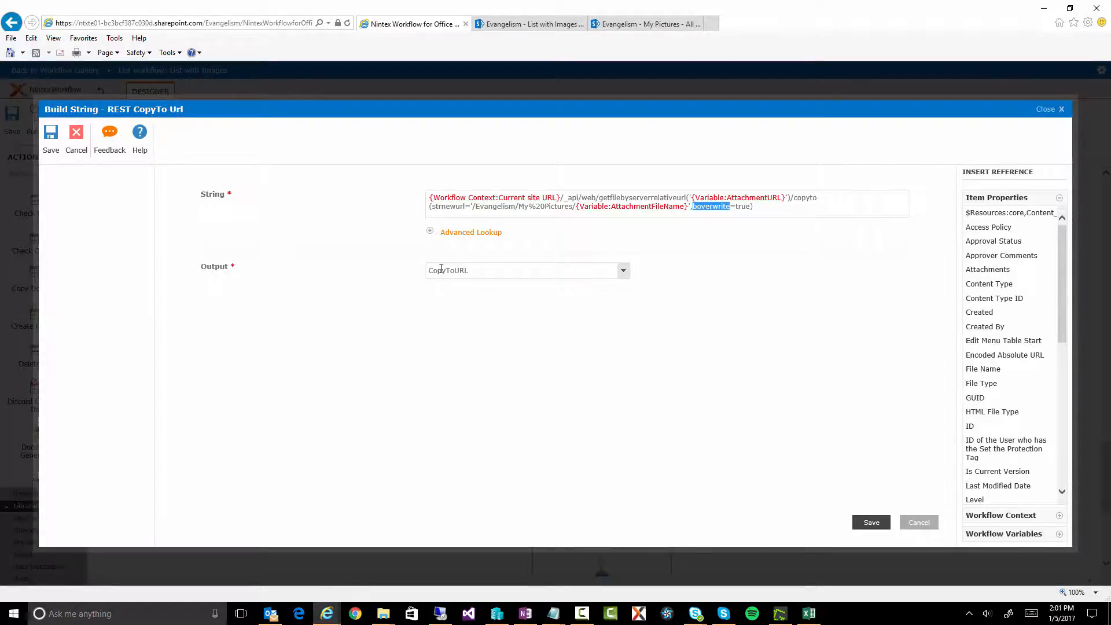
mouse_move(884, 467)
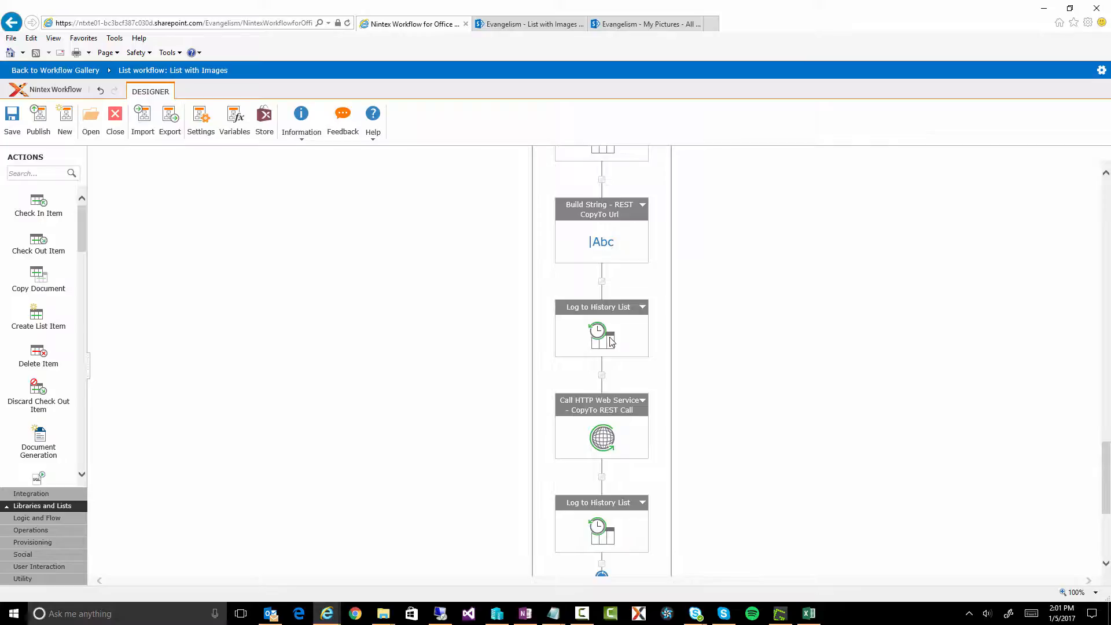
mouse_move(605, 447)
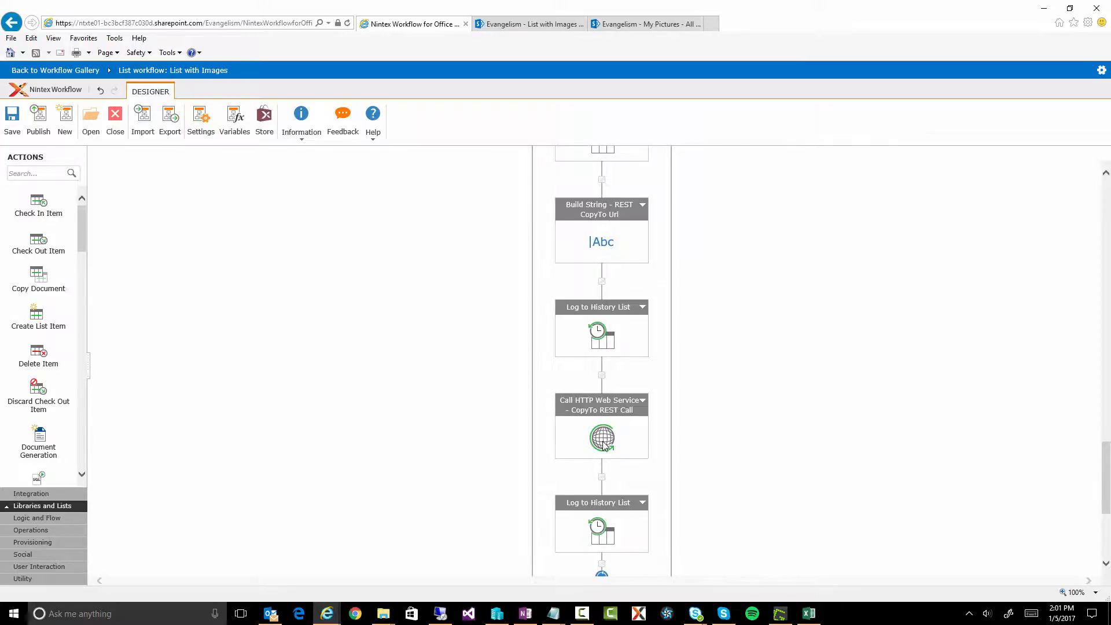
double_click(601, 437)
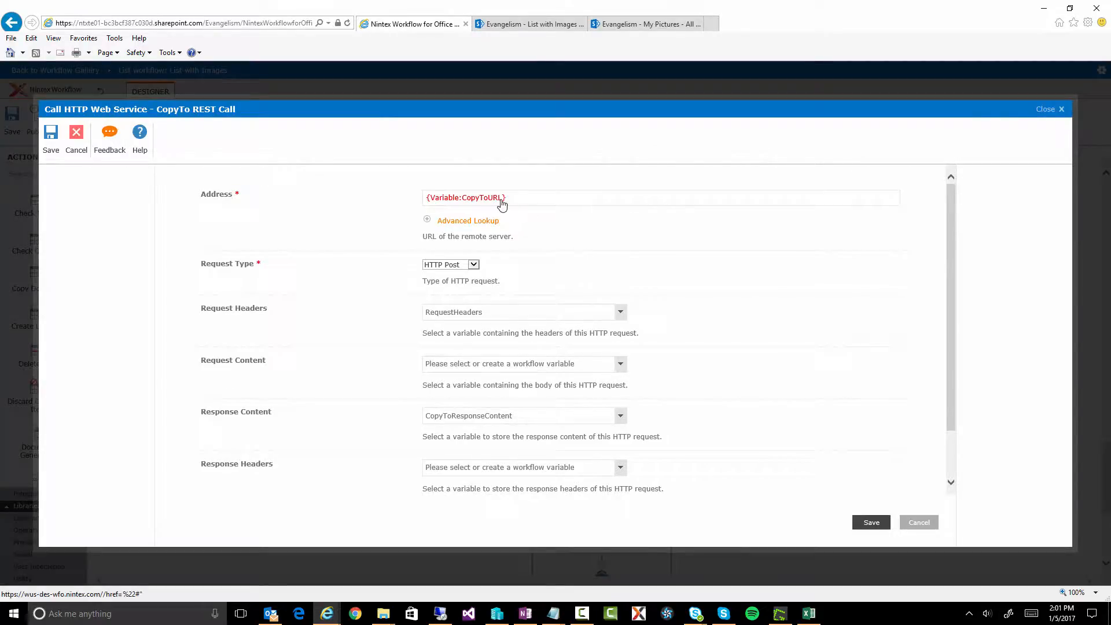
mouse_move(458, 274)
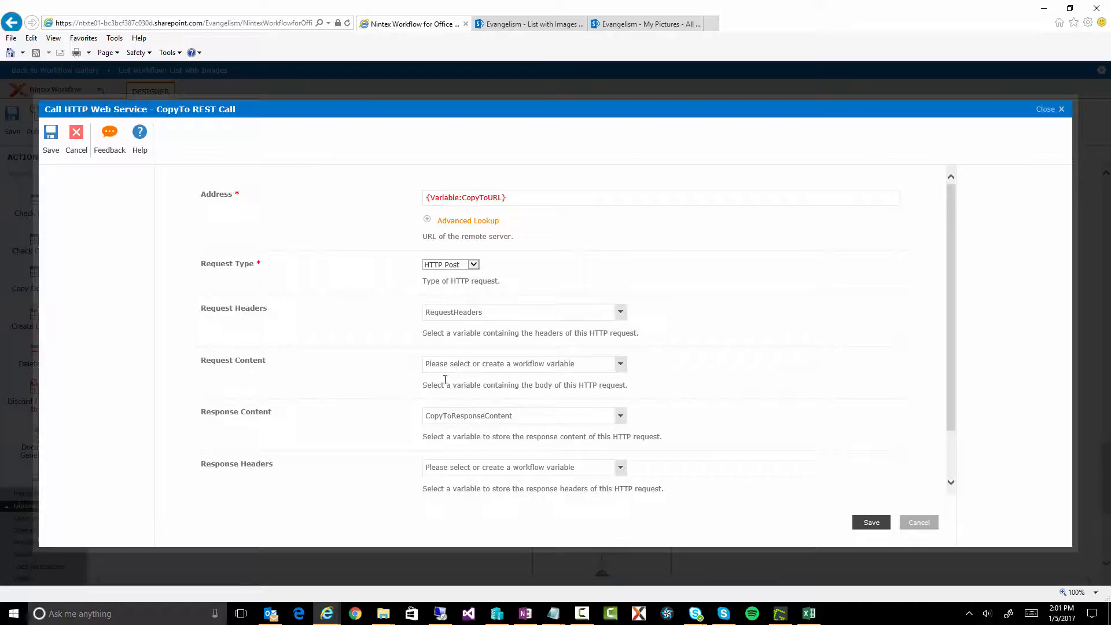
scroll(down, 3)
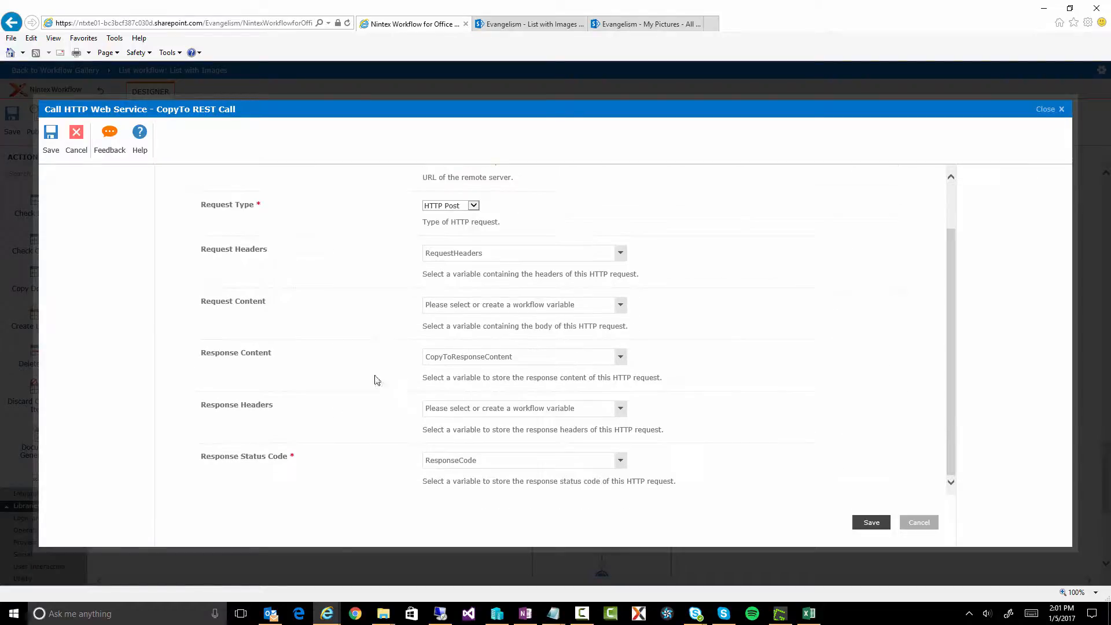
double_click(263, 455)
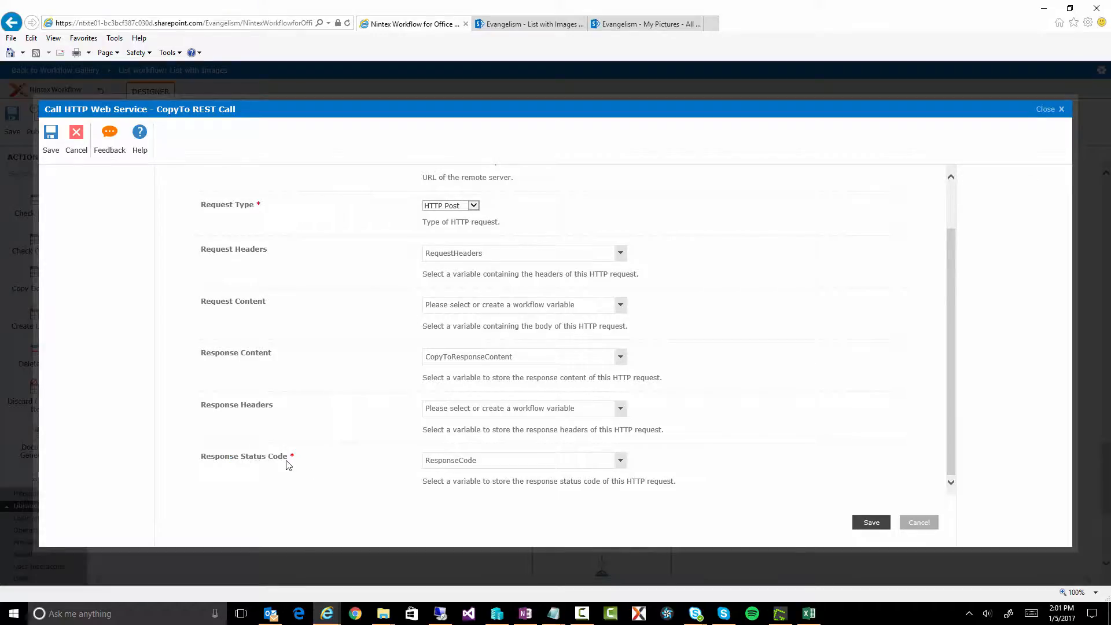
mouse_move(302, 459)
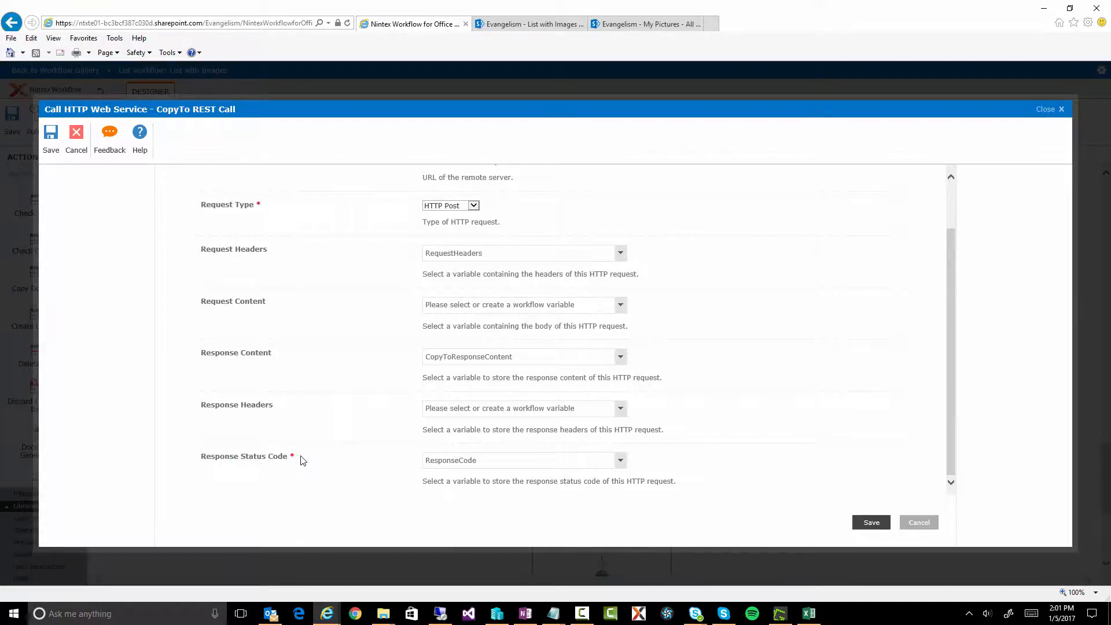
mouse_move(657, 477)
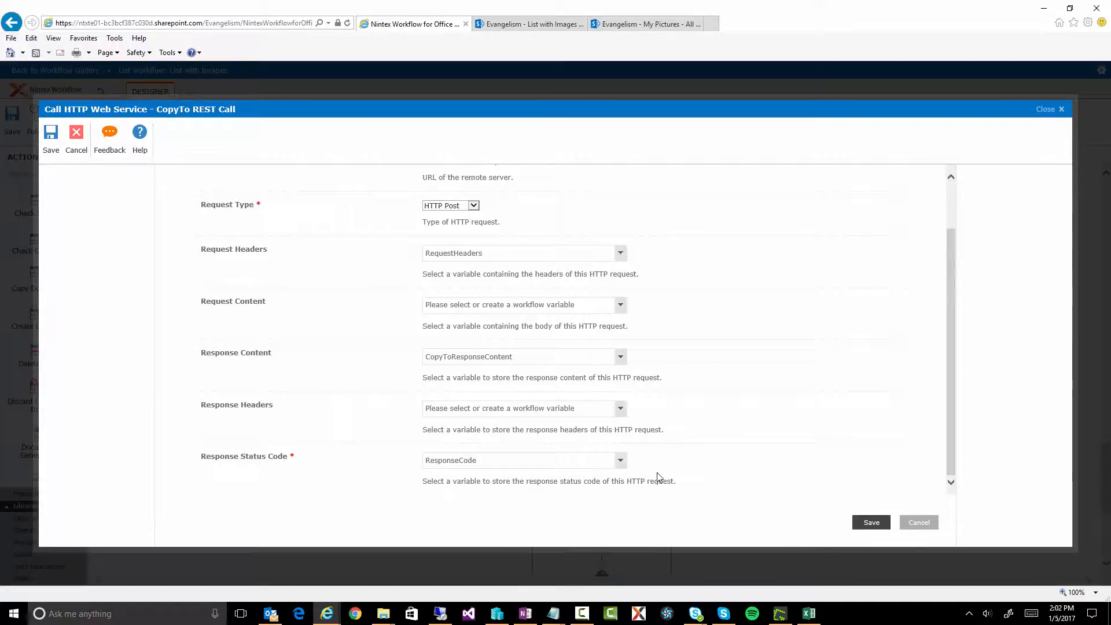
mouse_move(360, 514)
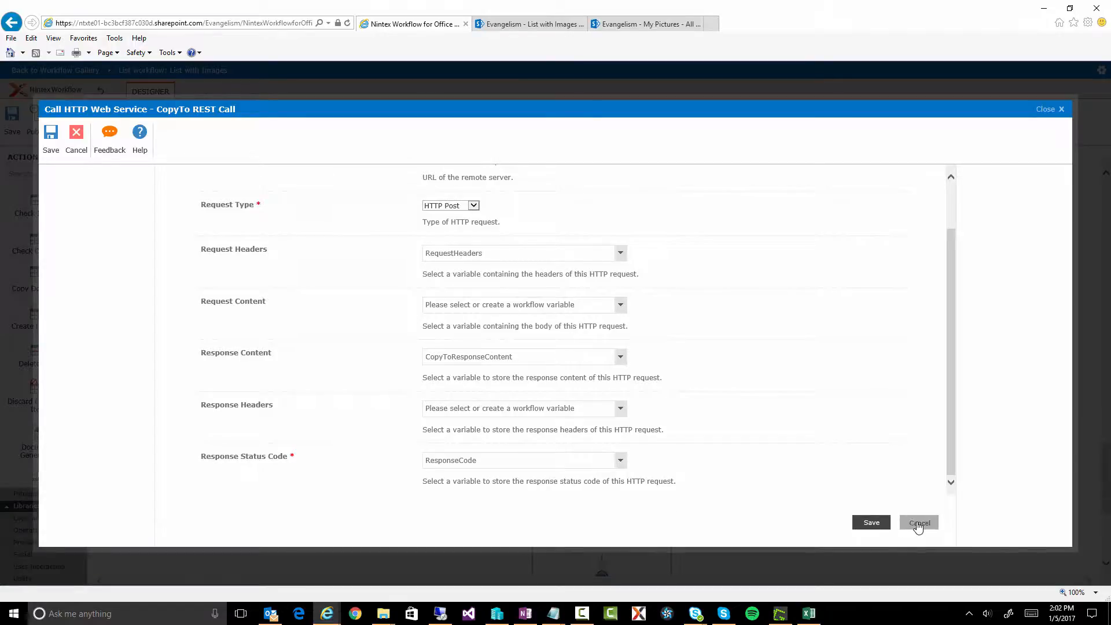
click(918, 522)
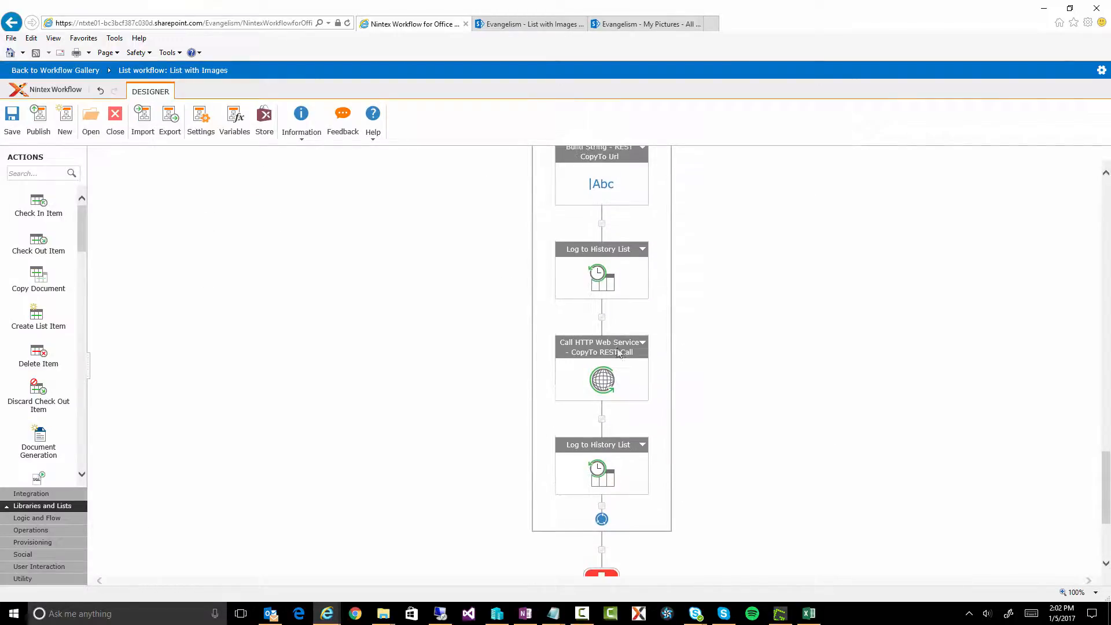
scroll(up, 3)
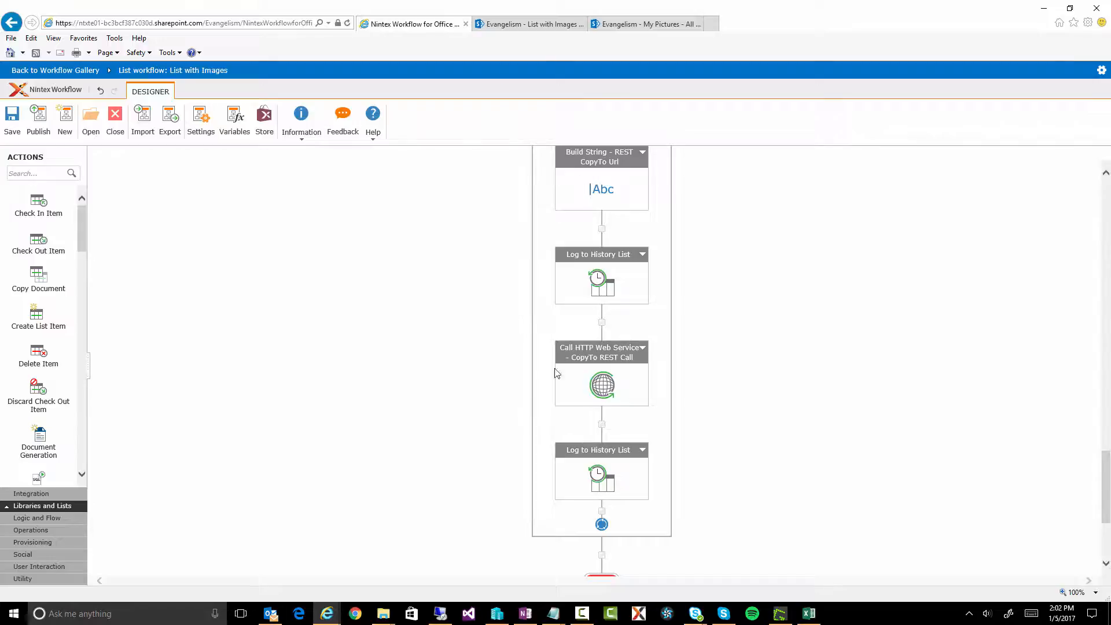
mouse_move(523, 77)
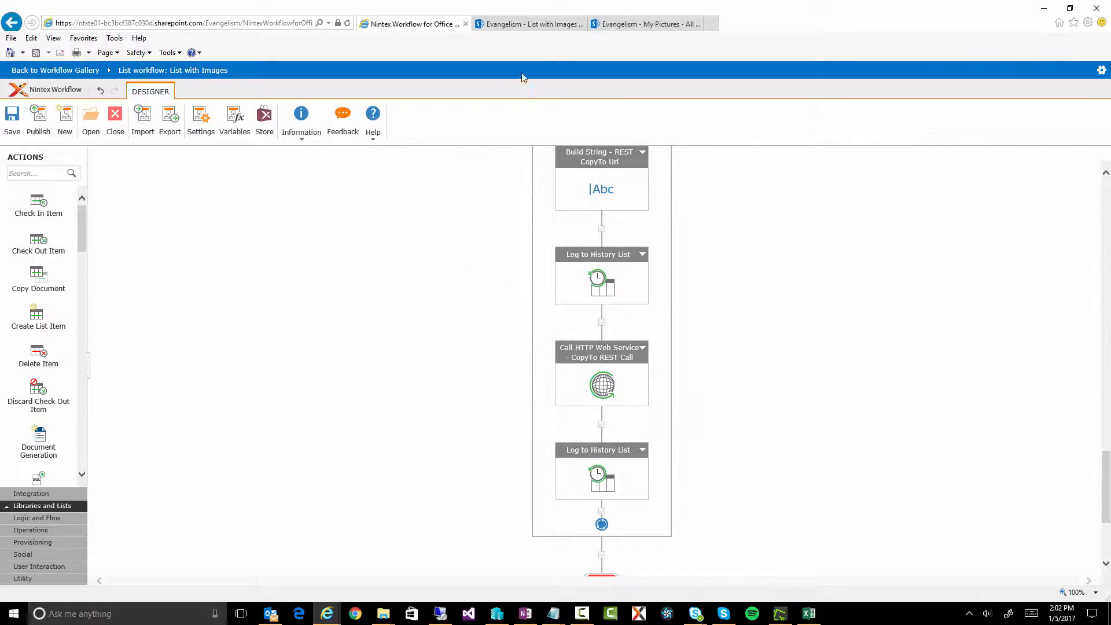
Step: Reload the still-empty My Pictures library and return to the List with Images list
click(646, 24)
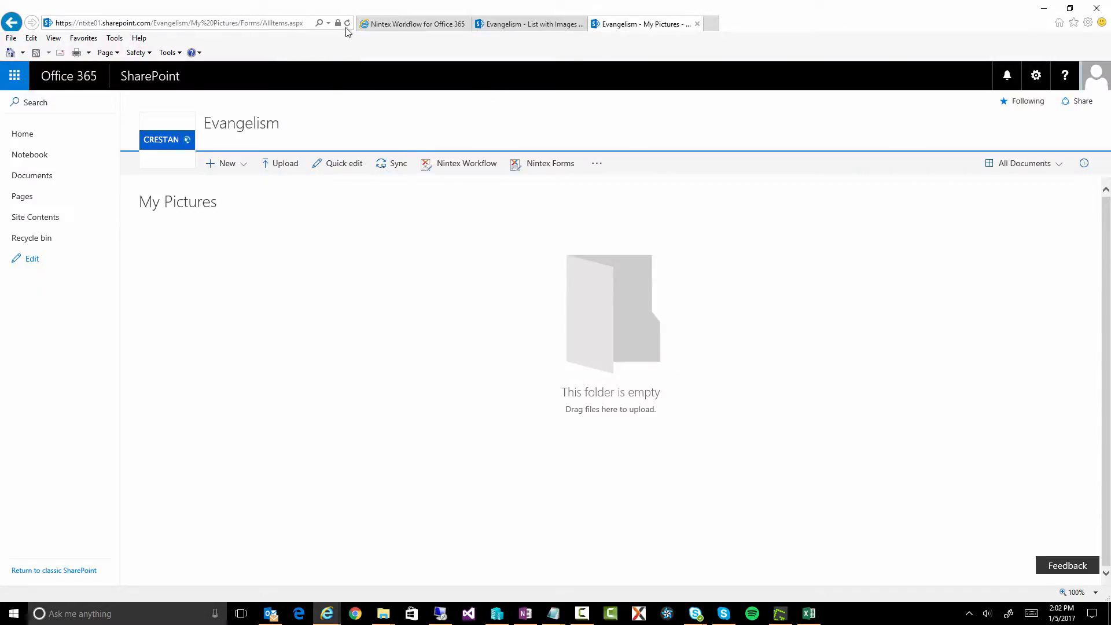
click(346, 23)
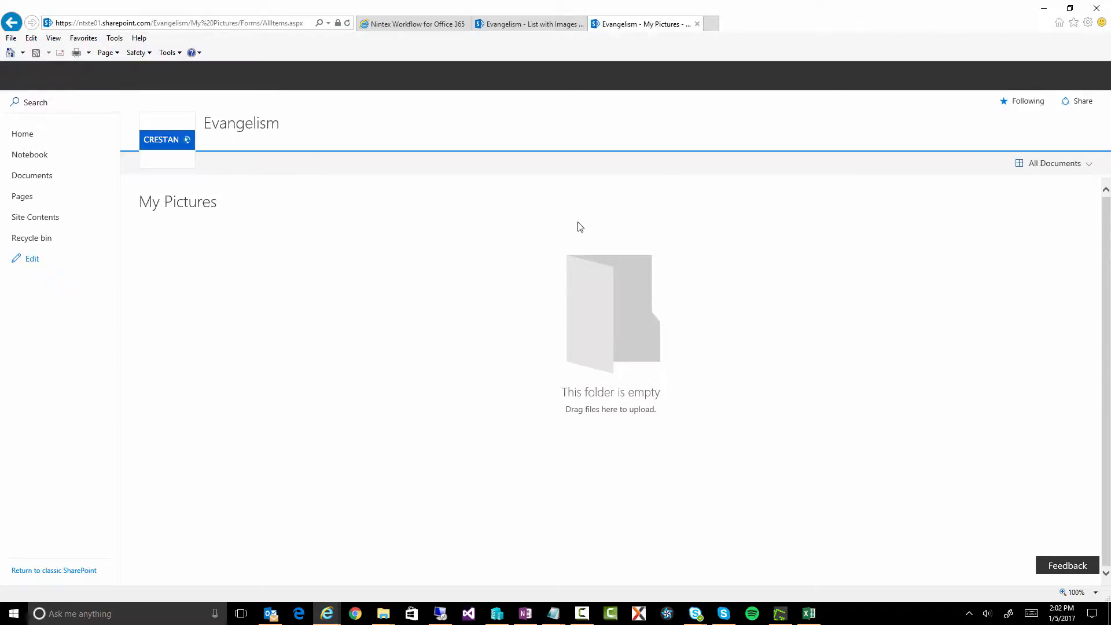
click(533, 25)
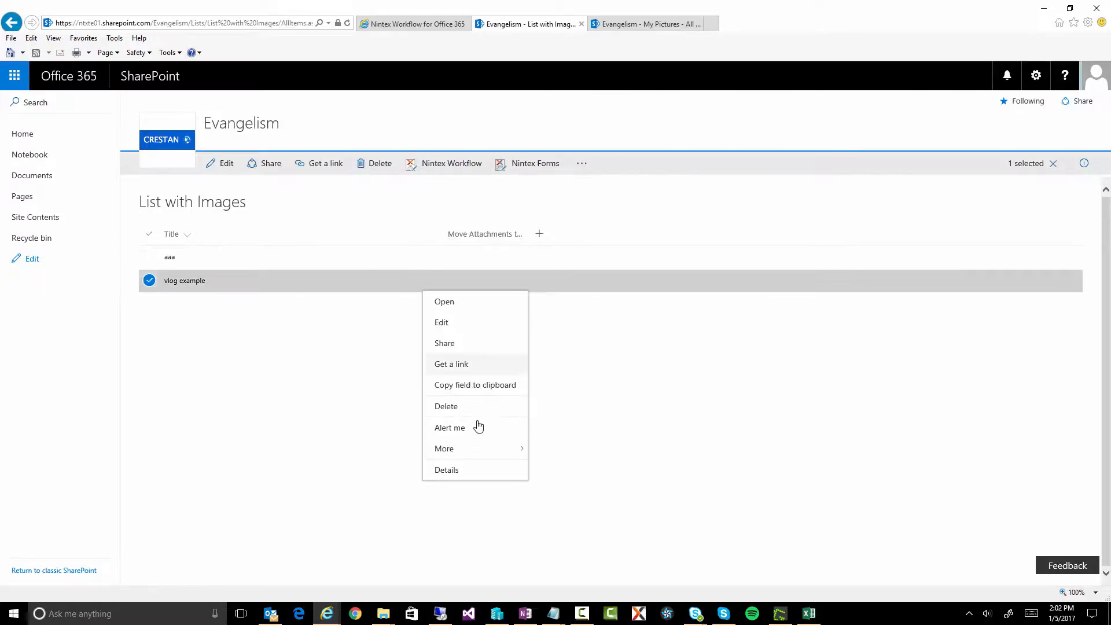
click(554, 453)
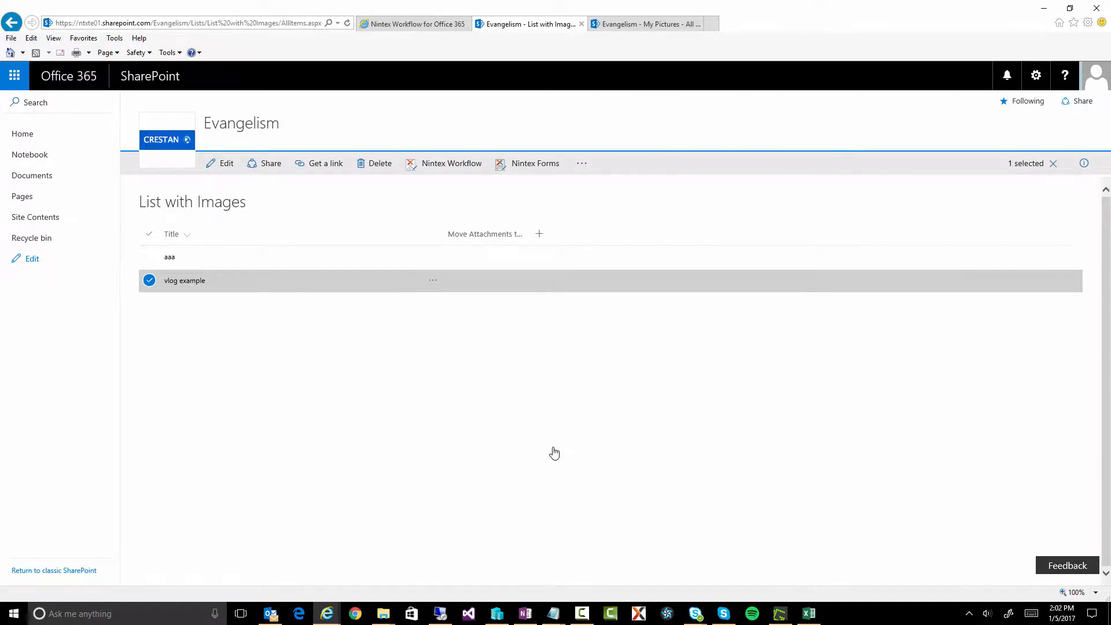
Step: Start Move Attachments to DocLib on 'vlog example' and show its Workflows page as Started
click(450, 163)
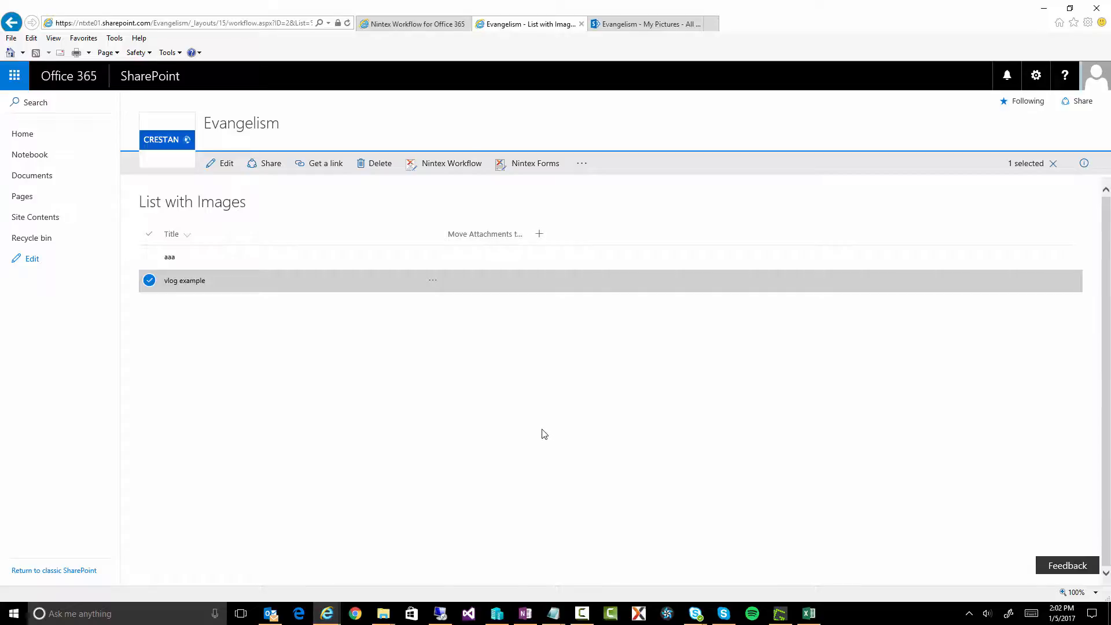
click(451, 163)
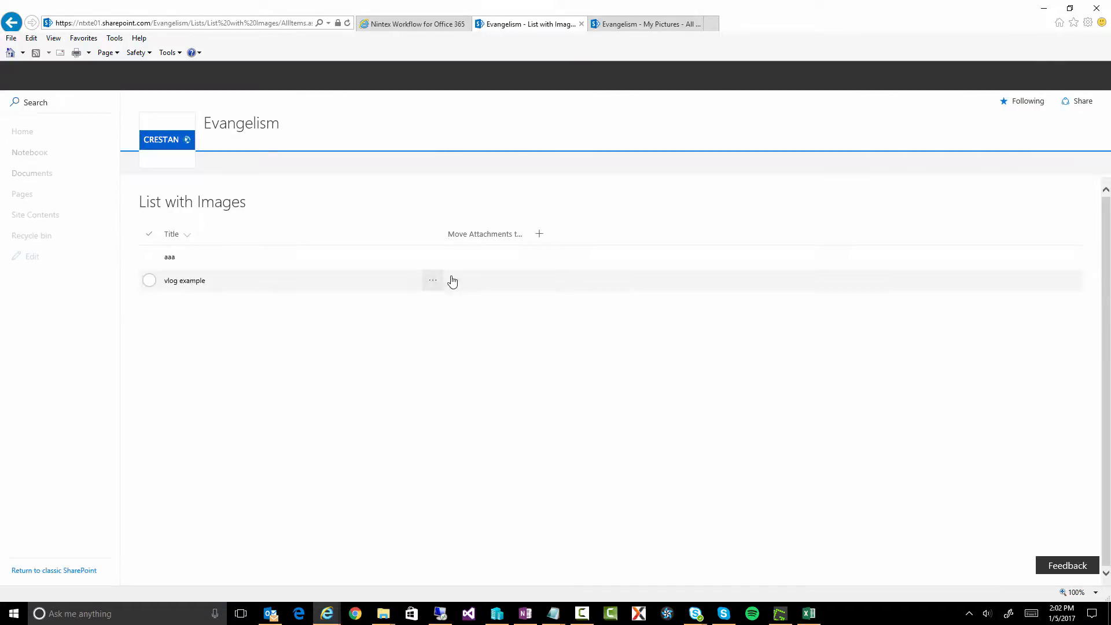
click(149, 280)
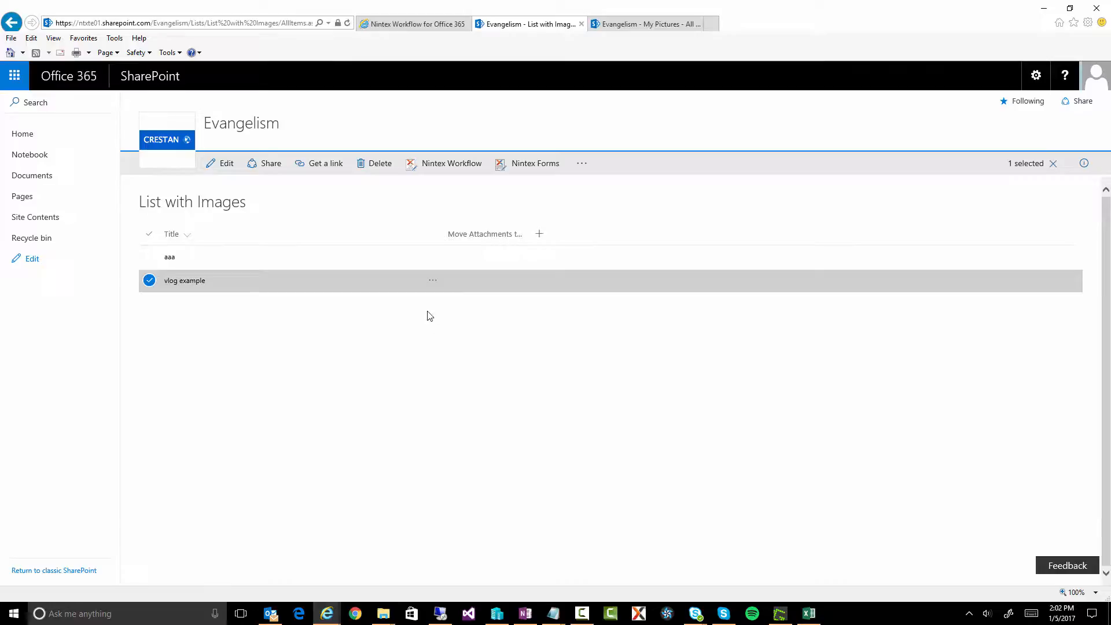
click(432, 279)
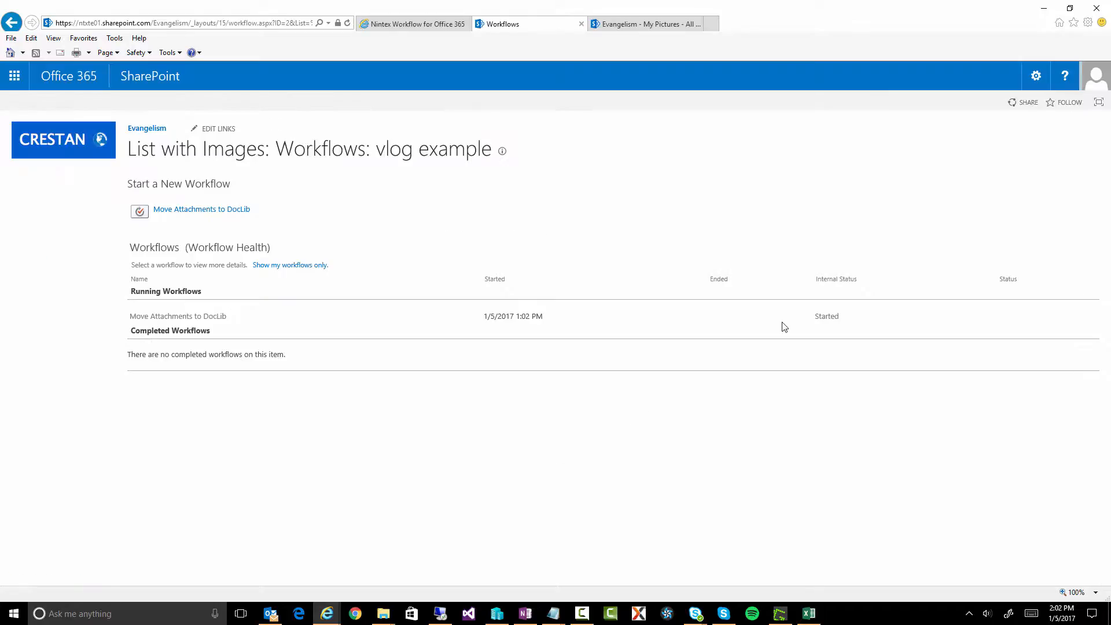
Step: Open the run's Workflow Status and highlight the logged response count of 2 and first image file name
click(826, 316)
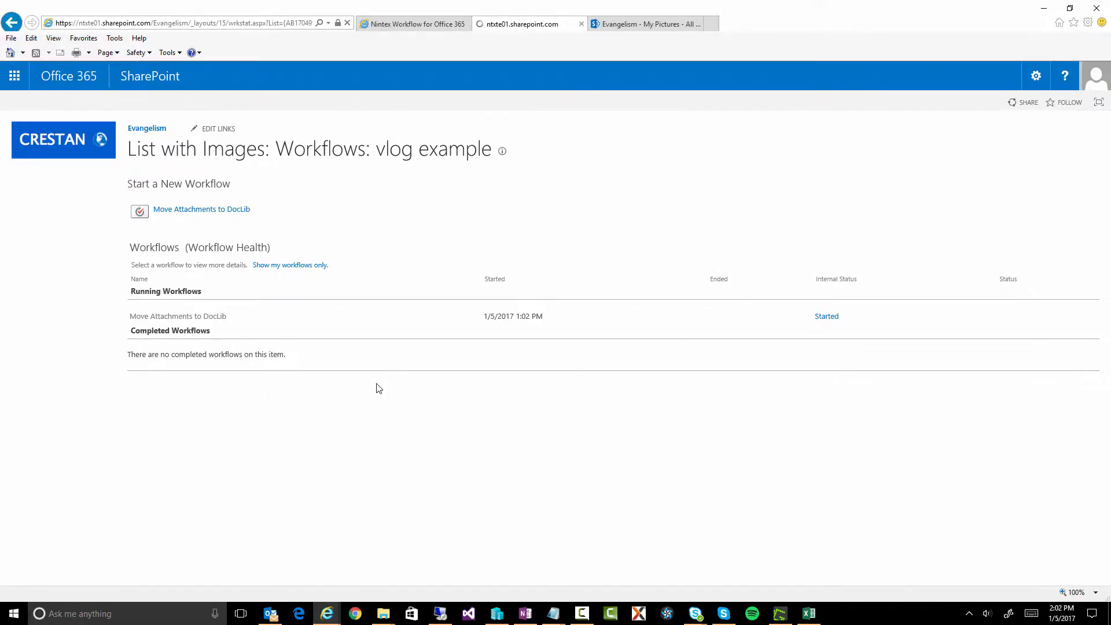
click(826, 316)
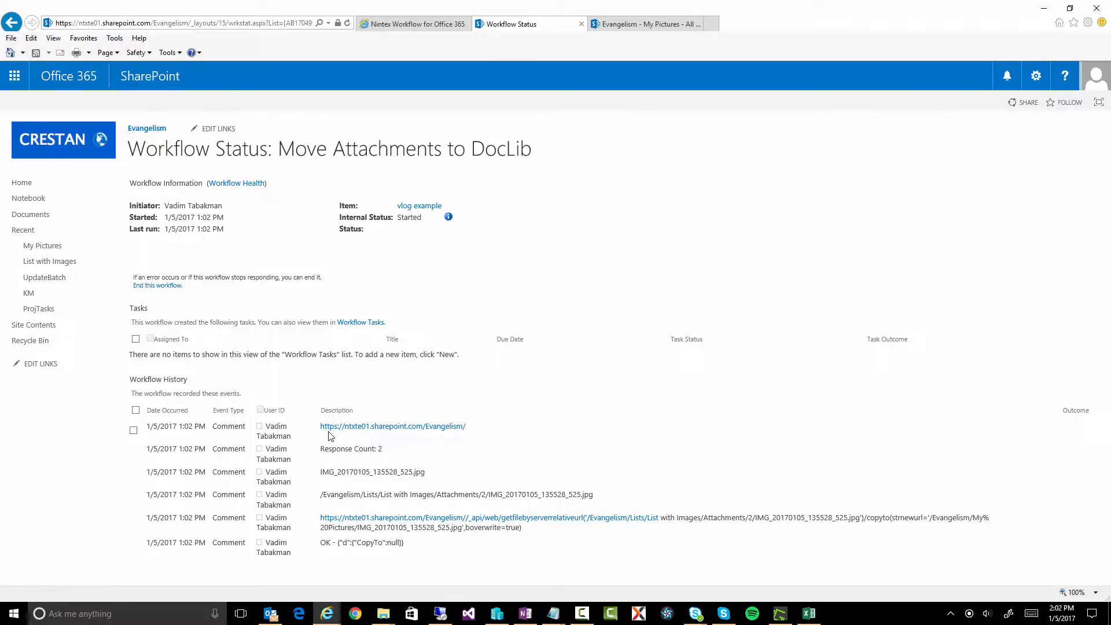
mouse_move(443, 436)
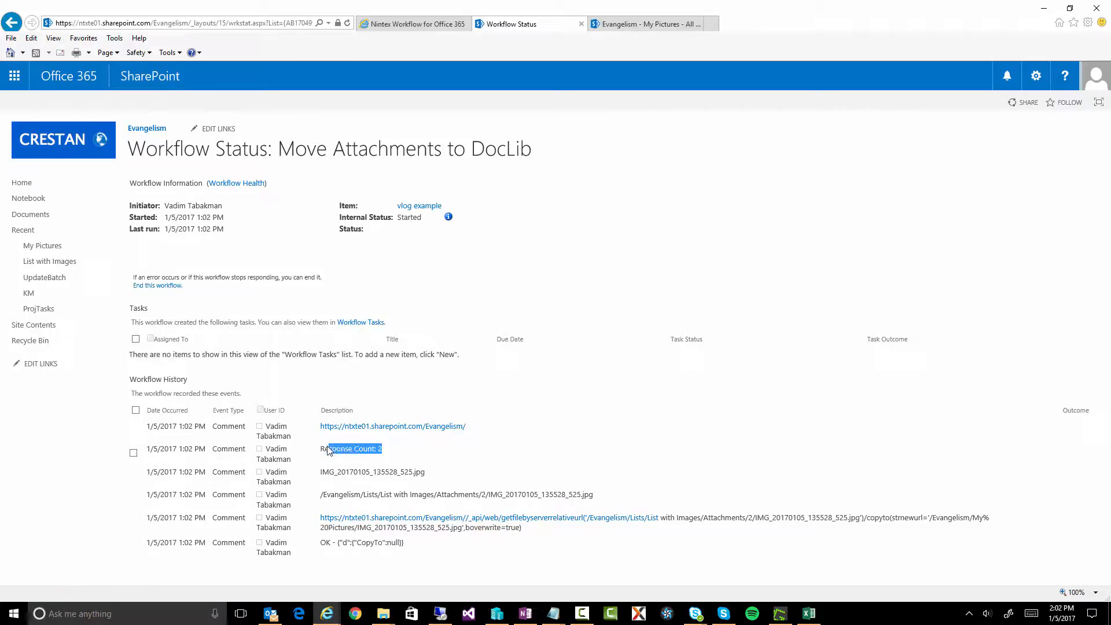
click(334, 450)
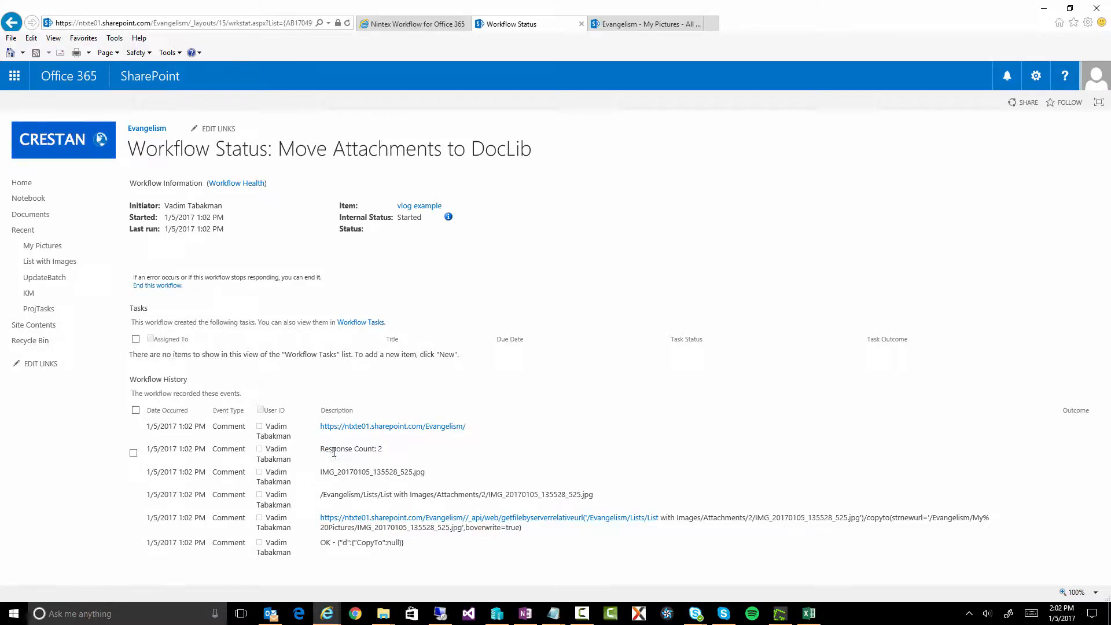
double_click(379, 449)
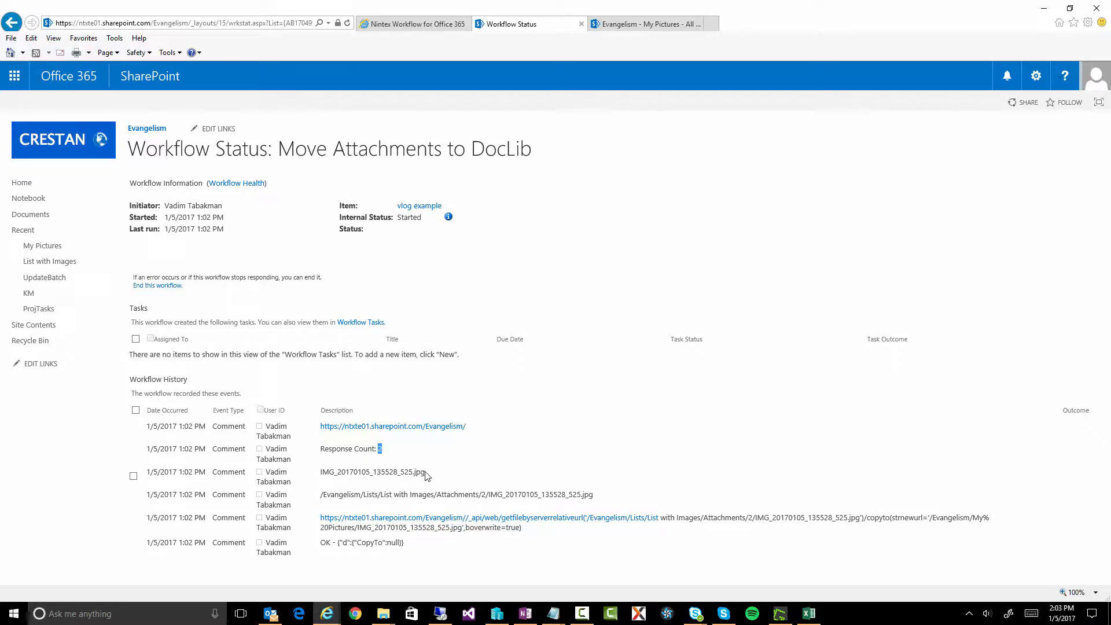
double_click(371, 472)
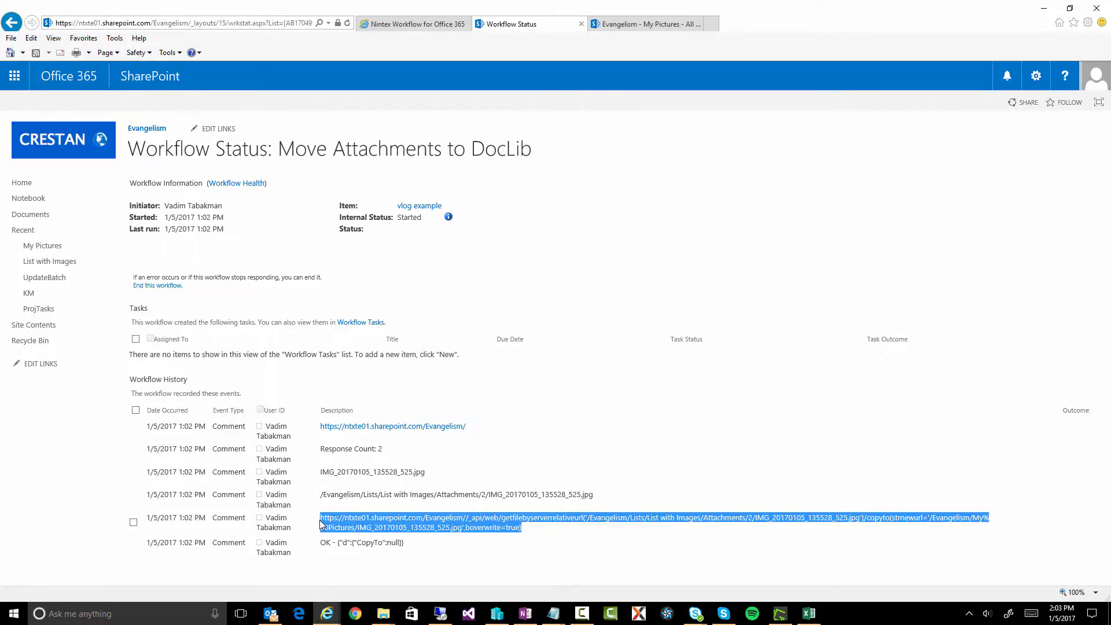
Step: Mark the second image's attachment path entry and the Completed internal status
click(546, 533)
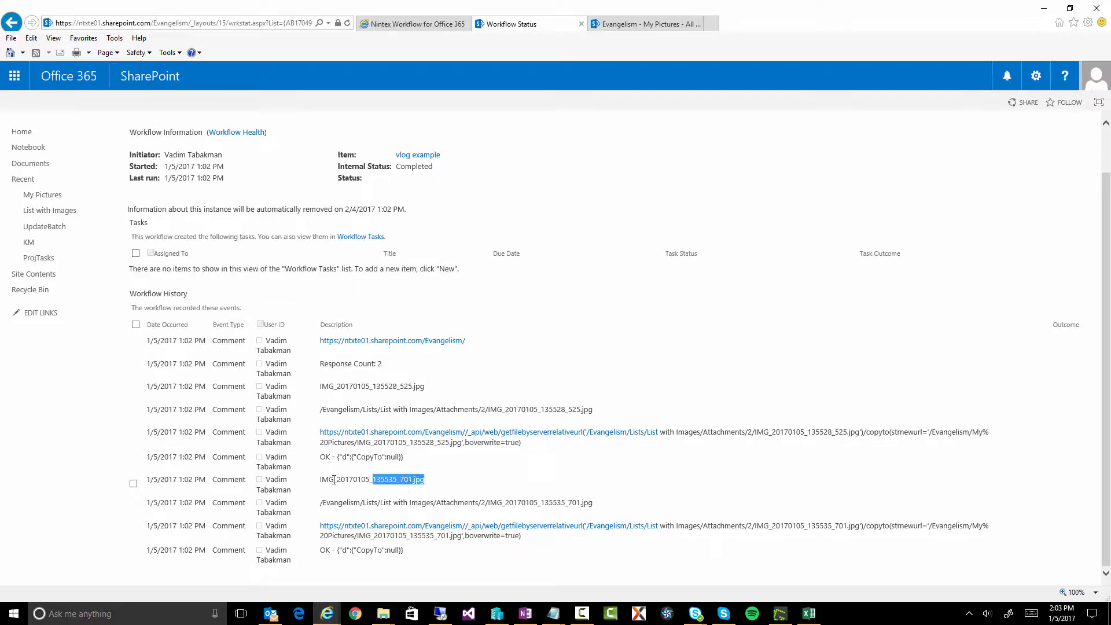
click(135, 507)
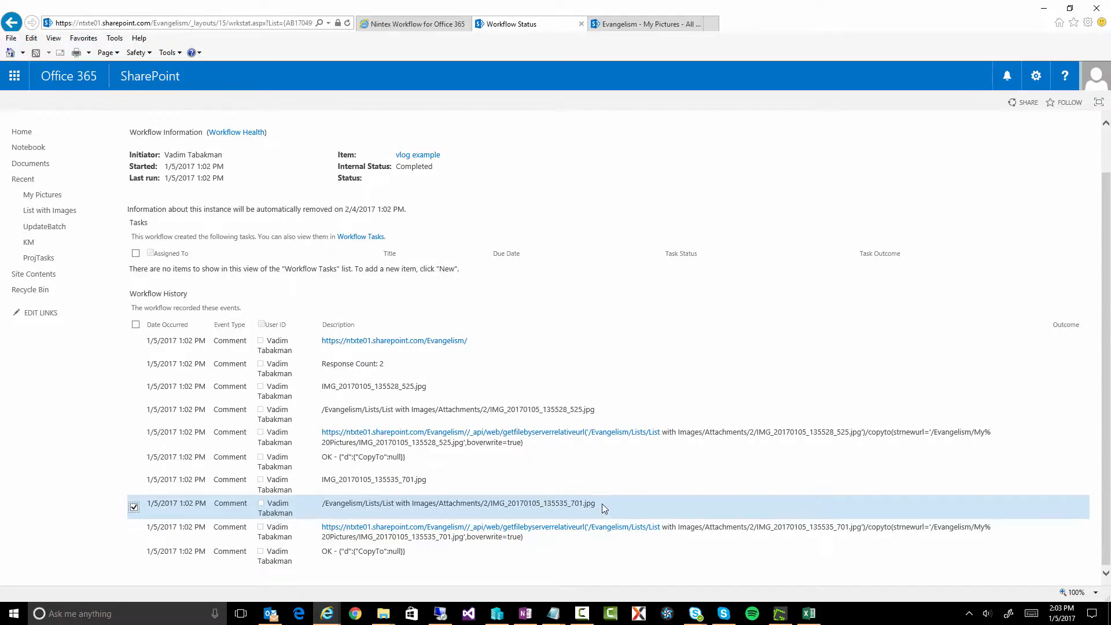
mouse_move(518, 535)
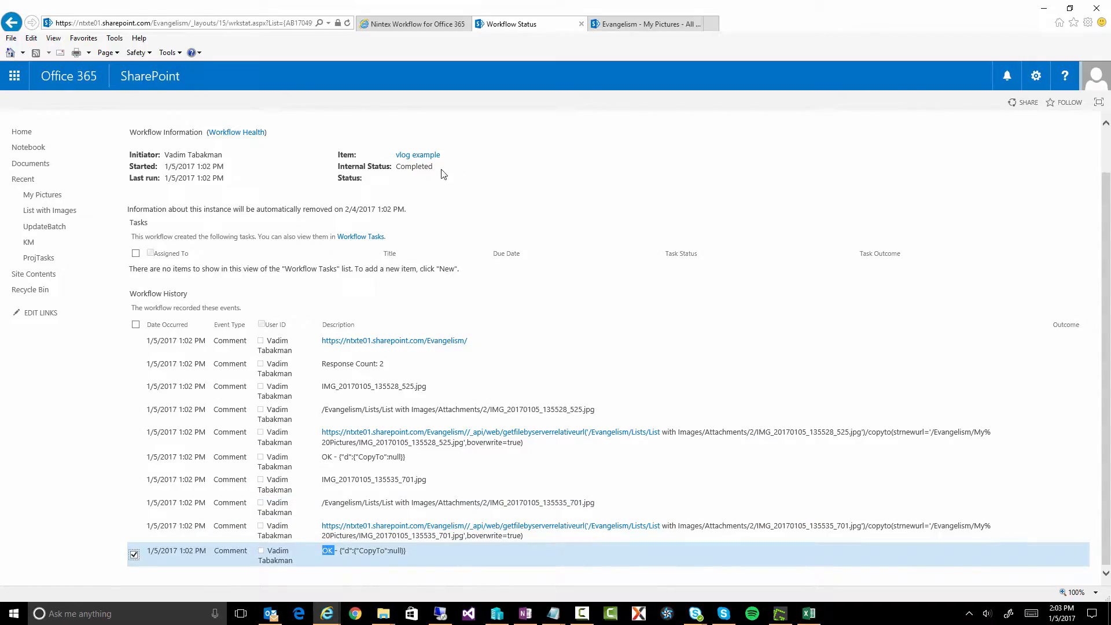
double_click(414, 166)
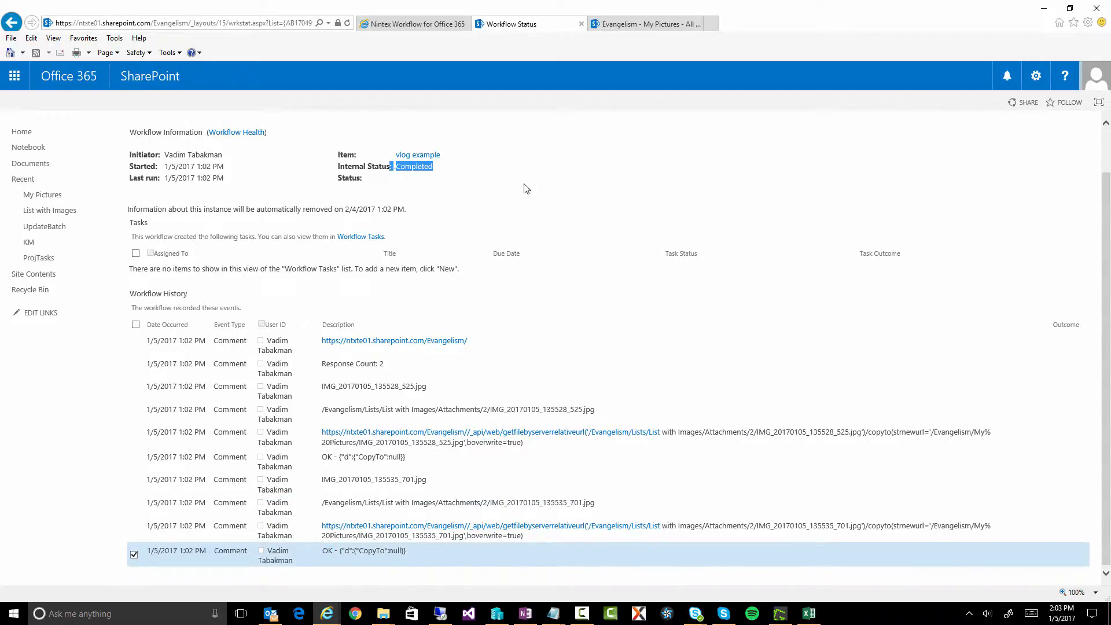
click(644, 25)
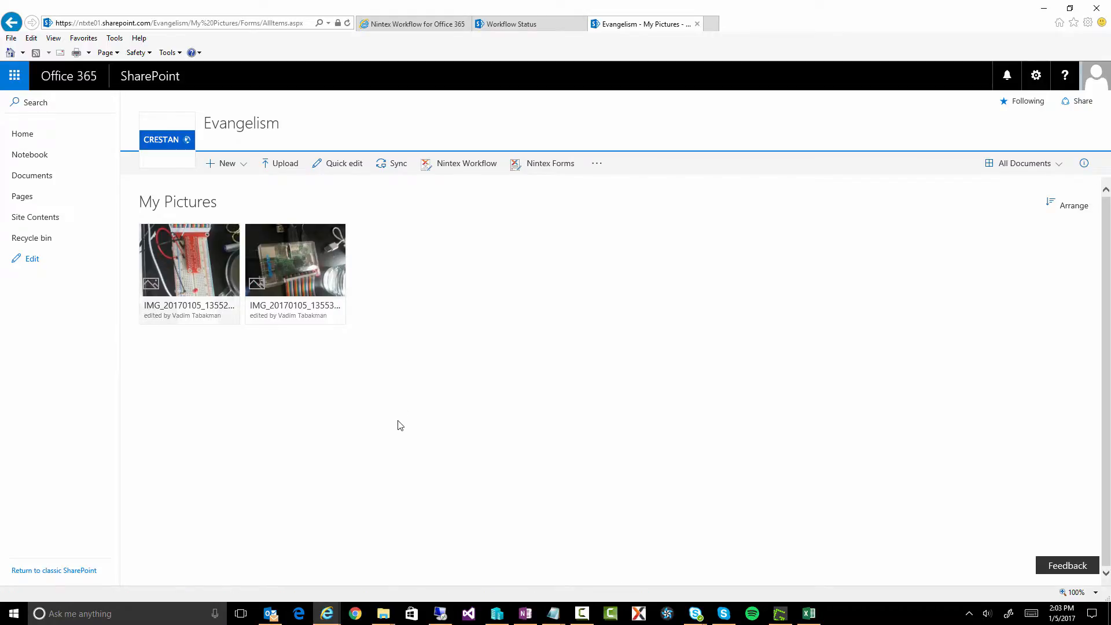
Step: Return to the List with Images workflow in the Nintex designer
click(414, 24)
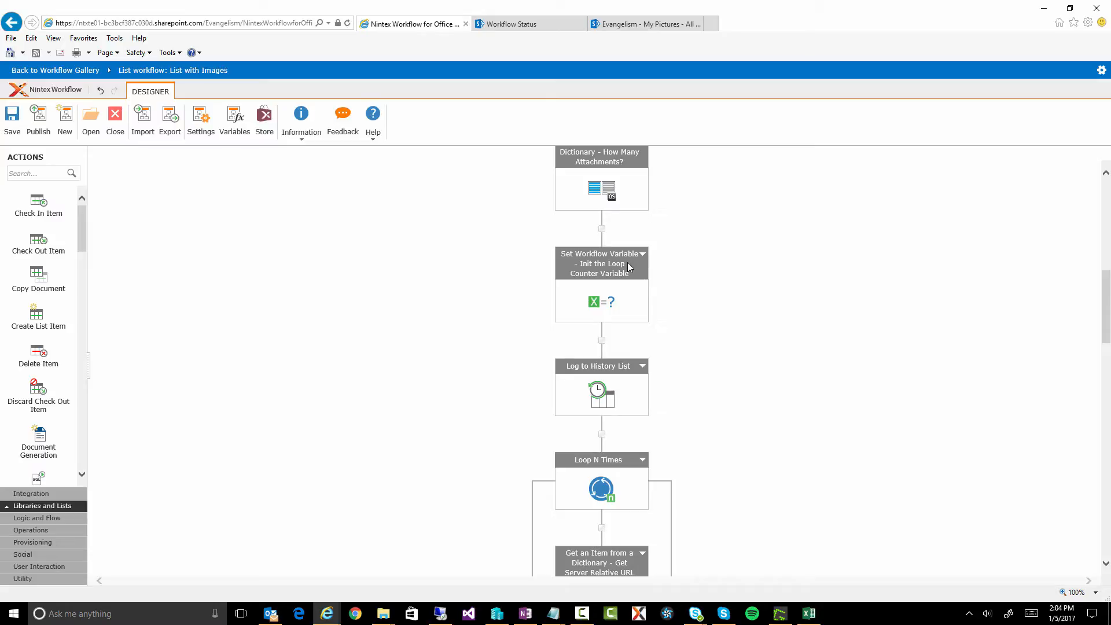
mouse_move(626, 263)
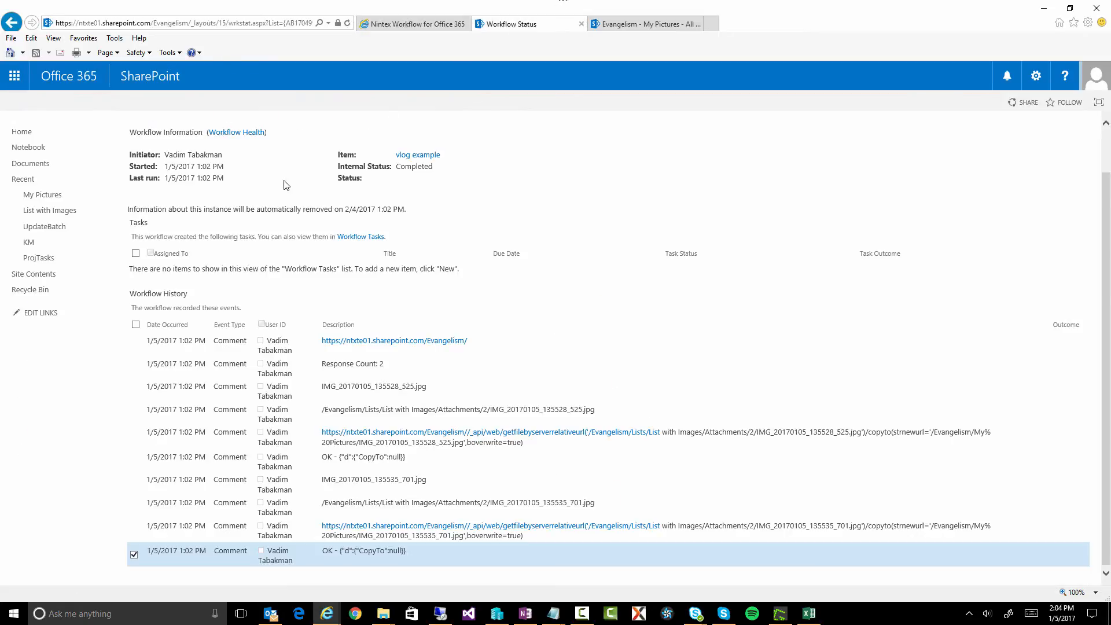
Step: Navigate back to the List with Images list via the Recent navigation
click(49, 210)
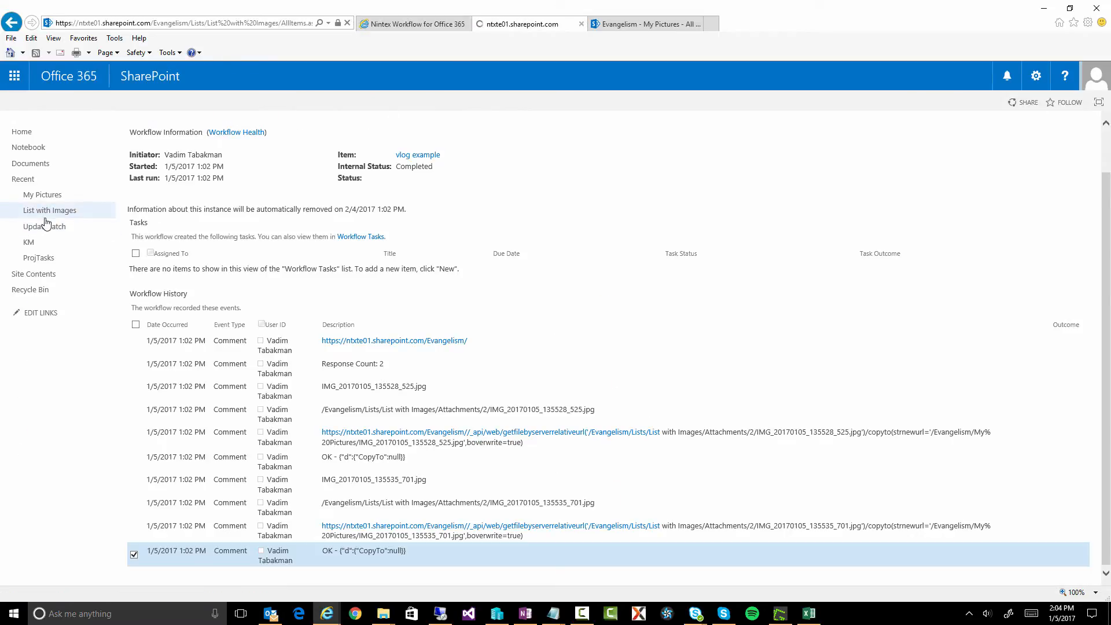
click(49, 210)
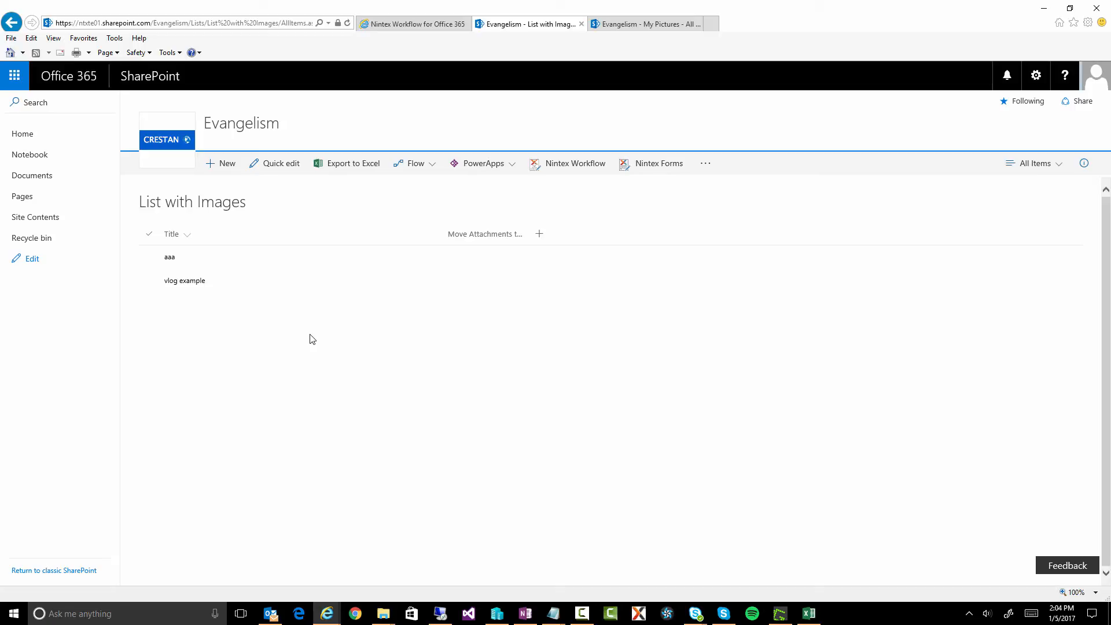
mouse_move(637, 9)
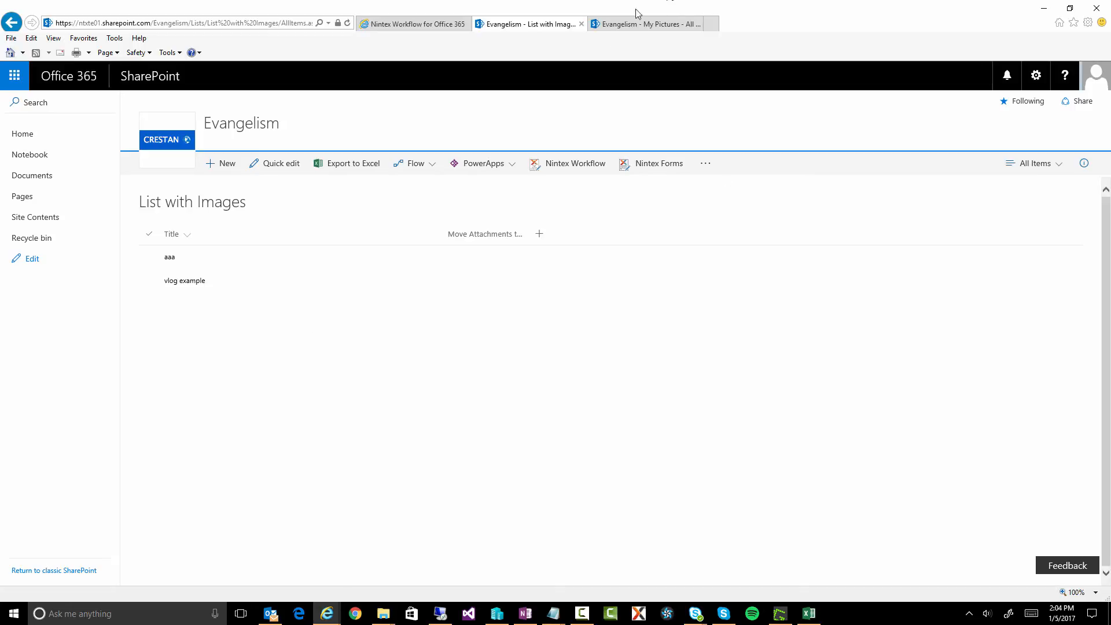
mouse_move(381, 354)
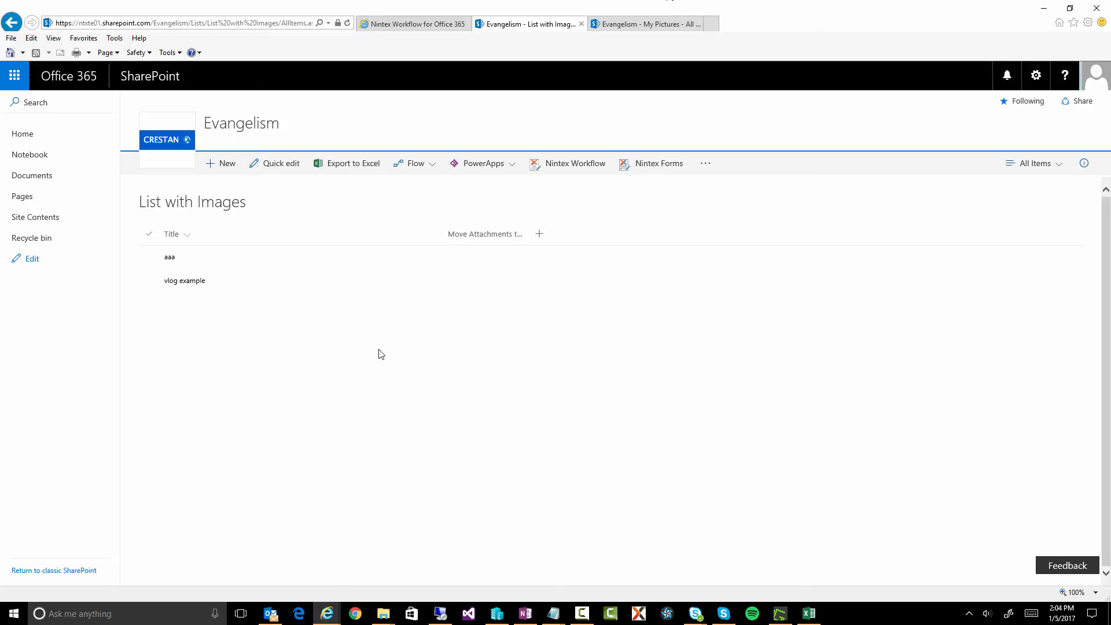
mouse_move(384, 350)
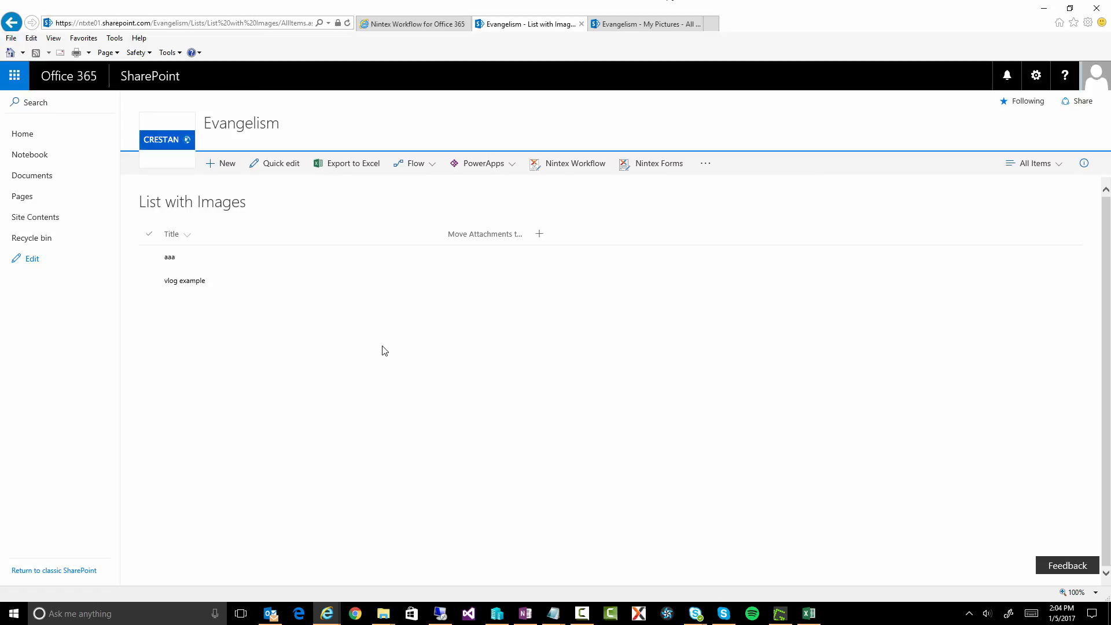
mouse_move(385, 346)
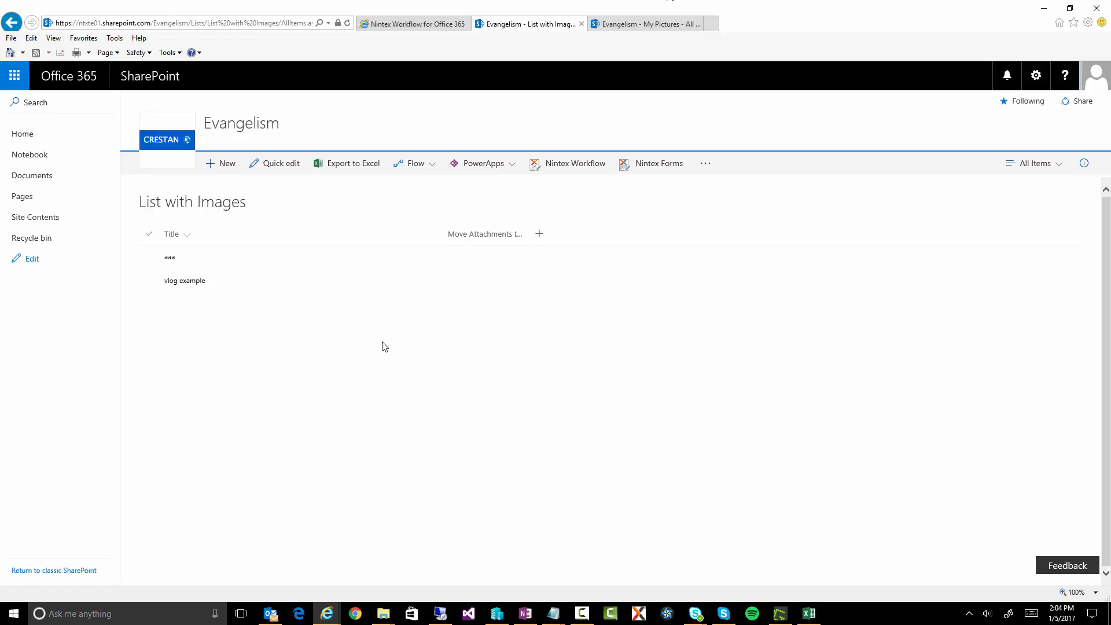